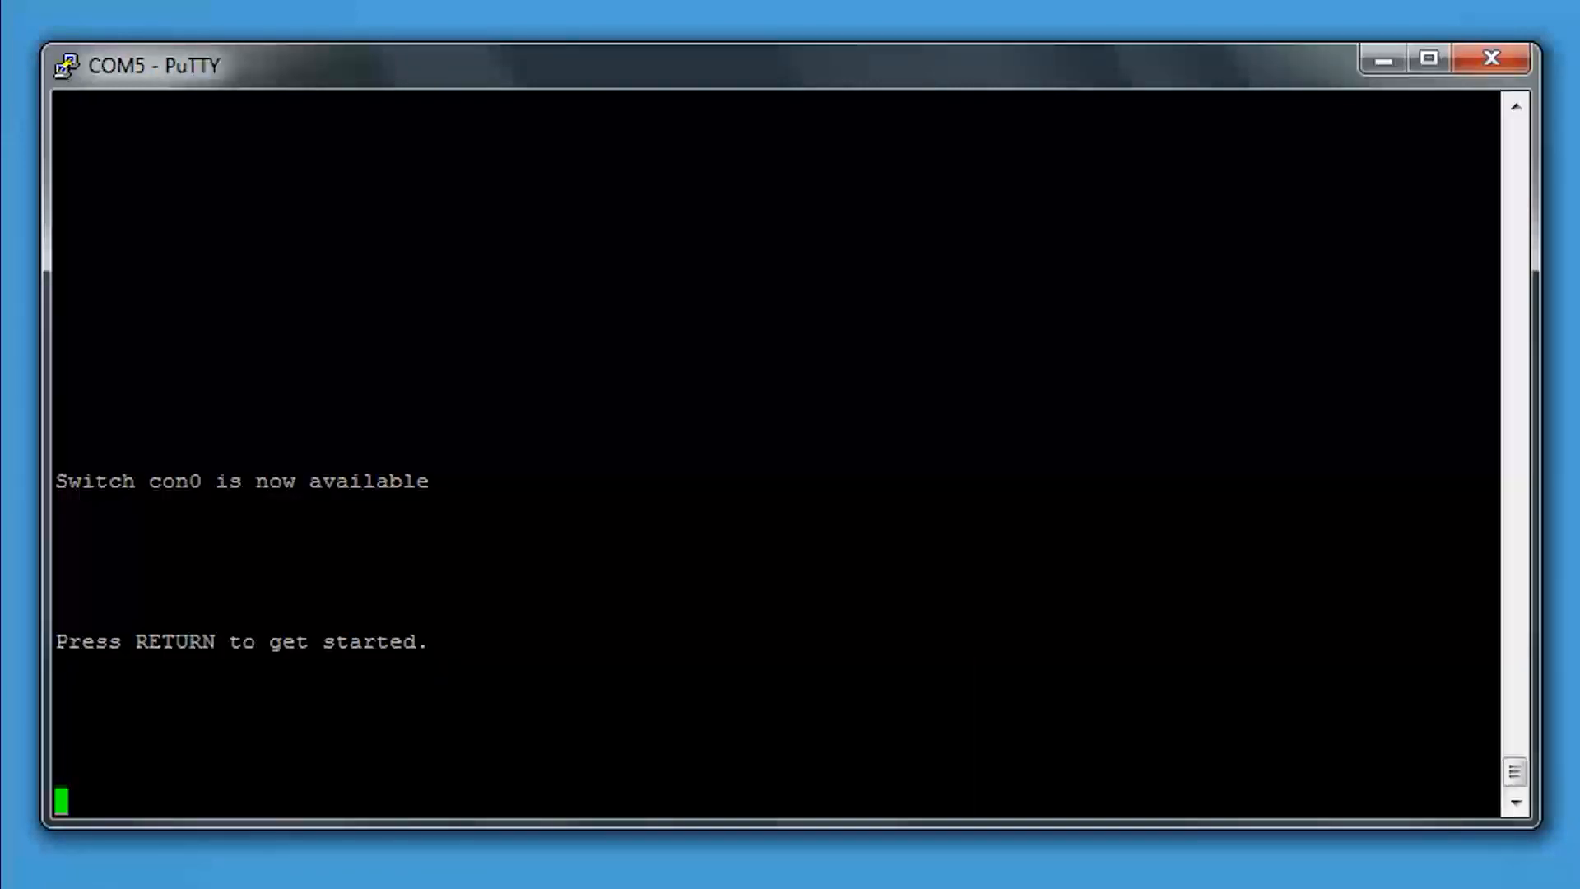
# - Enter privileged mode with enable, go to configure terminal and set hostname switch1
pyautogui.press('Return')
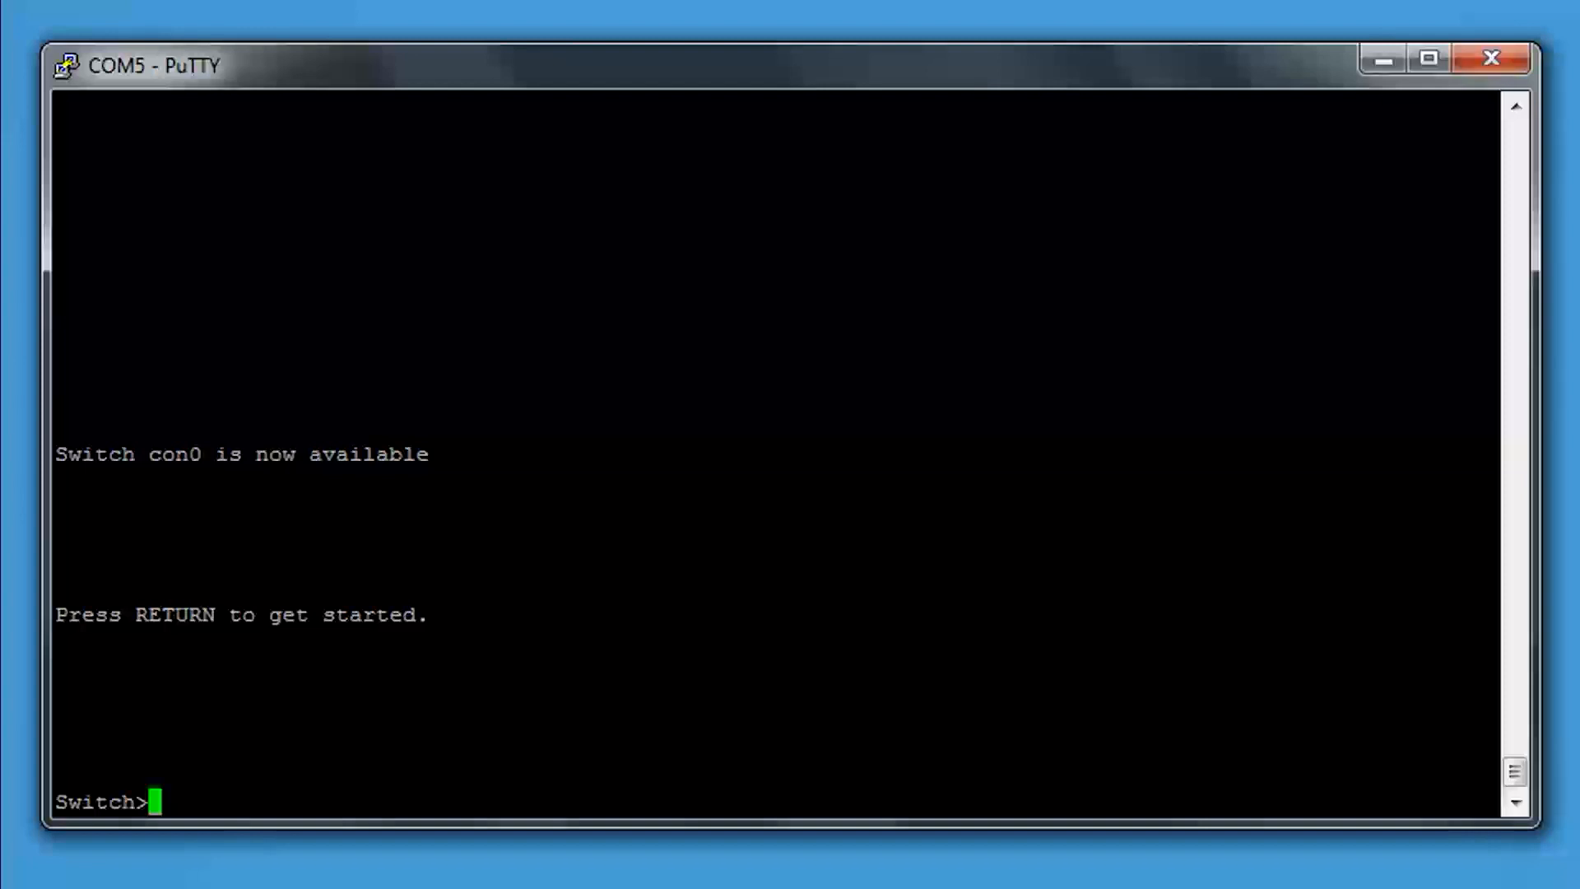
pyautogui.write('enable')
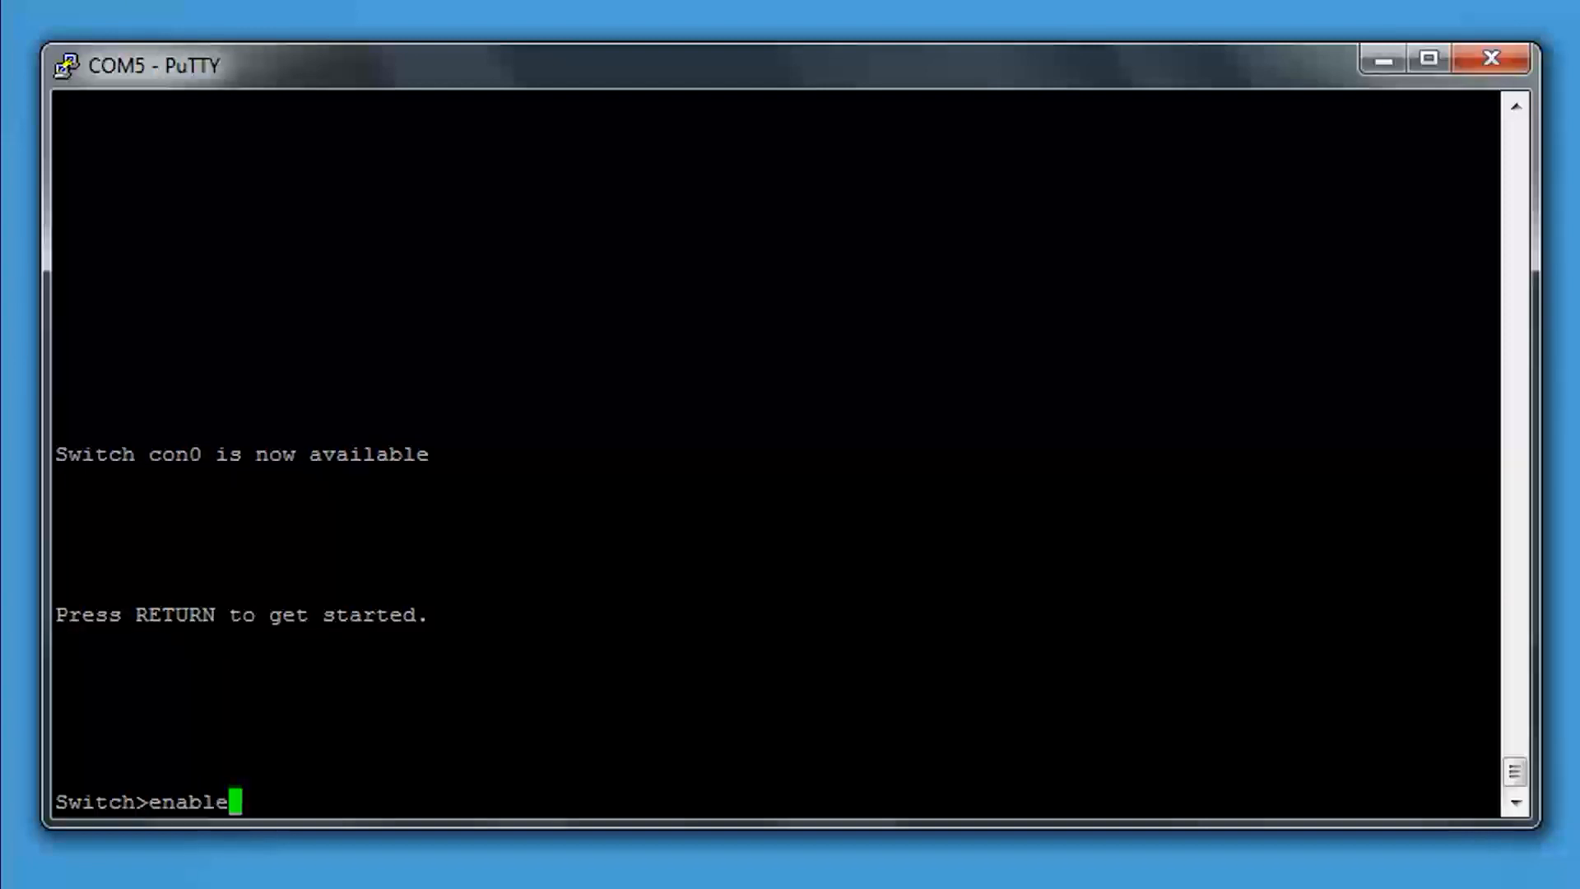
pyautogui.press('Return')
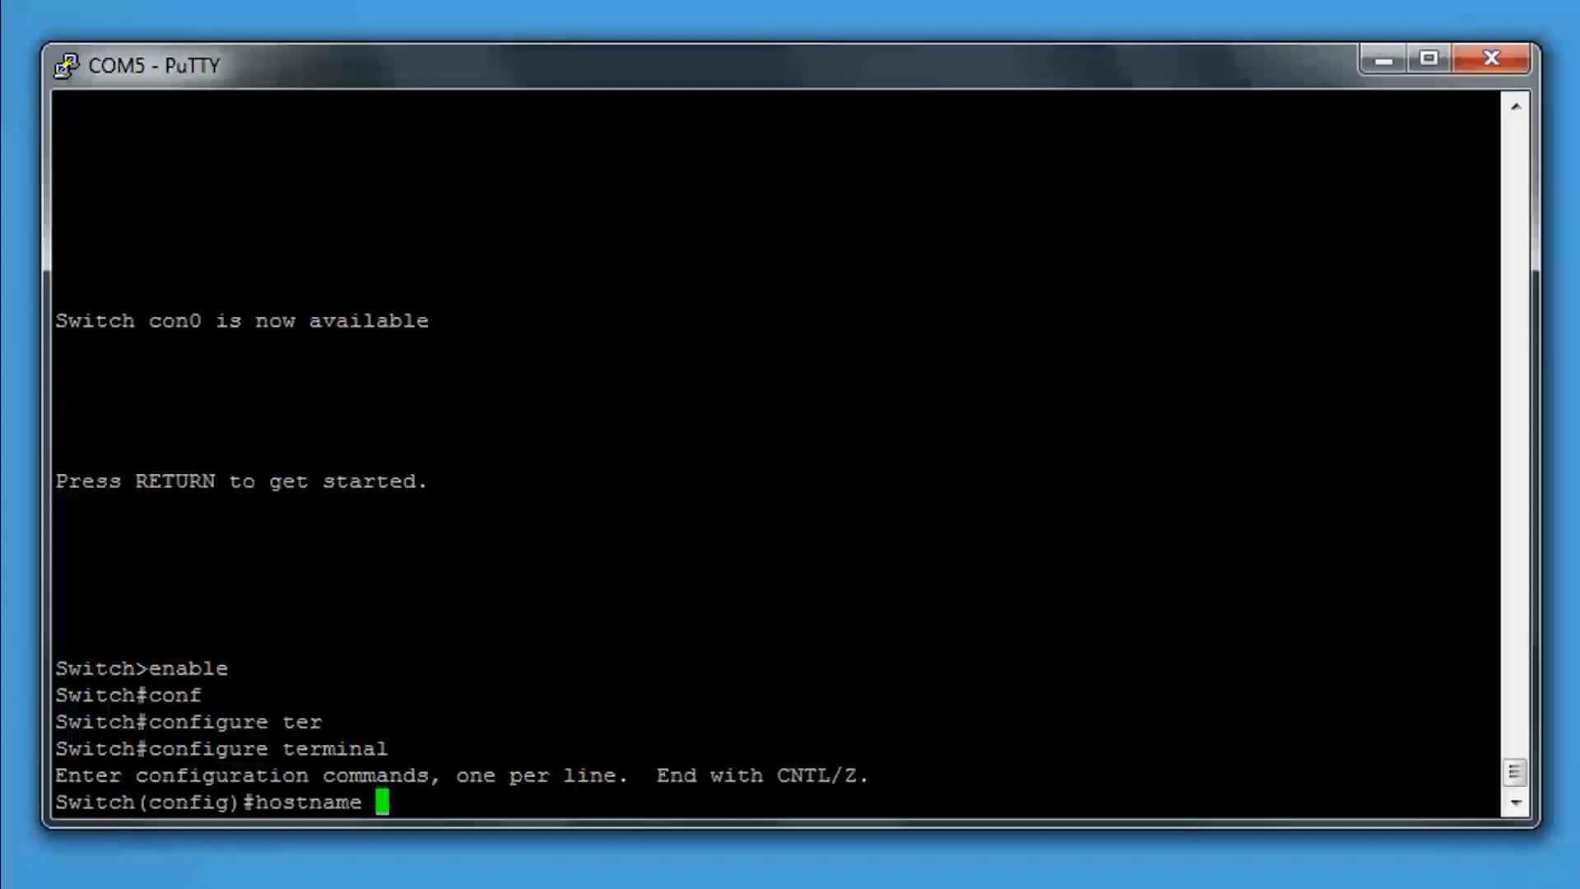
pyautogui.write('switch1')
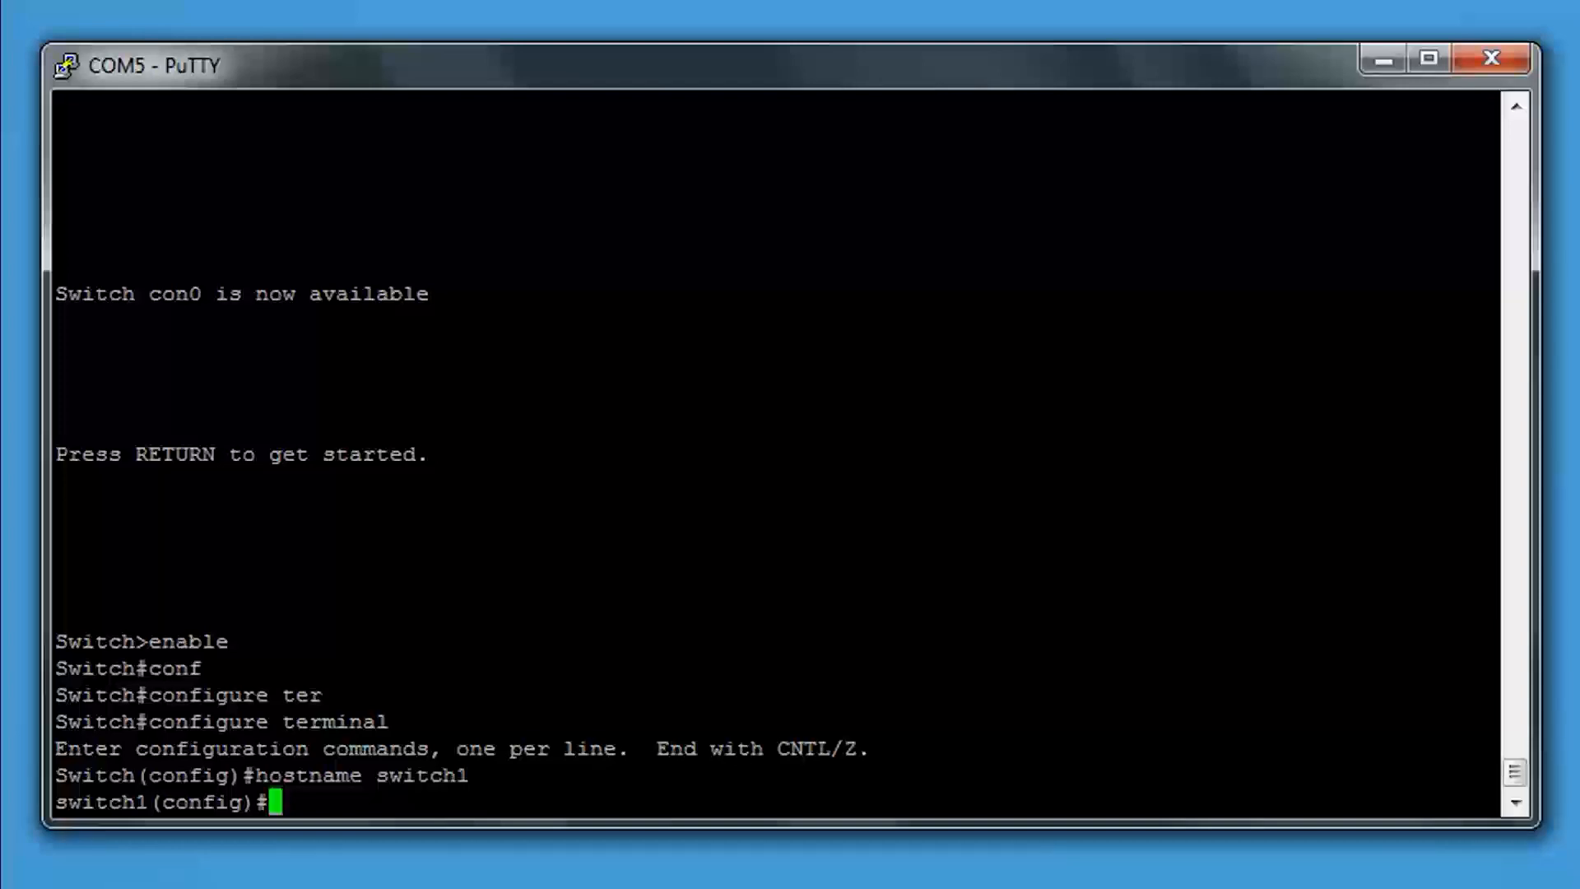
# - Enter interface configuration for VLAN 1
pyautogui.write('i')
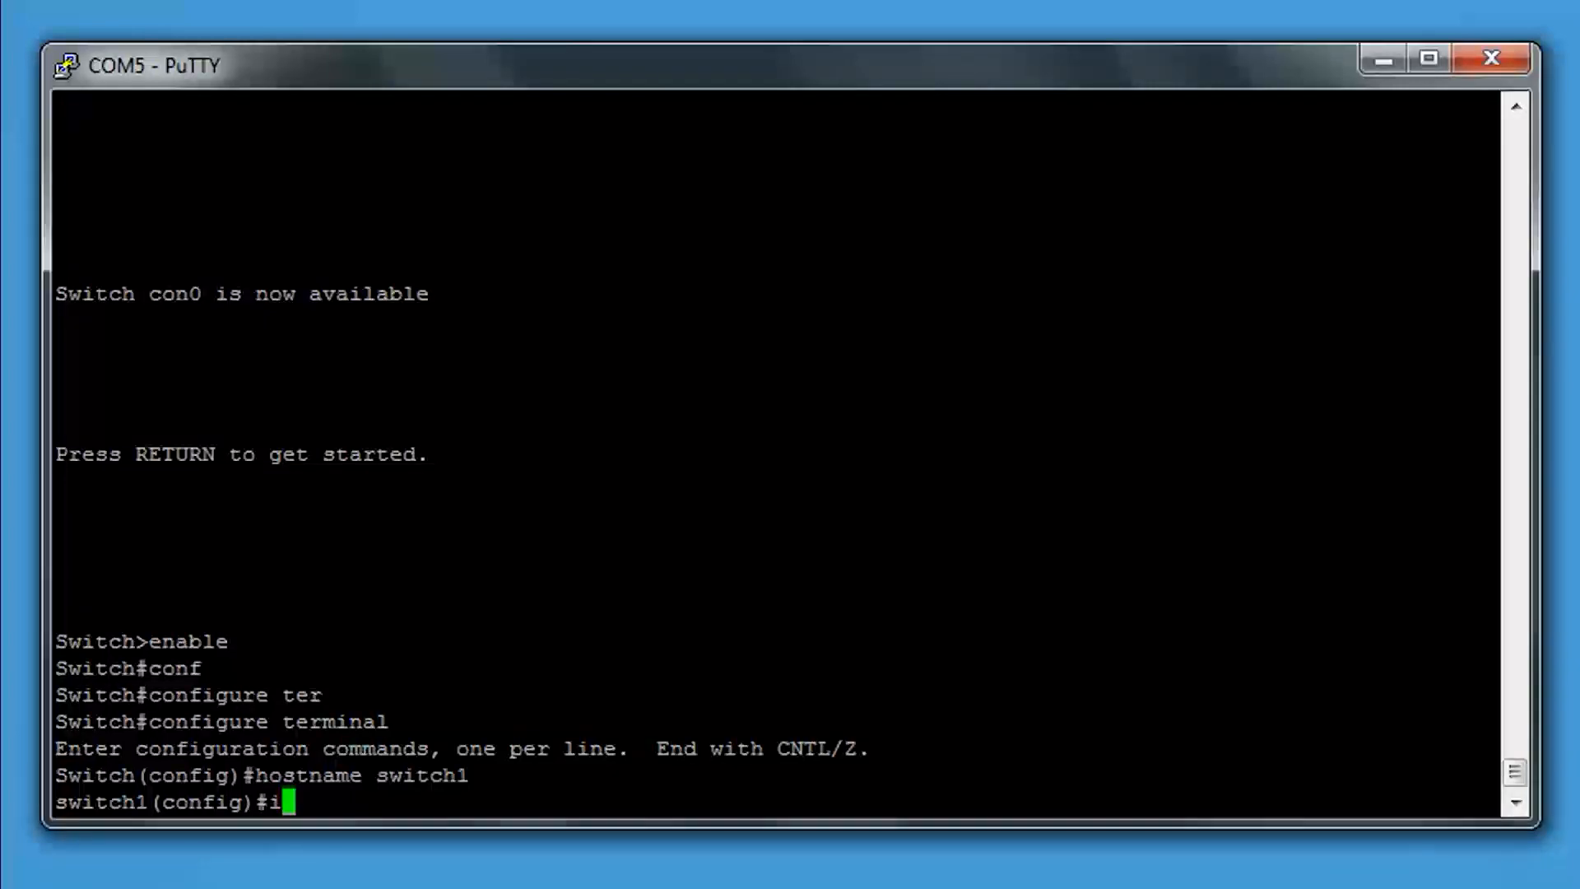
pyautogui.write('nterface')
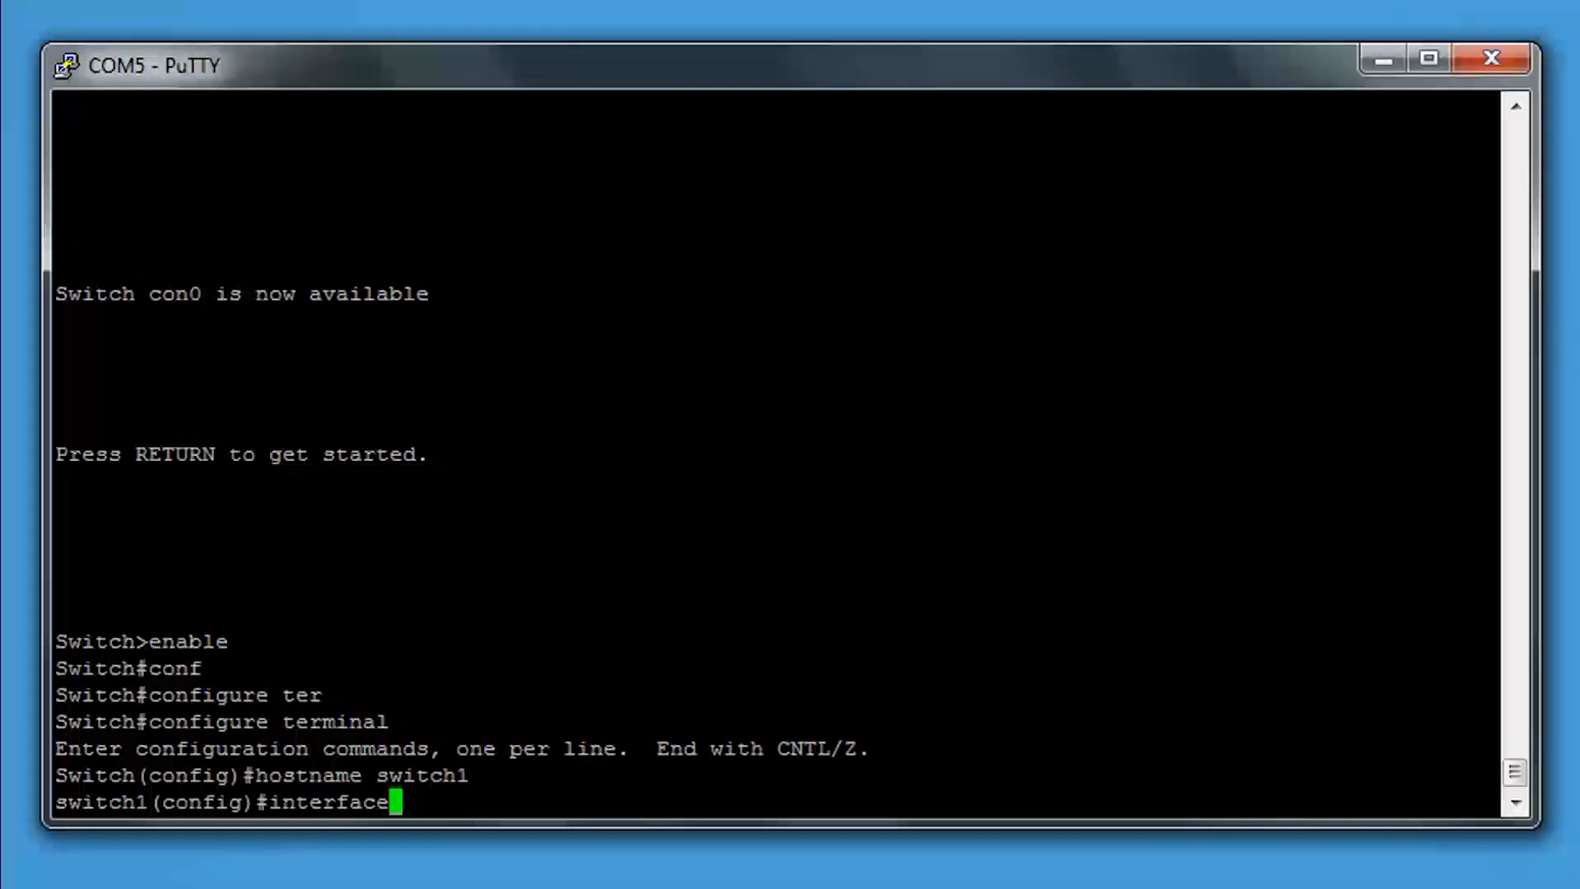
pyautogui.write('vlan')
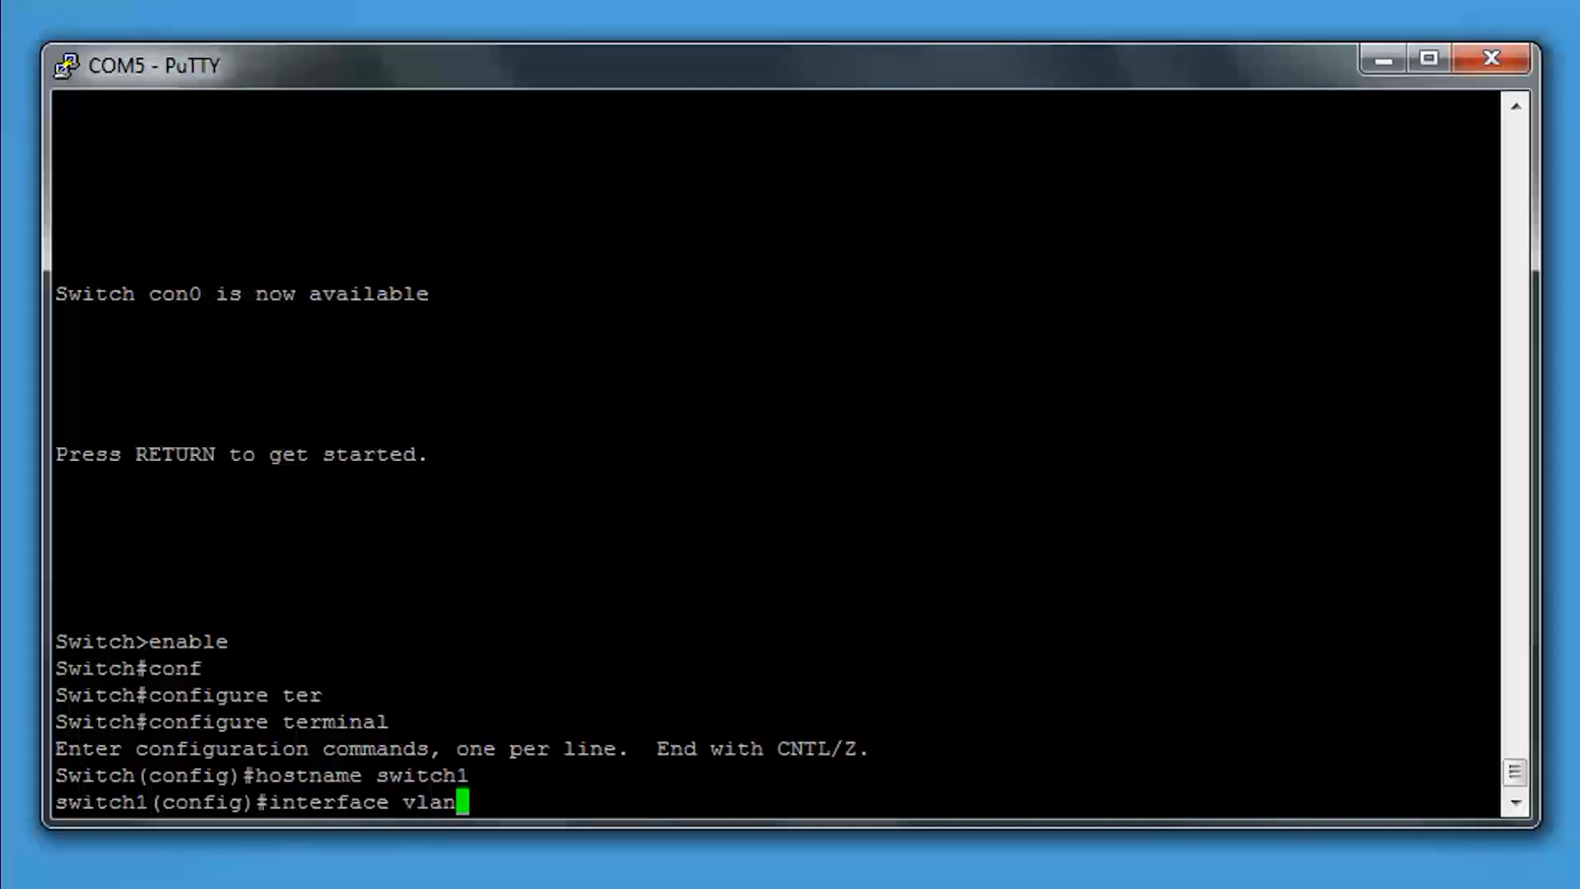
pyautogui.write('" "')
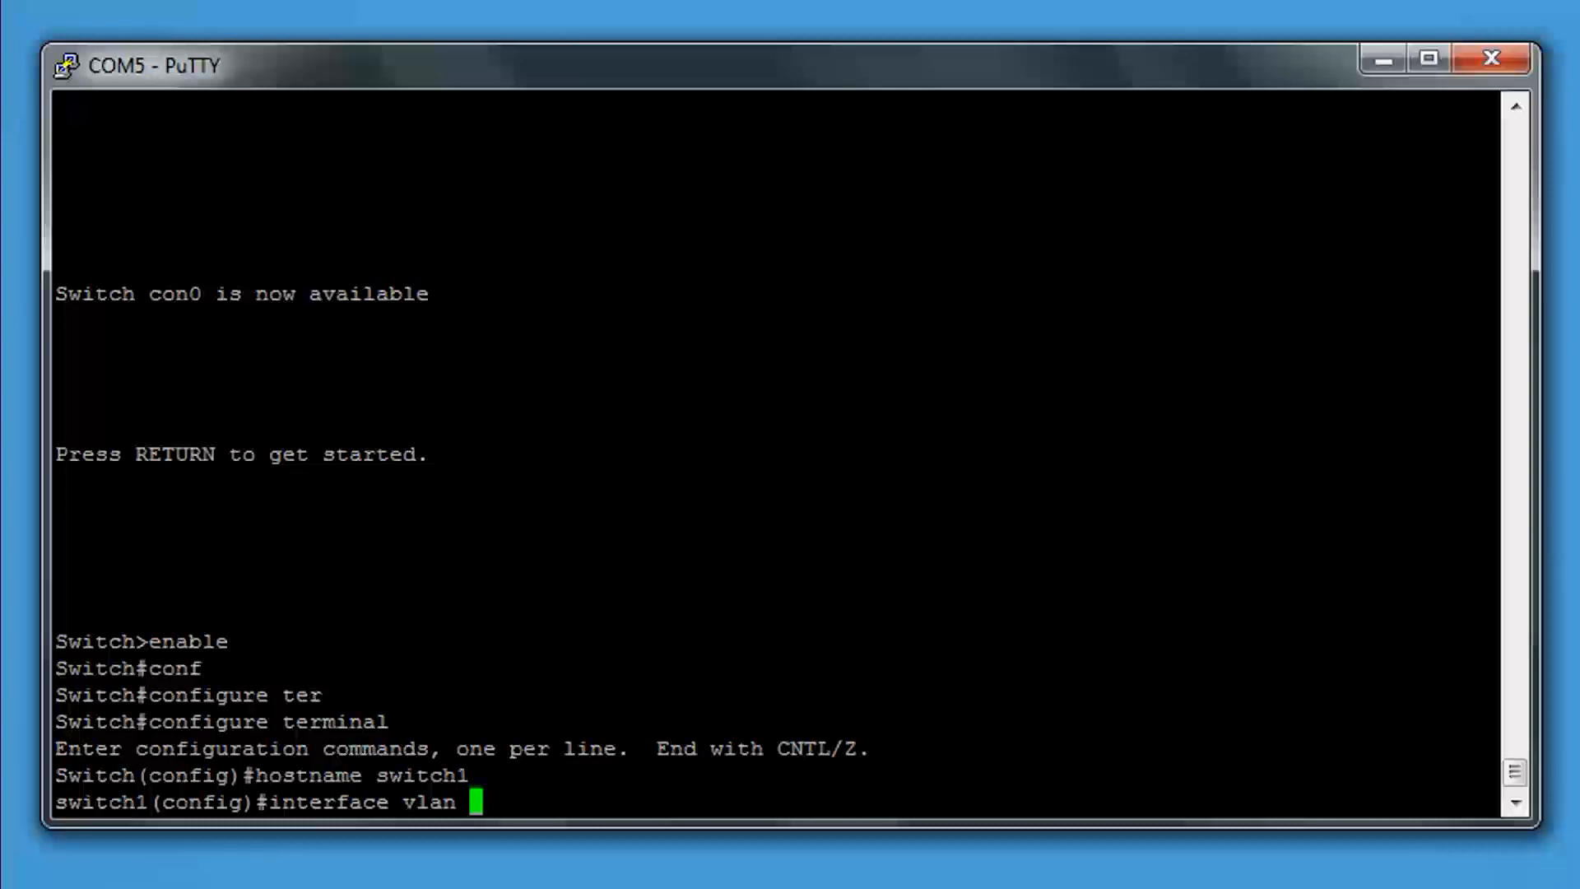
pyautogui.write('1')
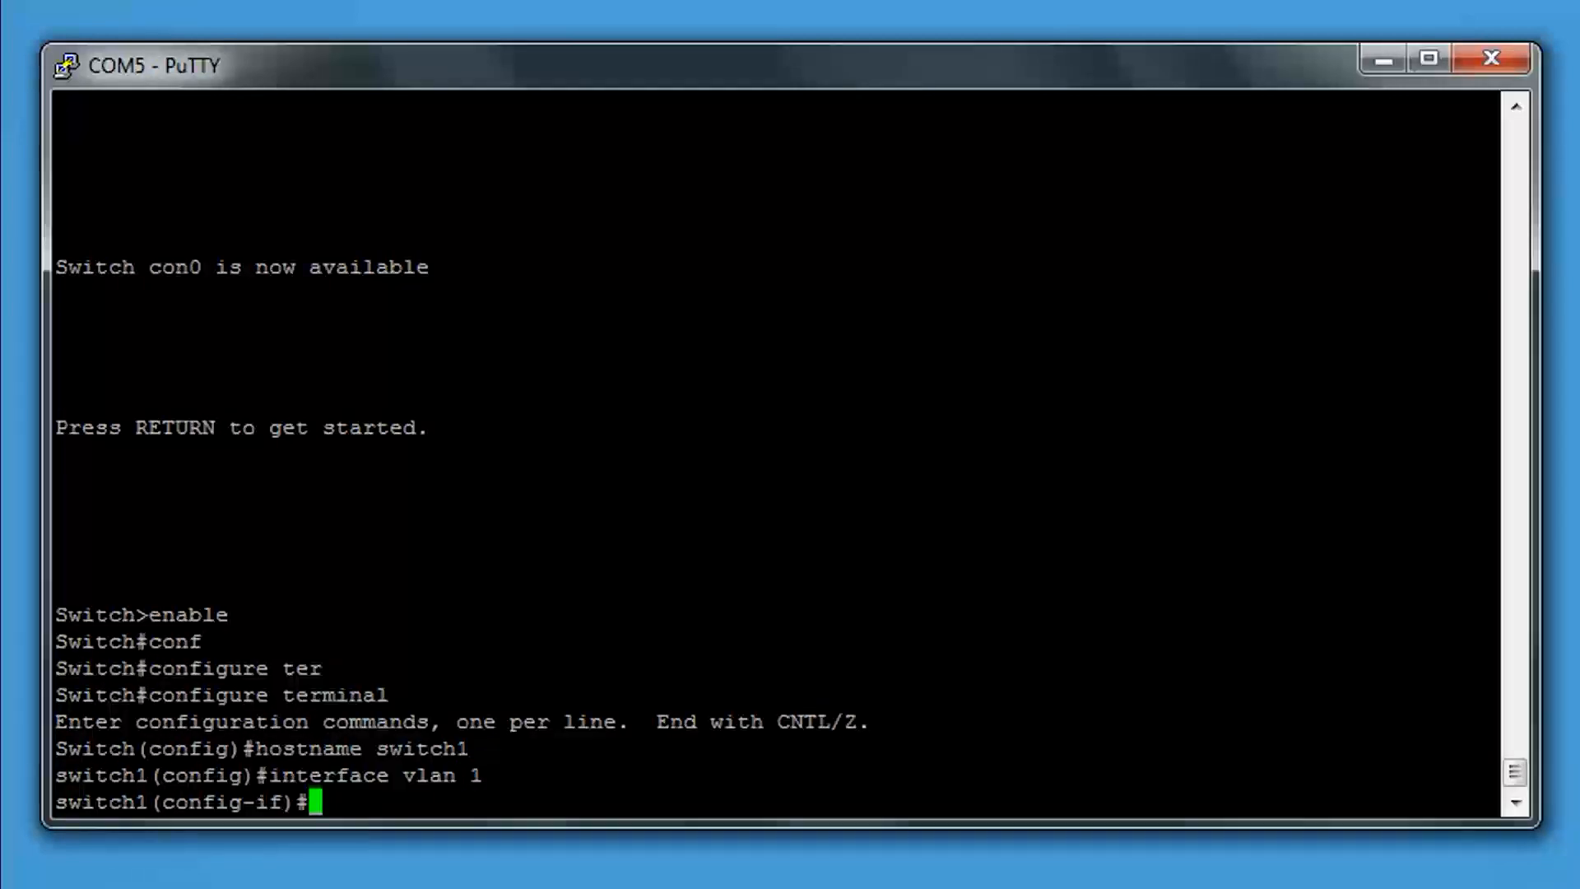
# - Assign VLAN 1 the IP address 192.168.5.25 with mask 255.255.255.0
pyautogui.write('ip')
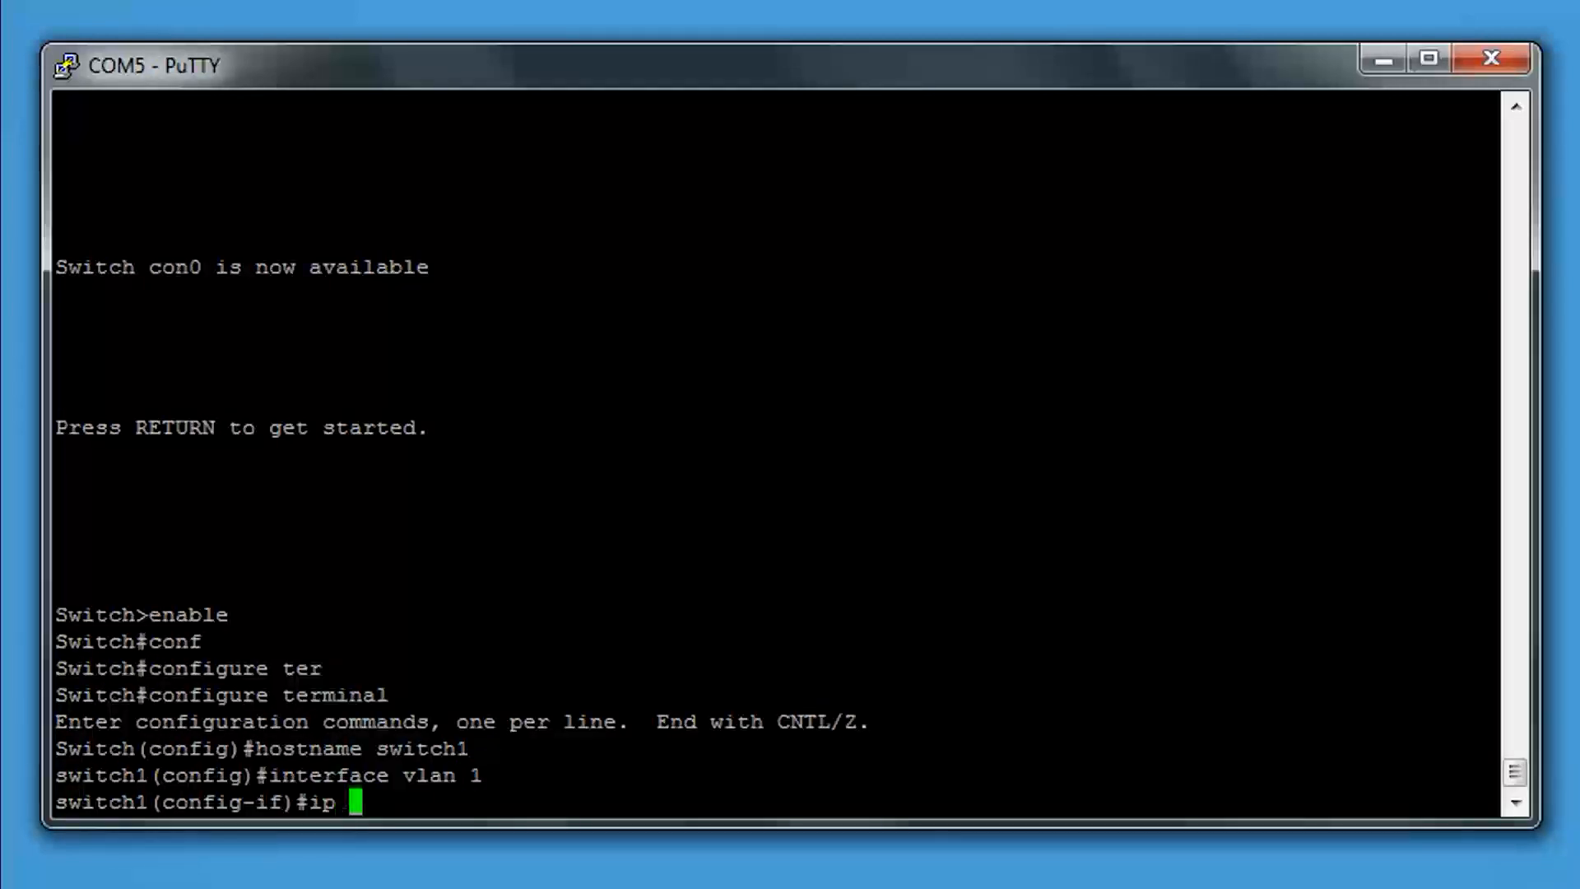
pyautogui.write('addres')
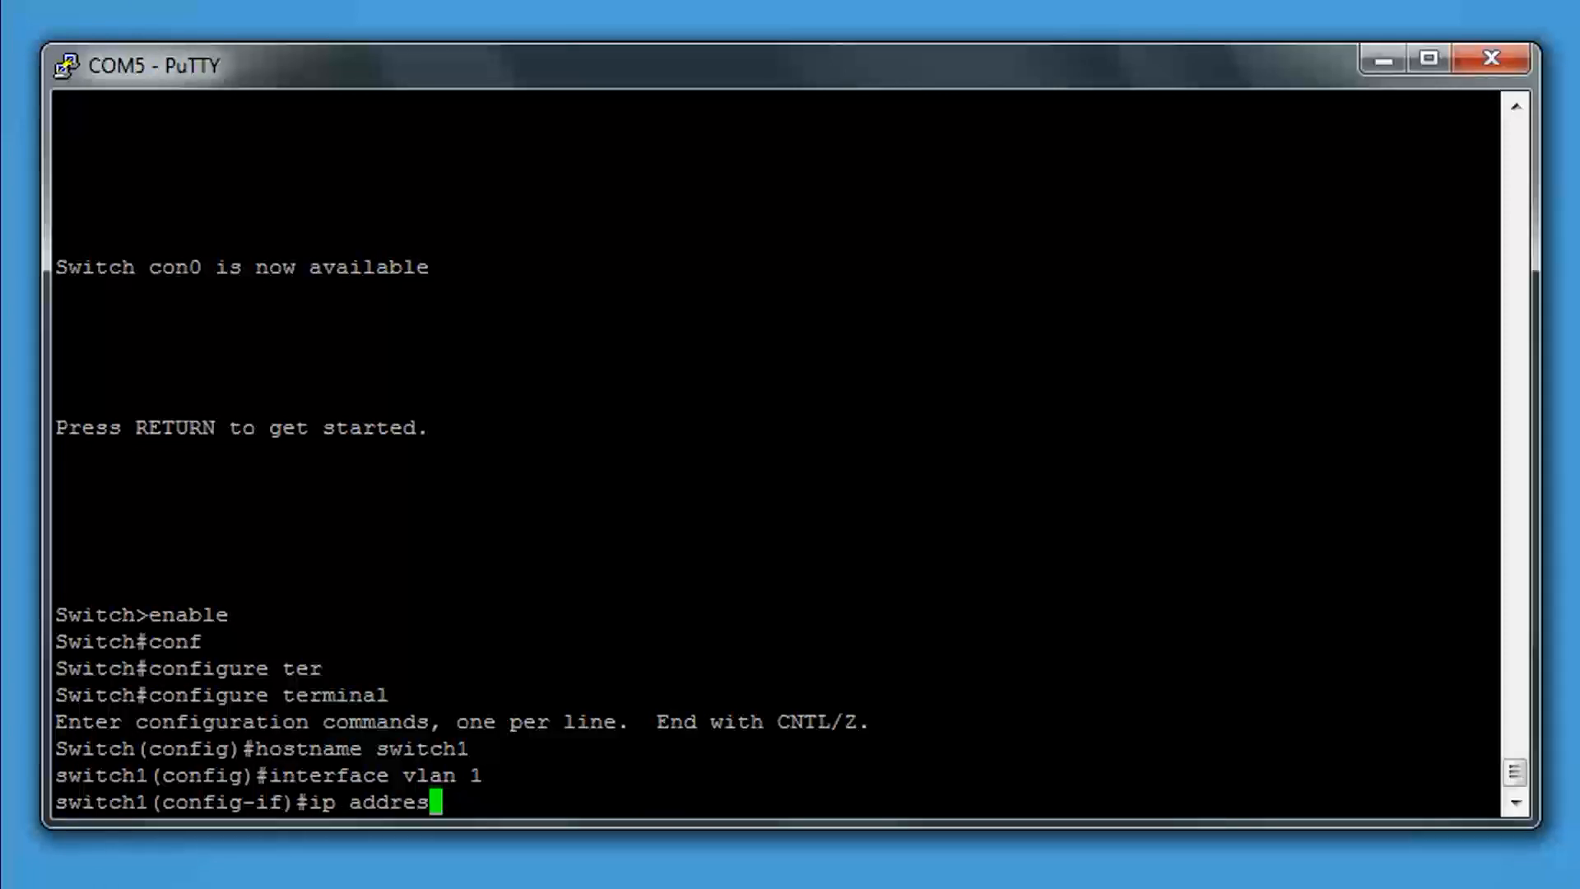
pyautogui.write('s 192')
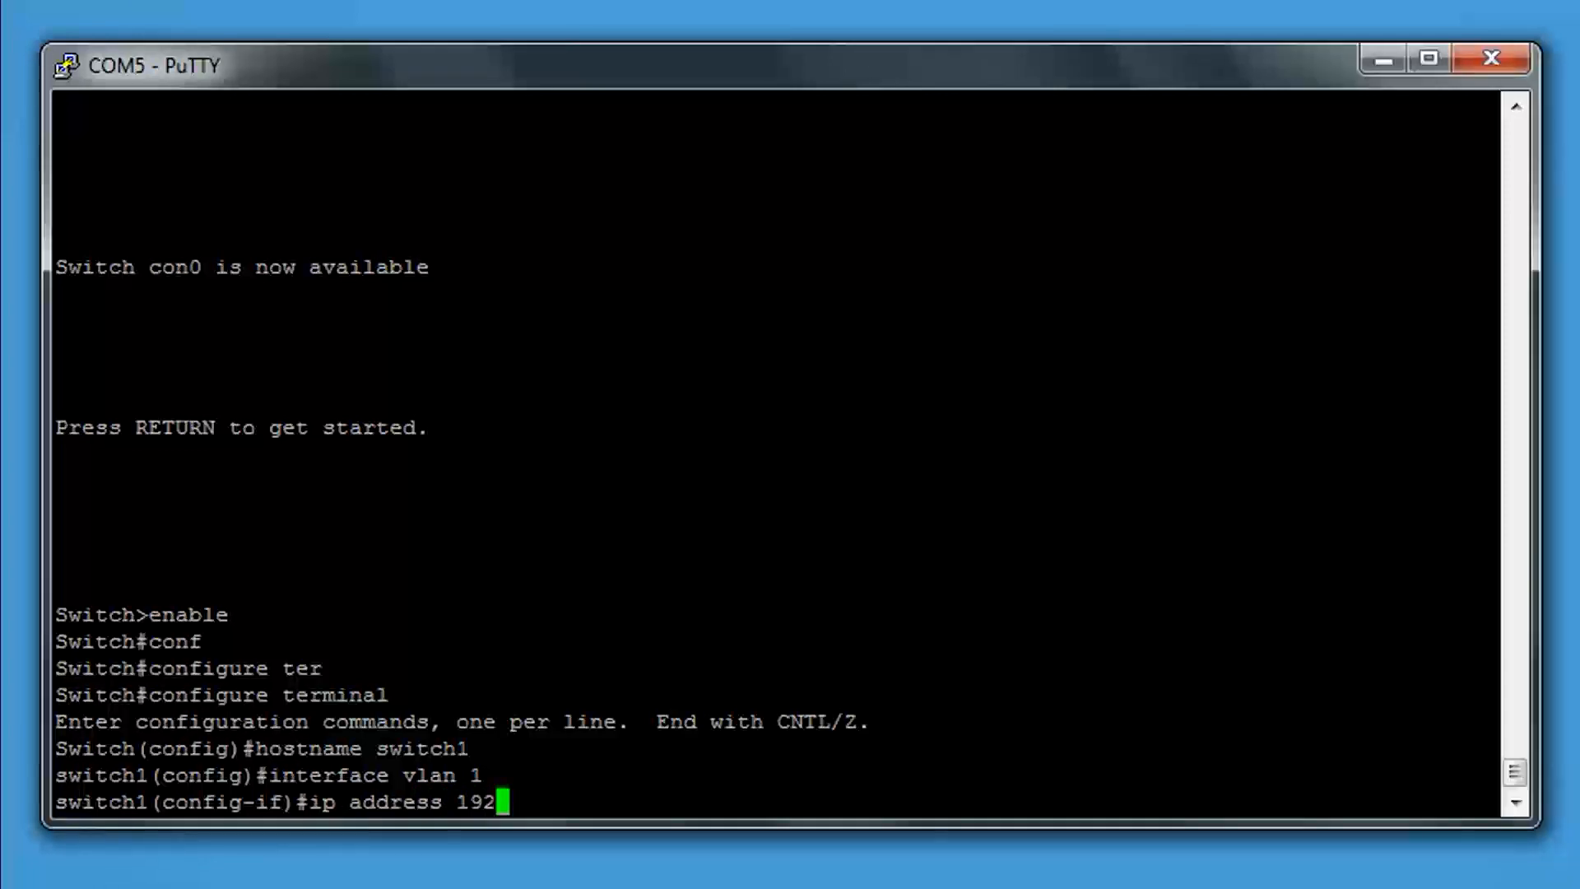
pyautogui.write('.168')
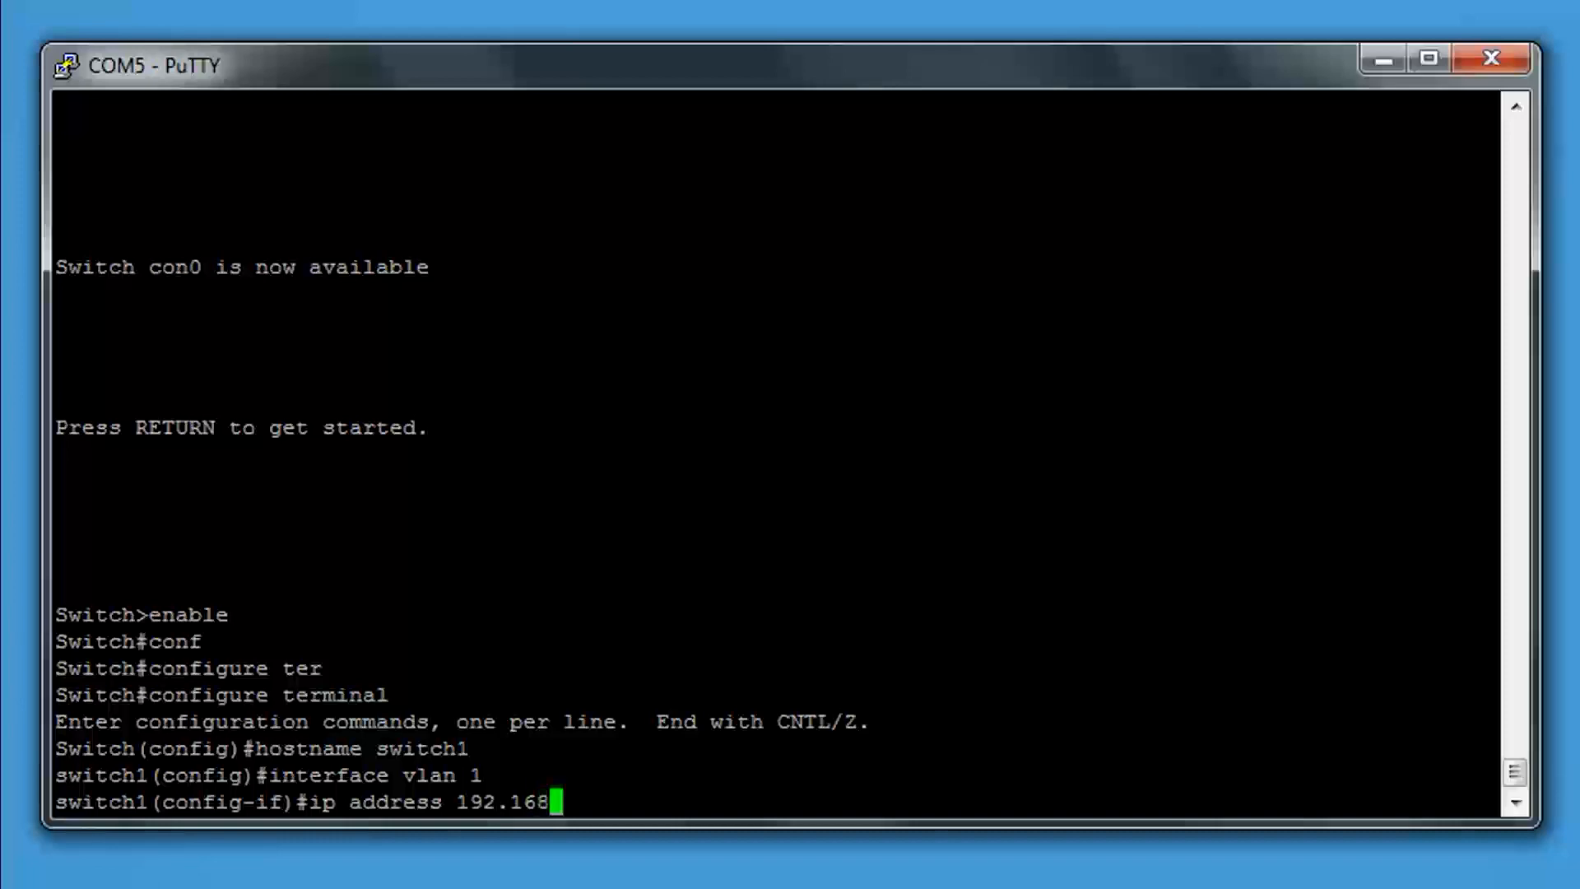
pyautogui.write('.5')
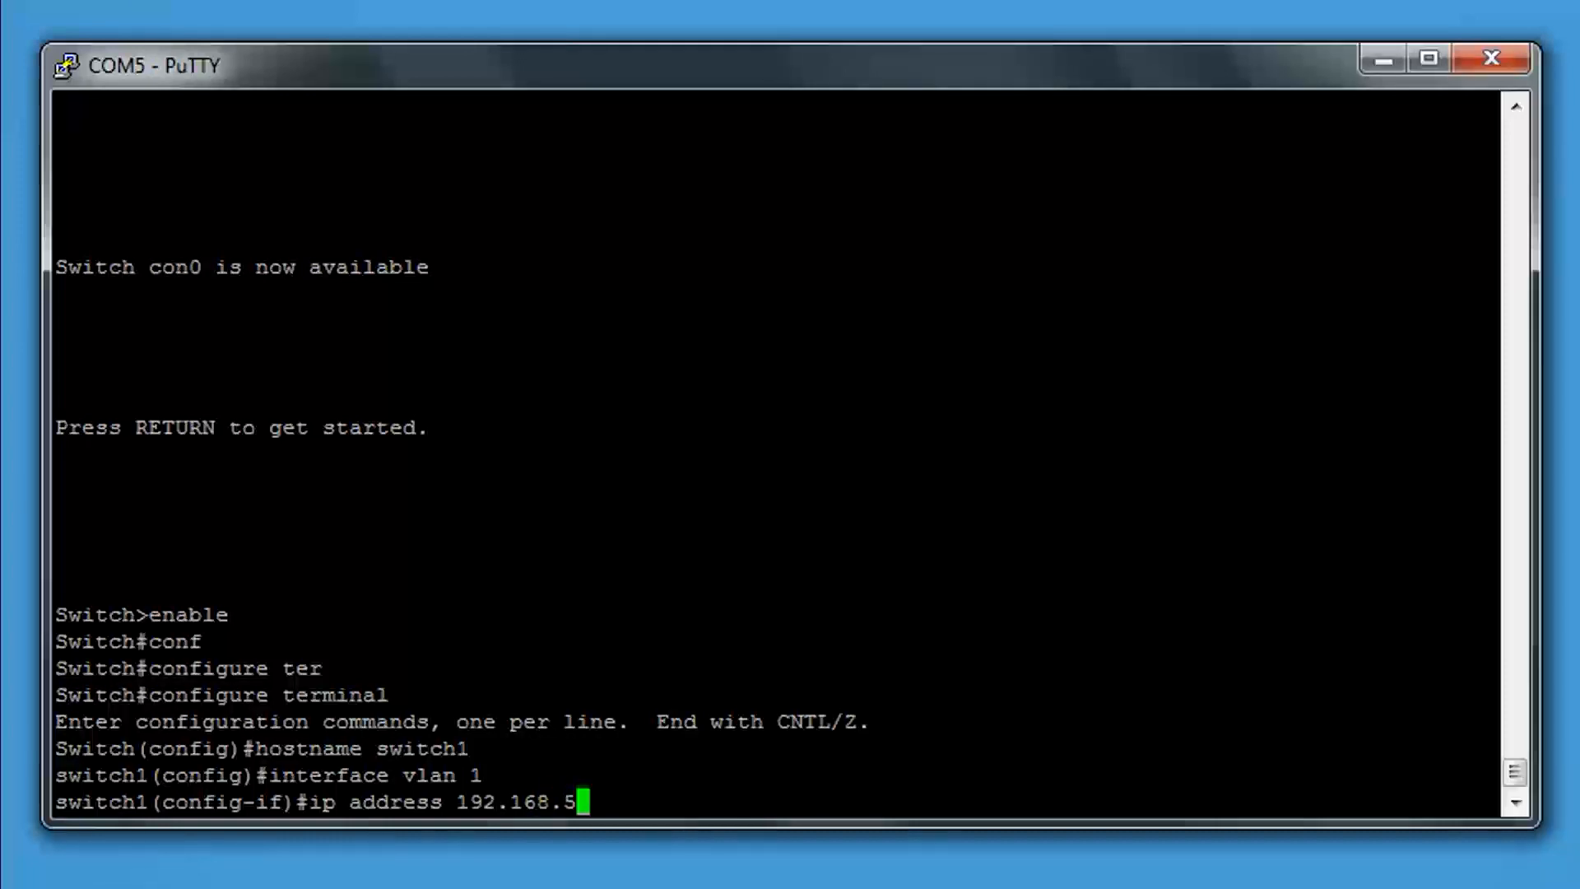
pyautogui.write('.25 255')
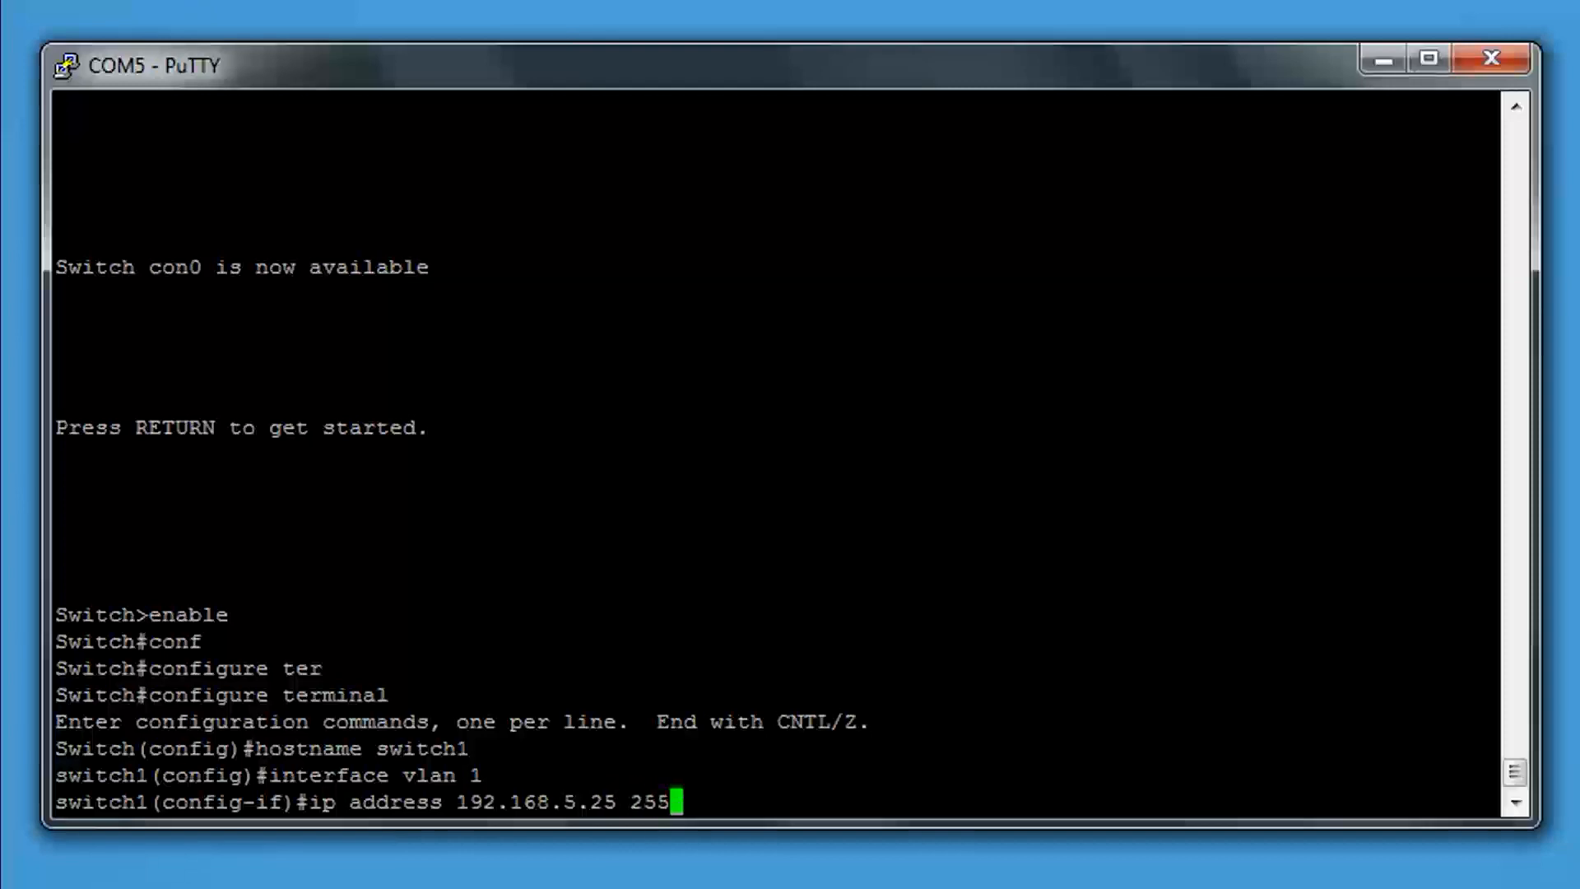
pyautogui.write('.255.255.0')
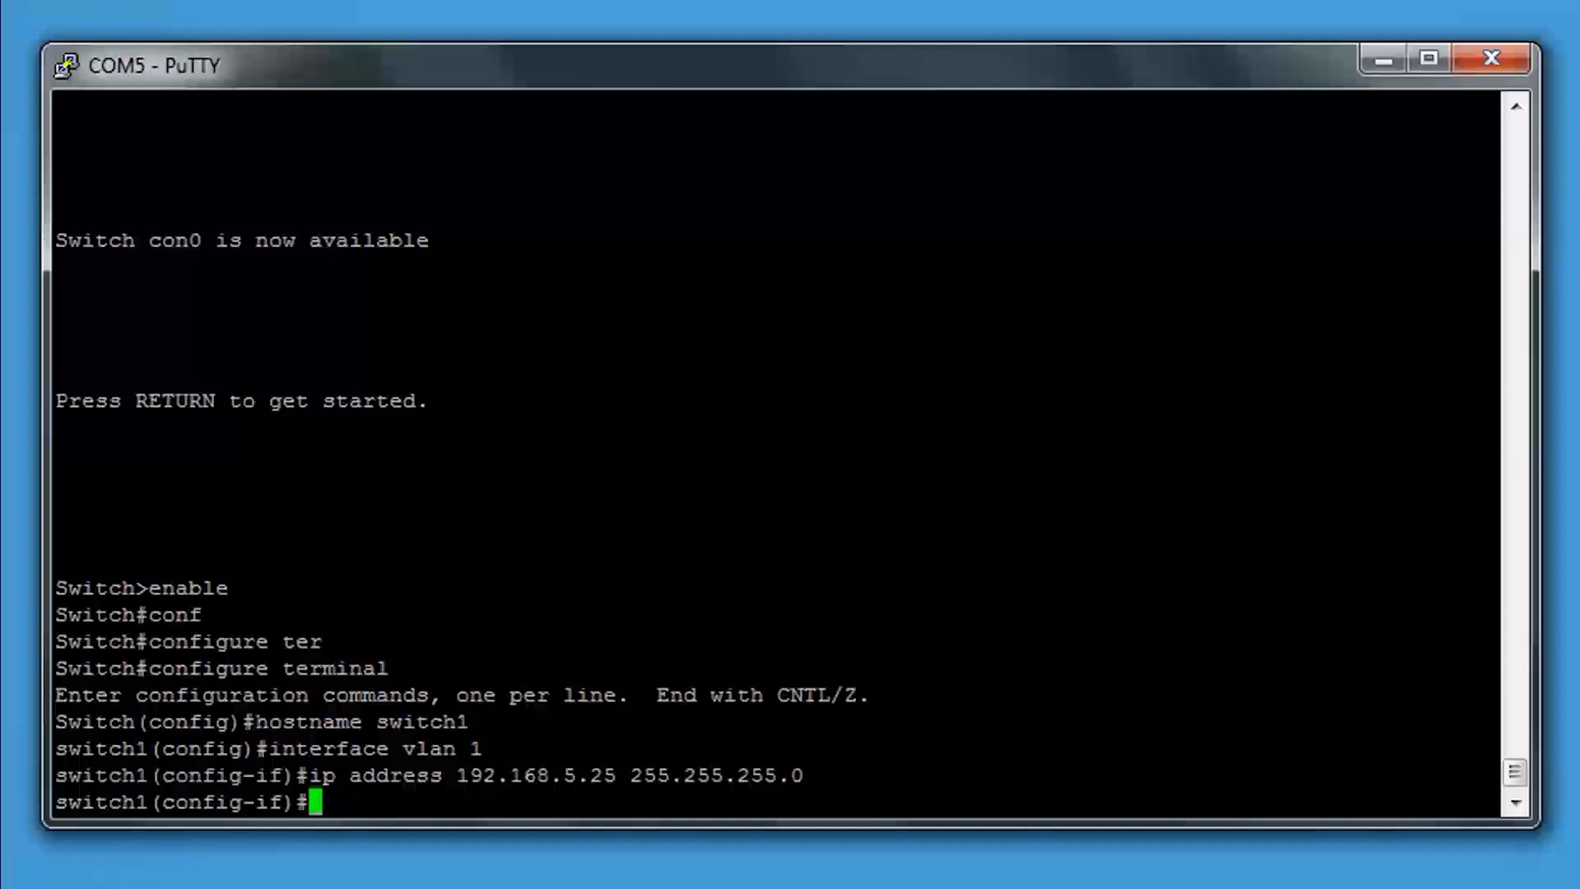
# - Exit the interface and set ip default-gateway 192.168.5.254 in global config
pyautogui.write('ex')
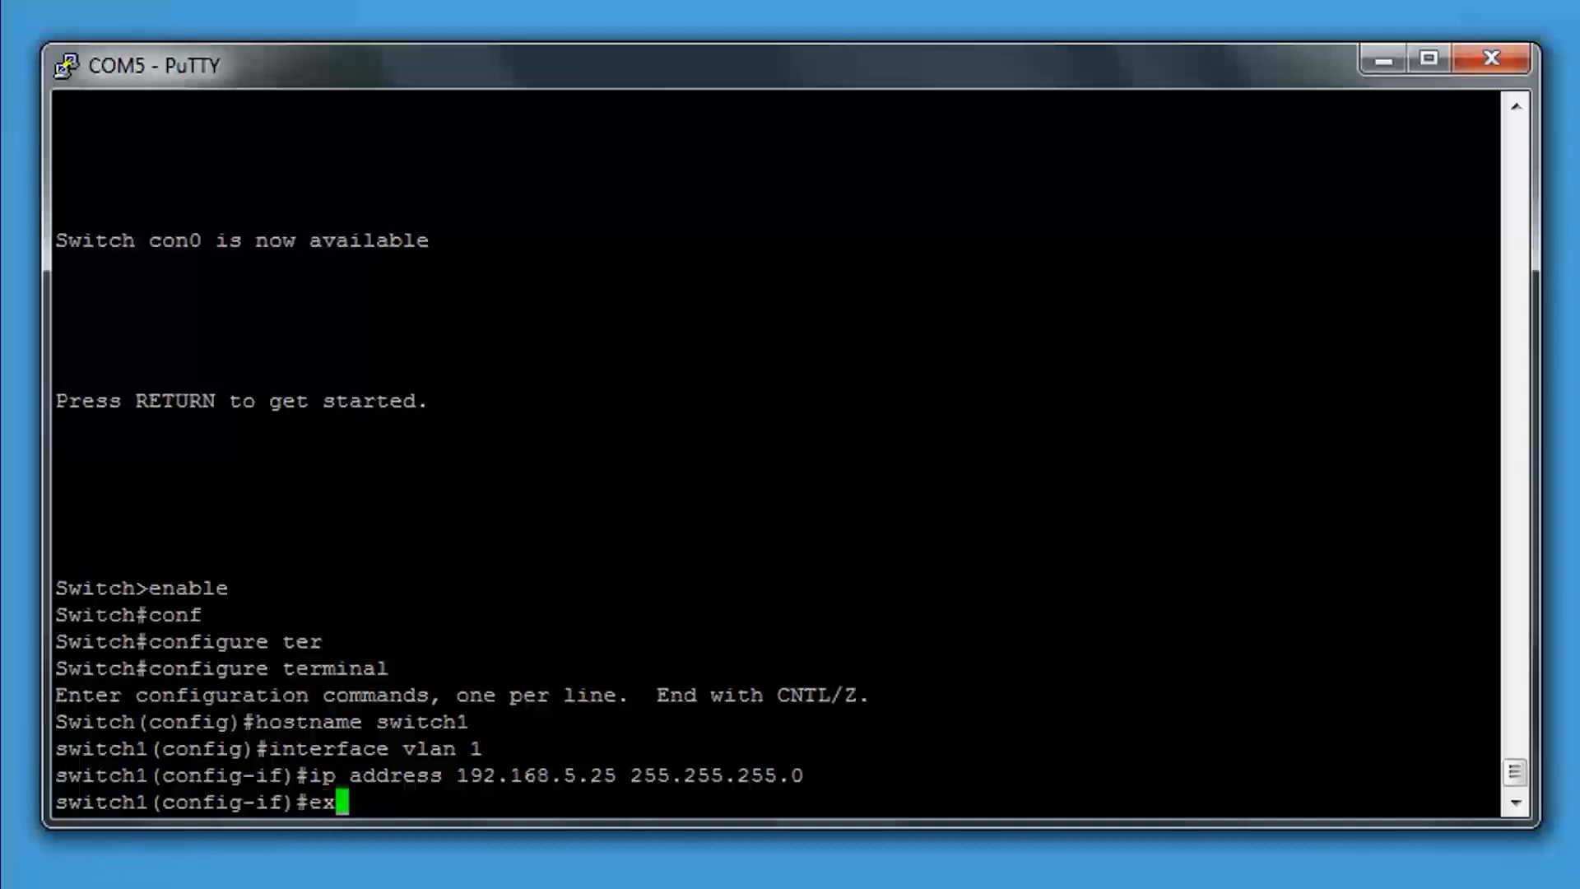
pyautogui.write('it')
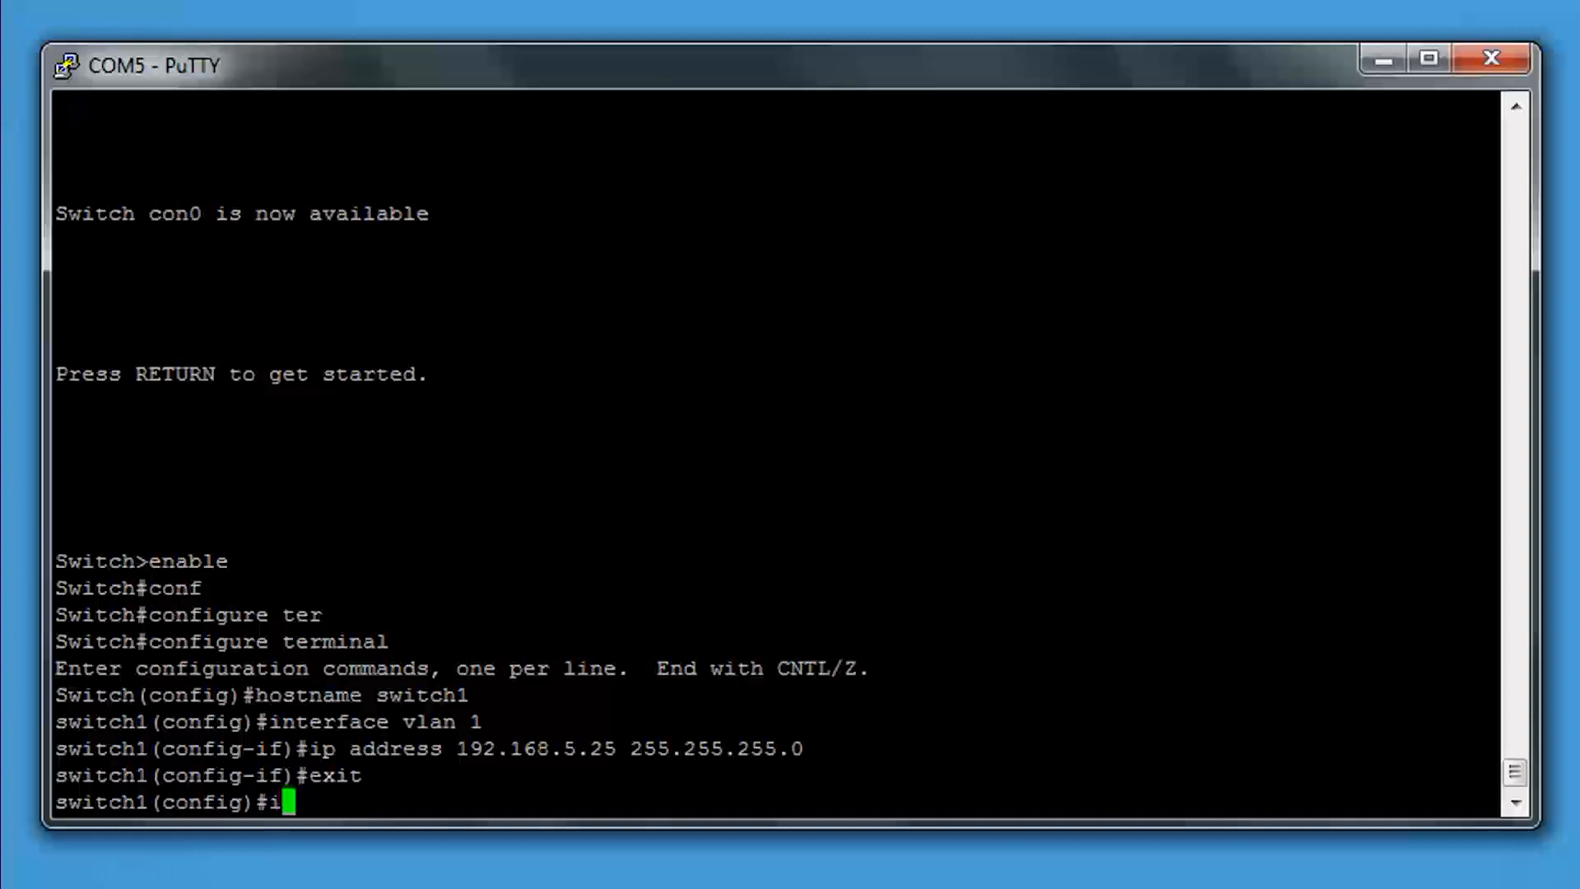
pyautogui.write('p d')
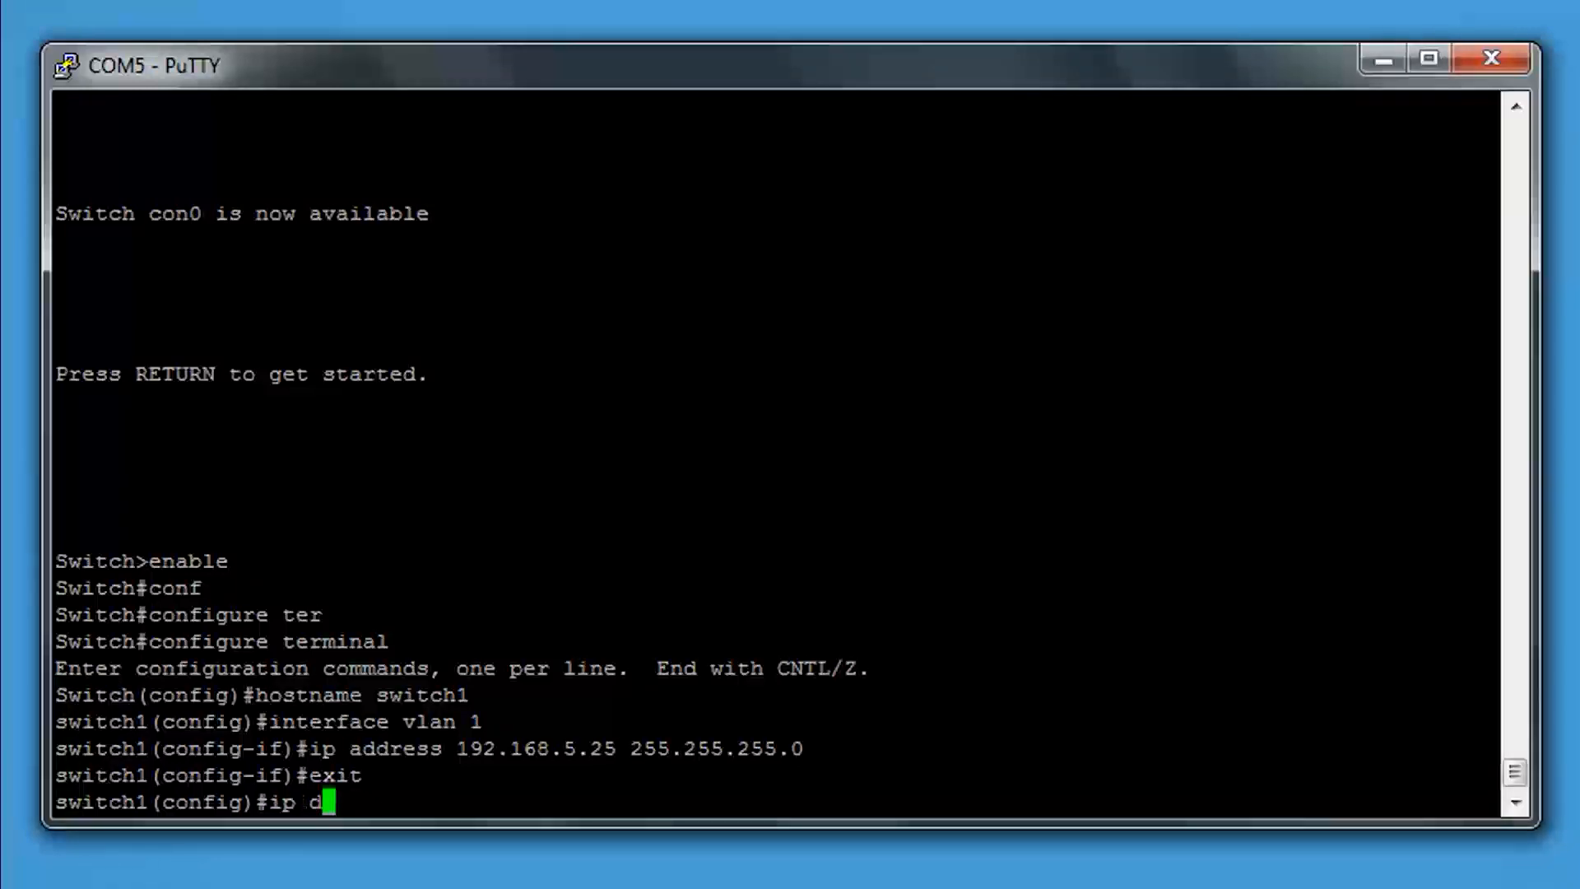
pyautogui.write('efa')
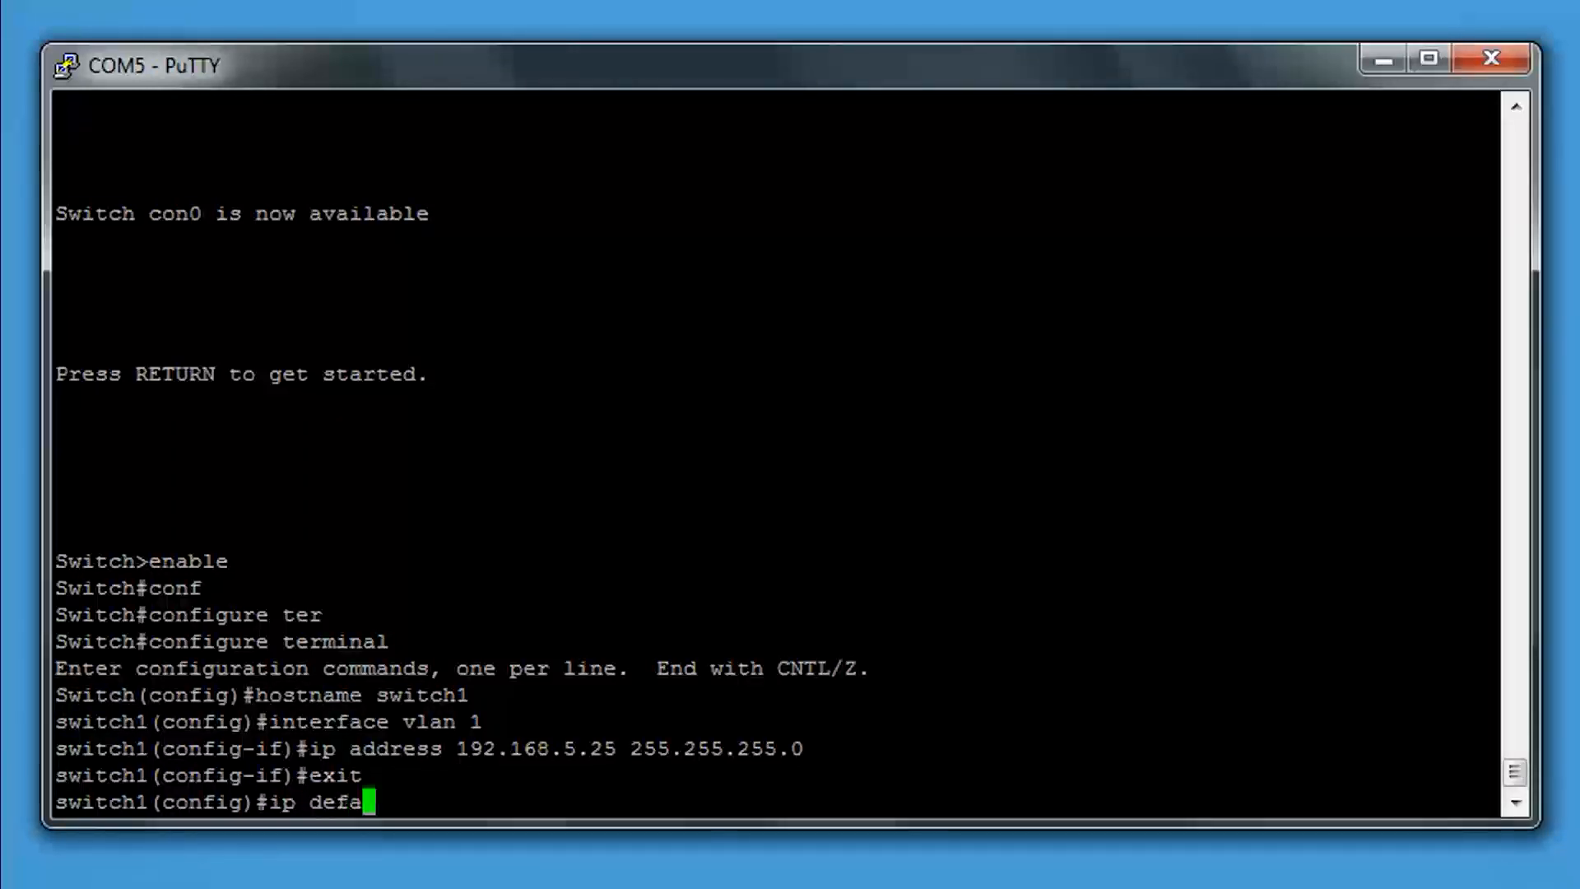
pyautogui.write('ult-')
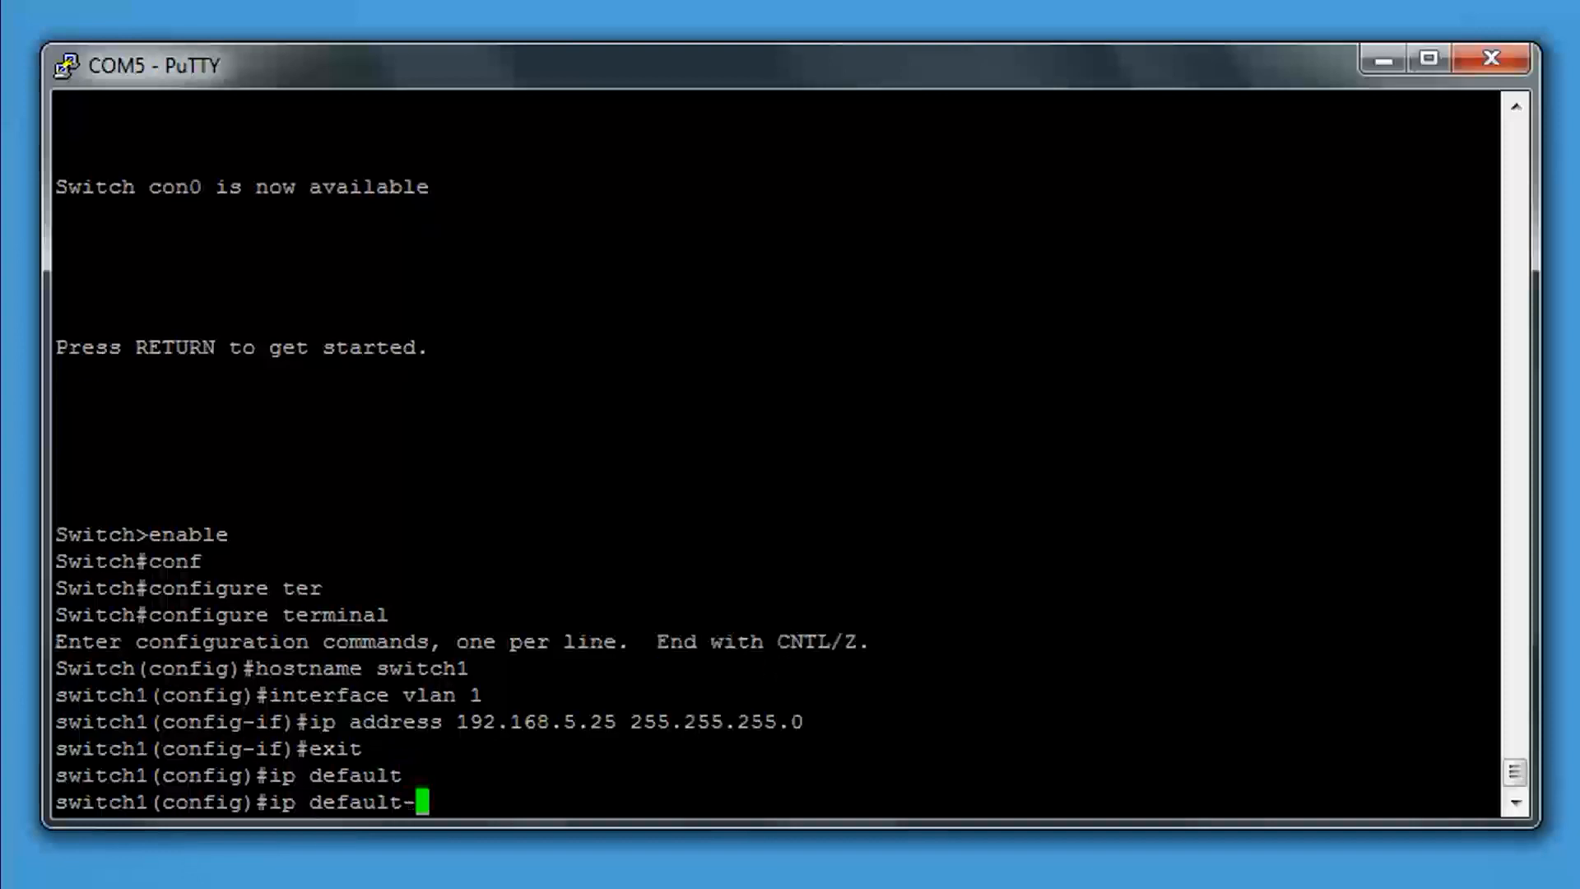
pyautogui.write('ga')
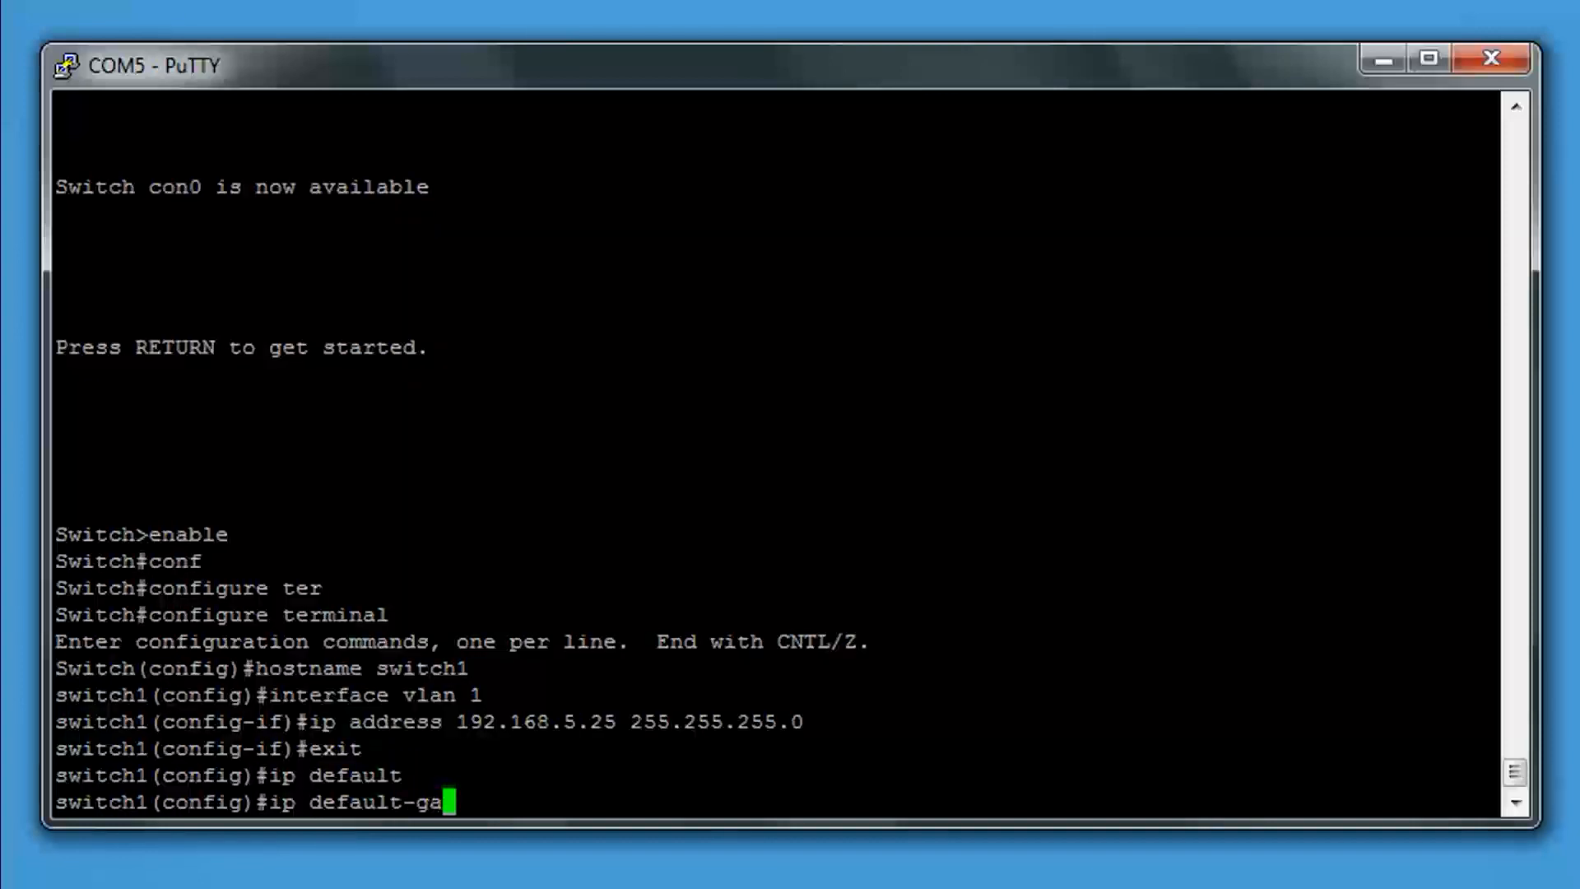
pyautogui.write('teway')
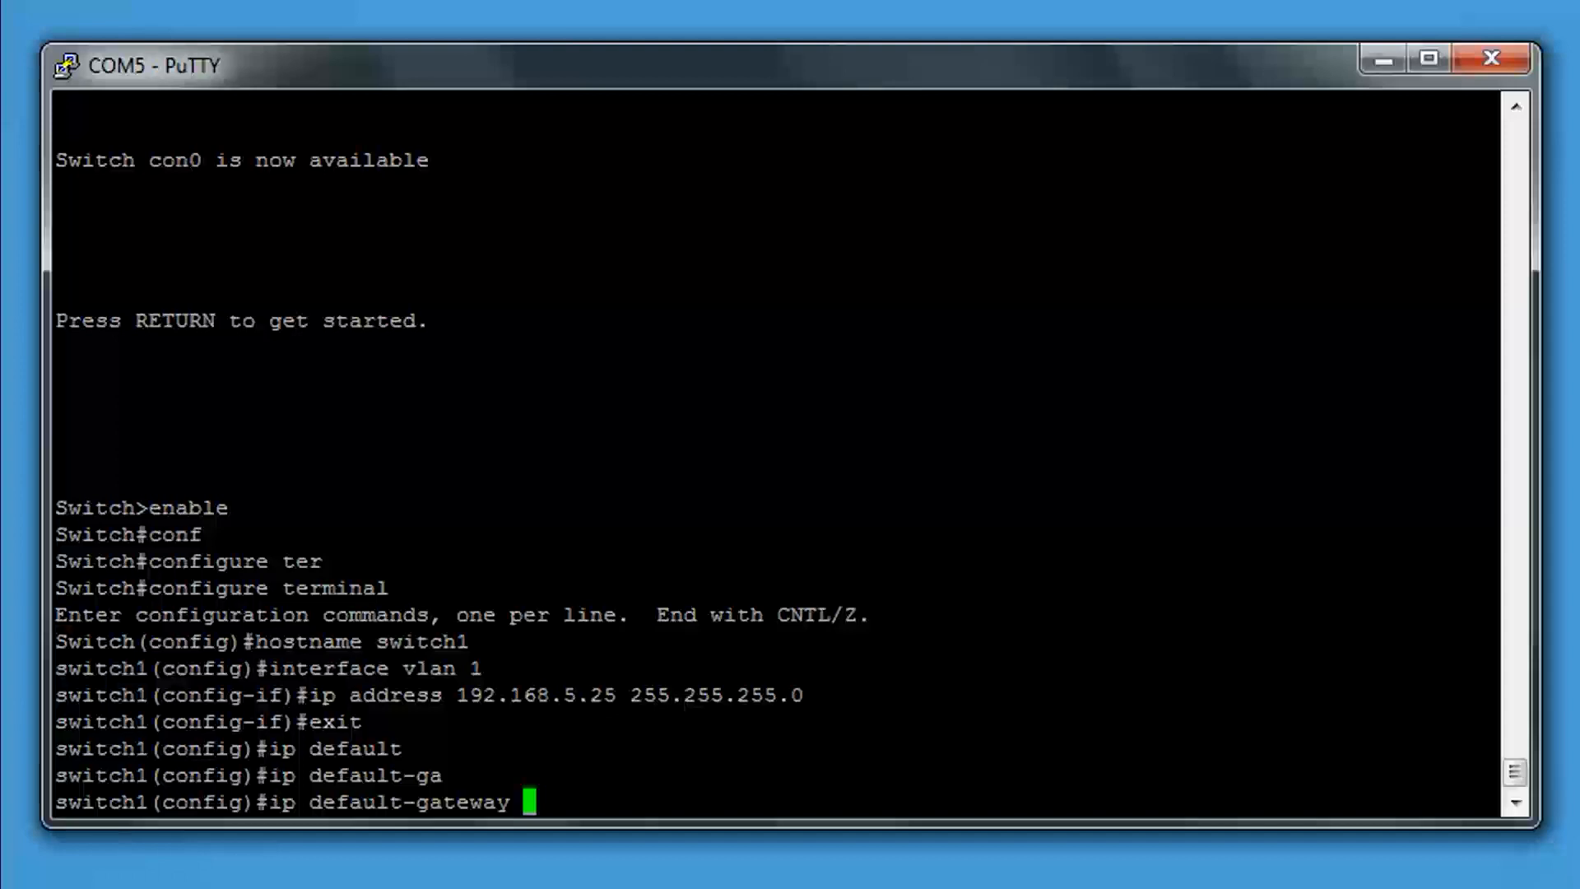
pyautogui.write('192.')
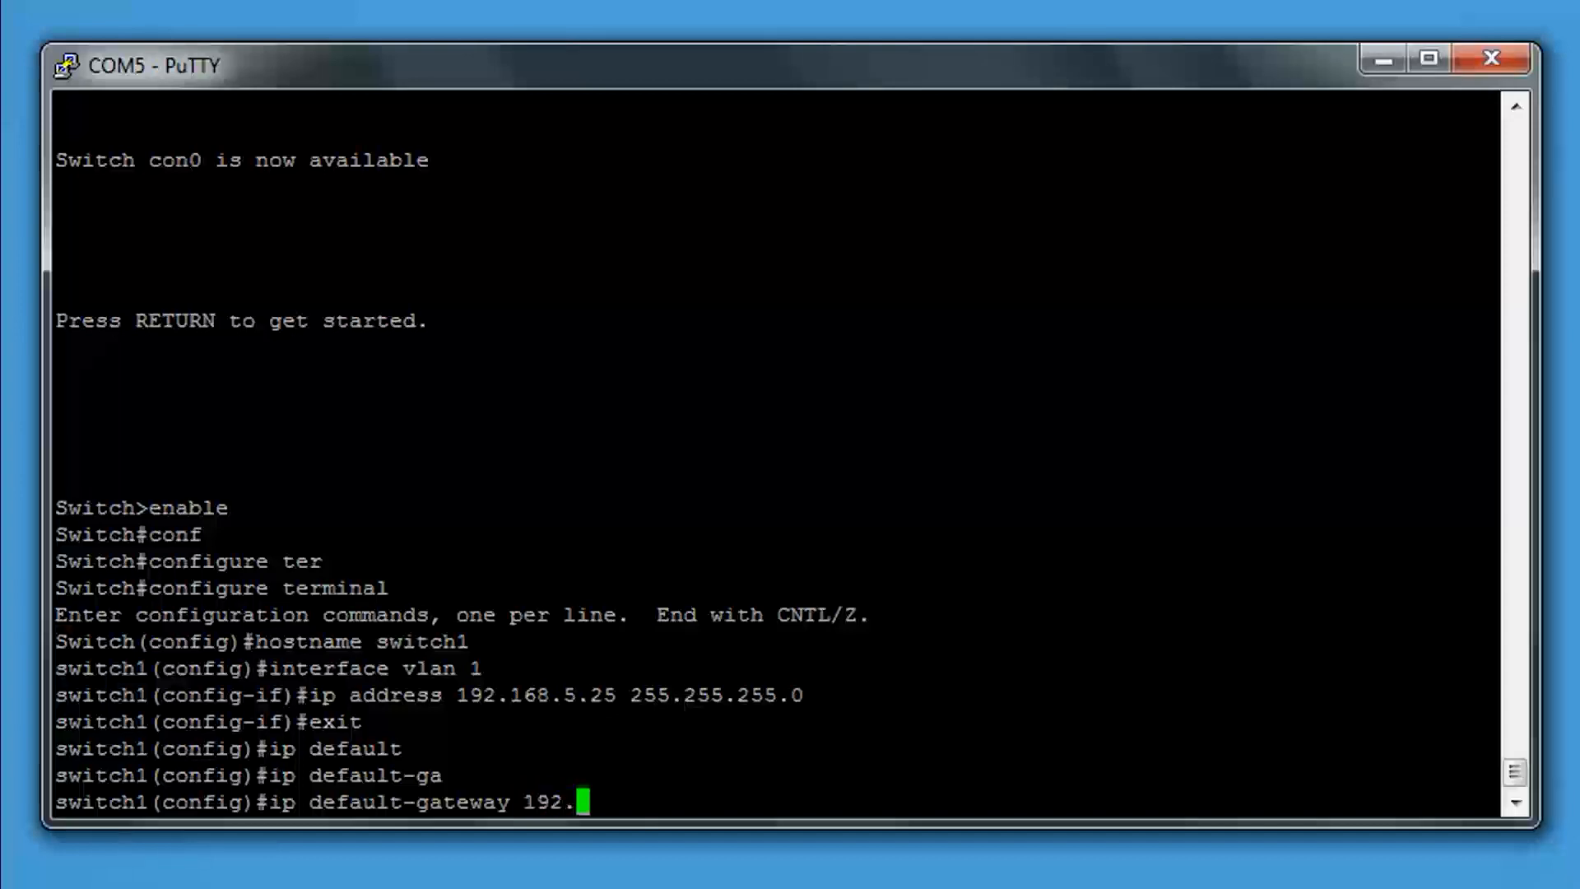
pyautogui.write('168')
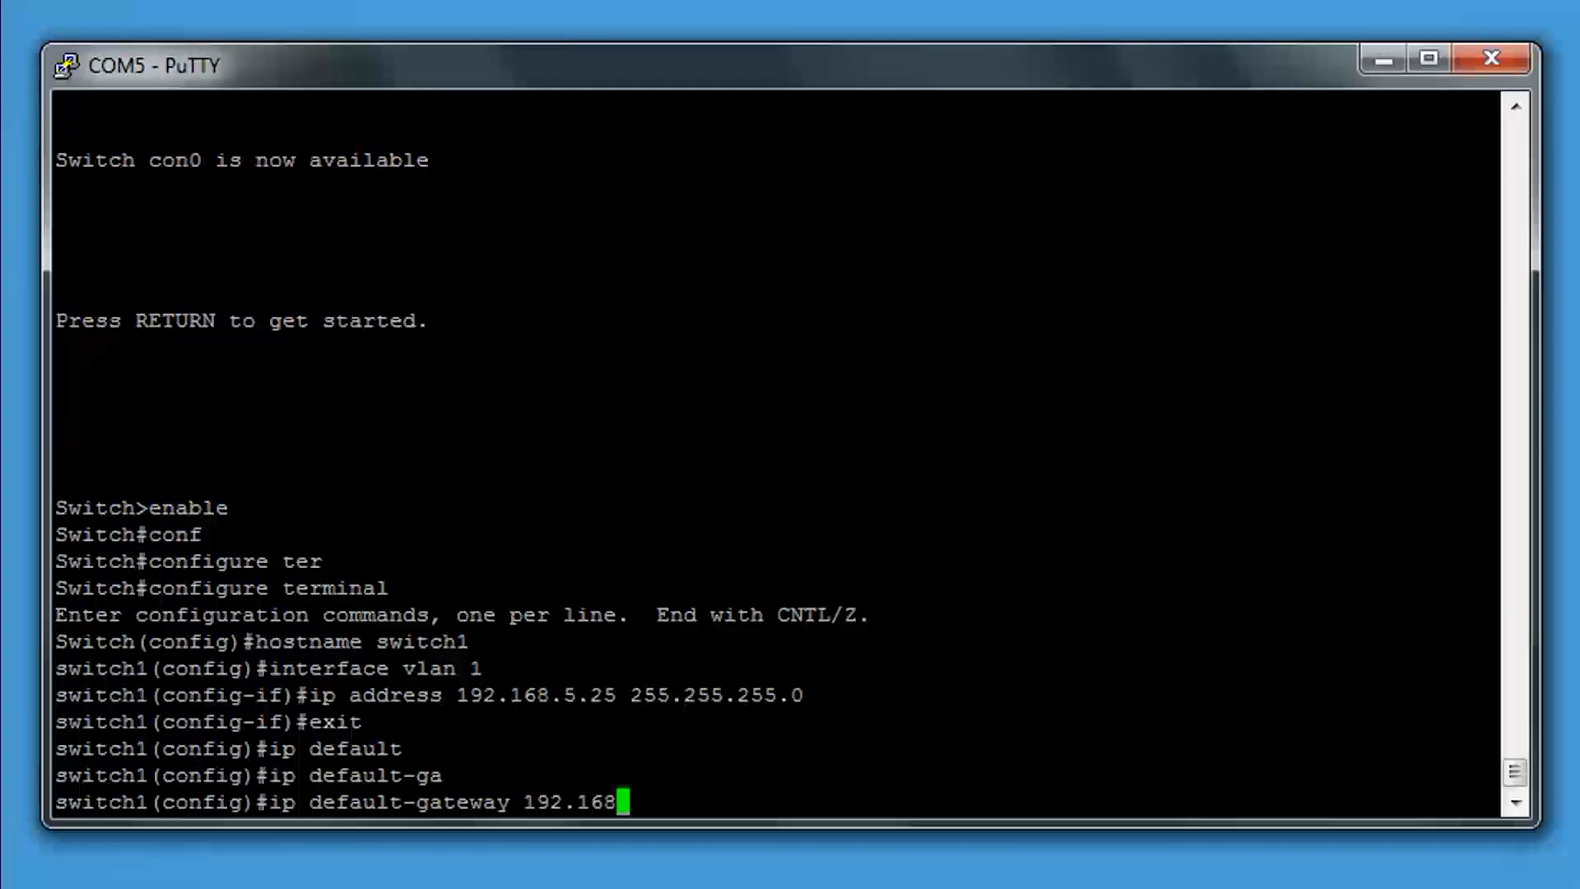
pyautogui.write('.5.')
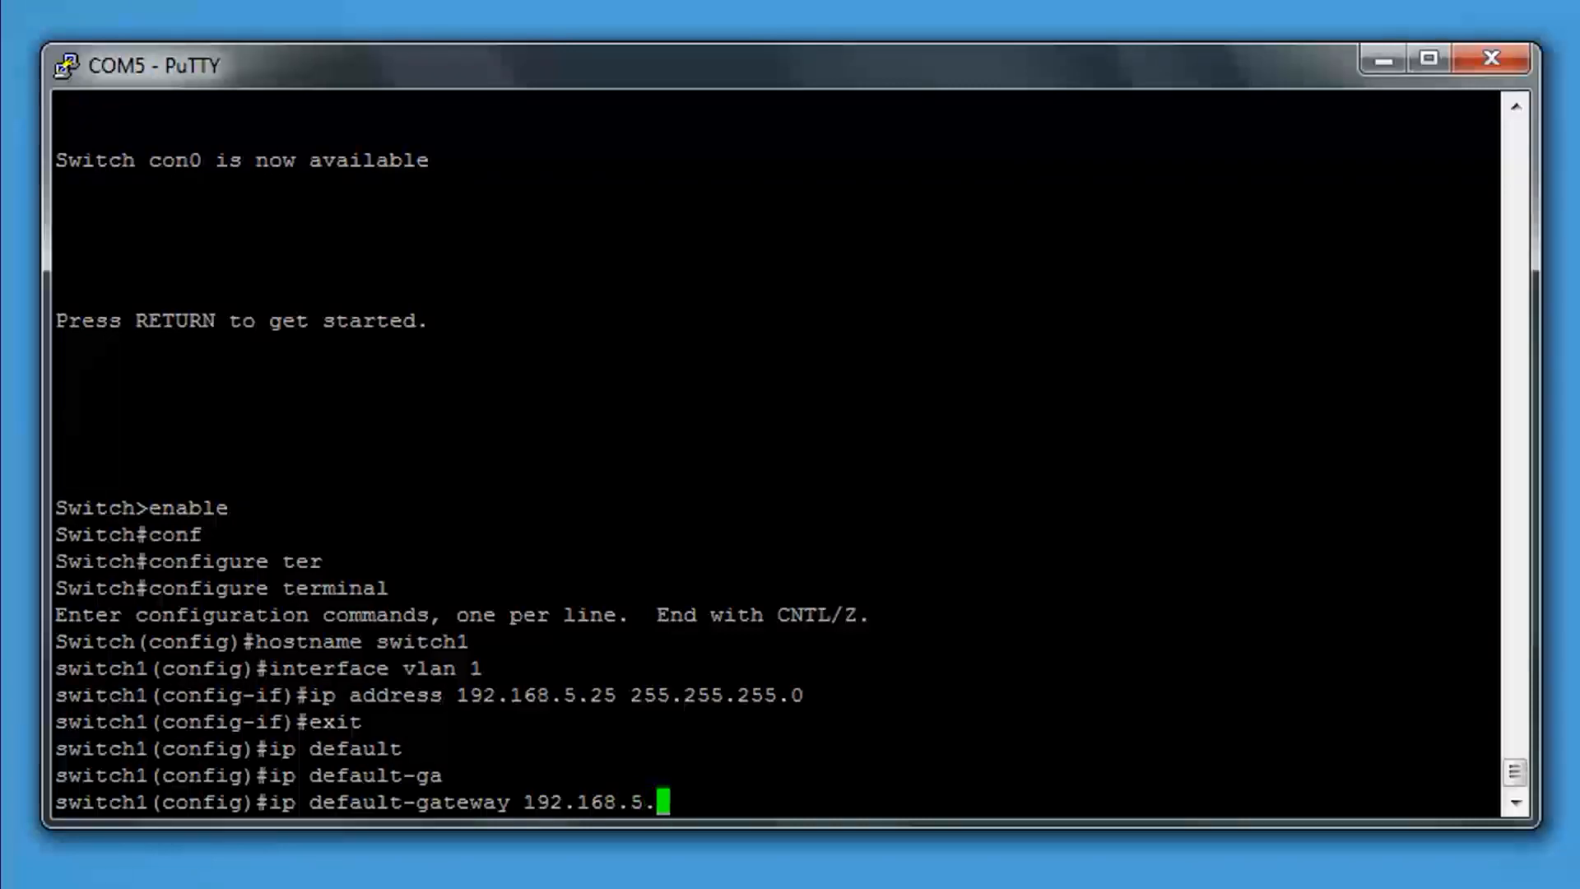
pyautogui.write('254')
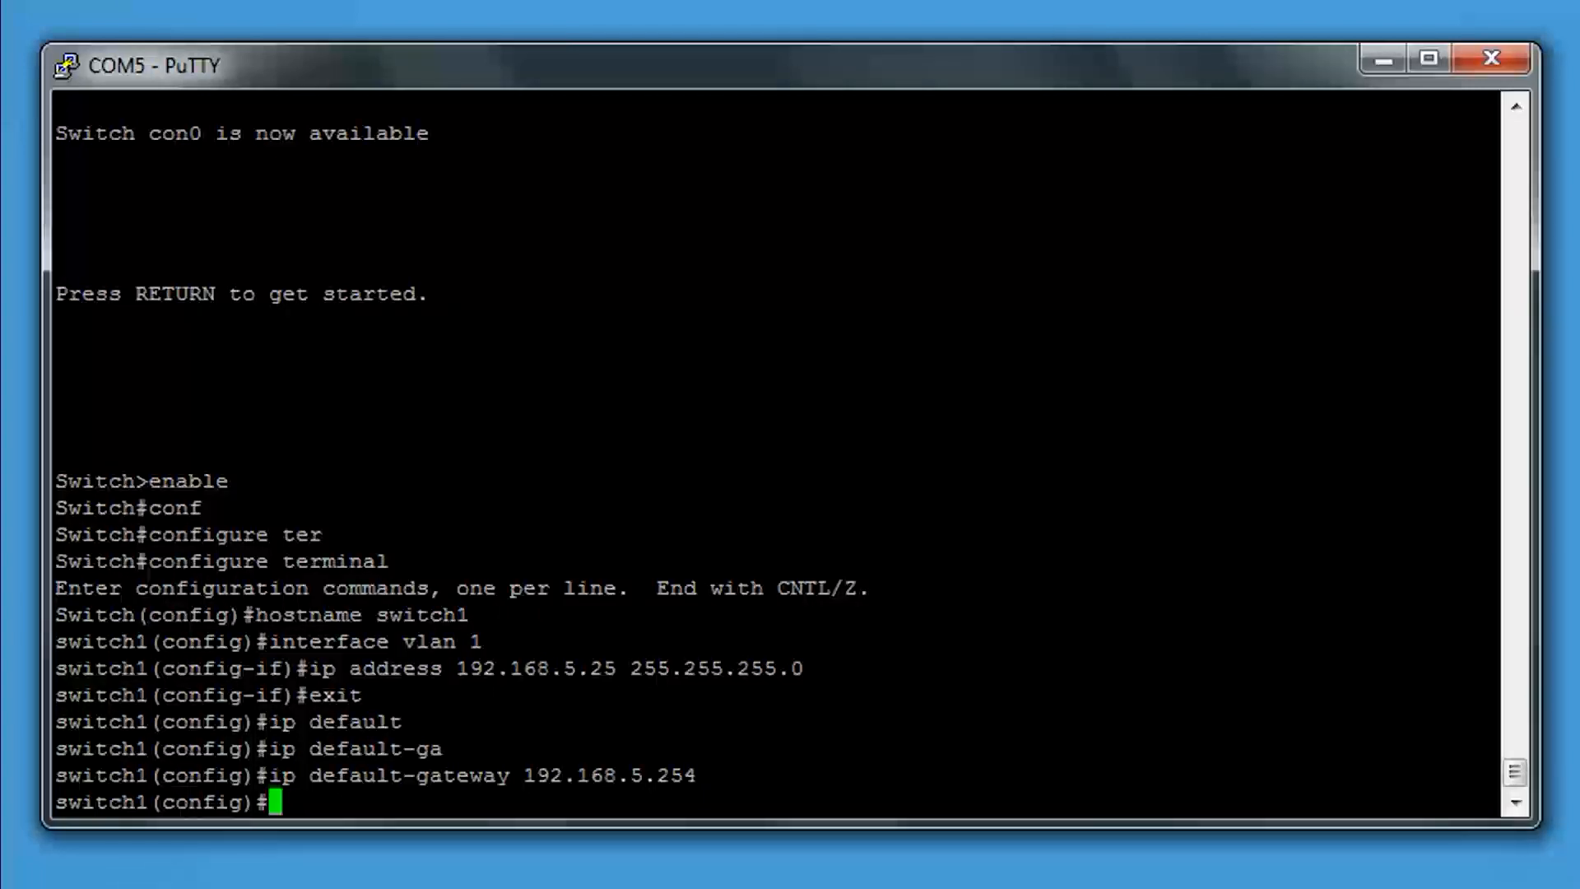
pyautogui.write('username use')
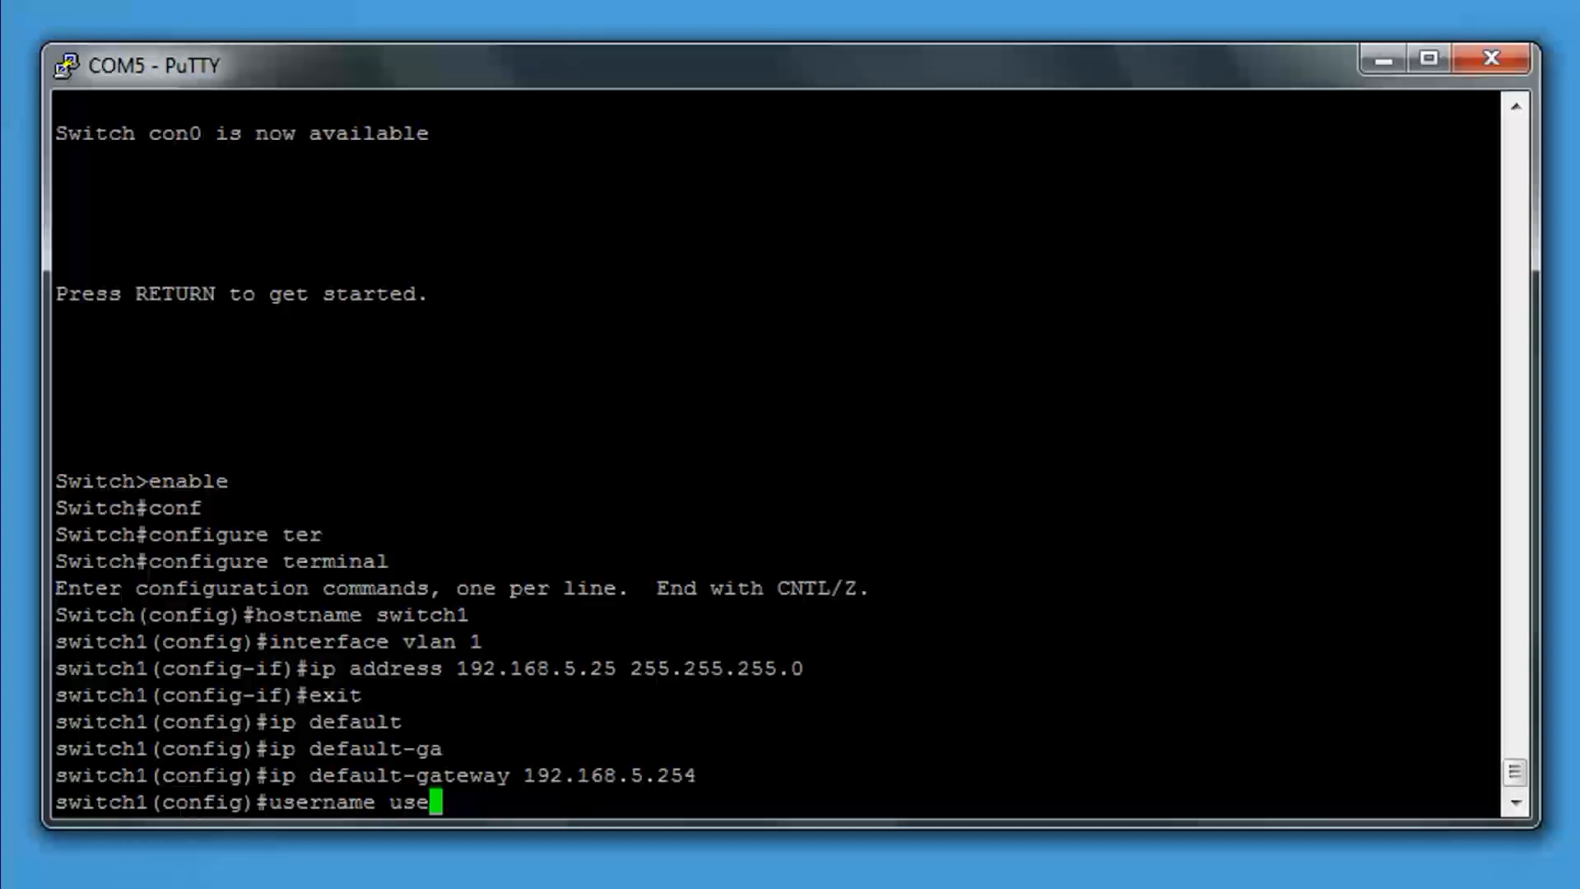
pyautogui.write('r1 p')
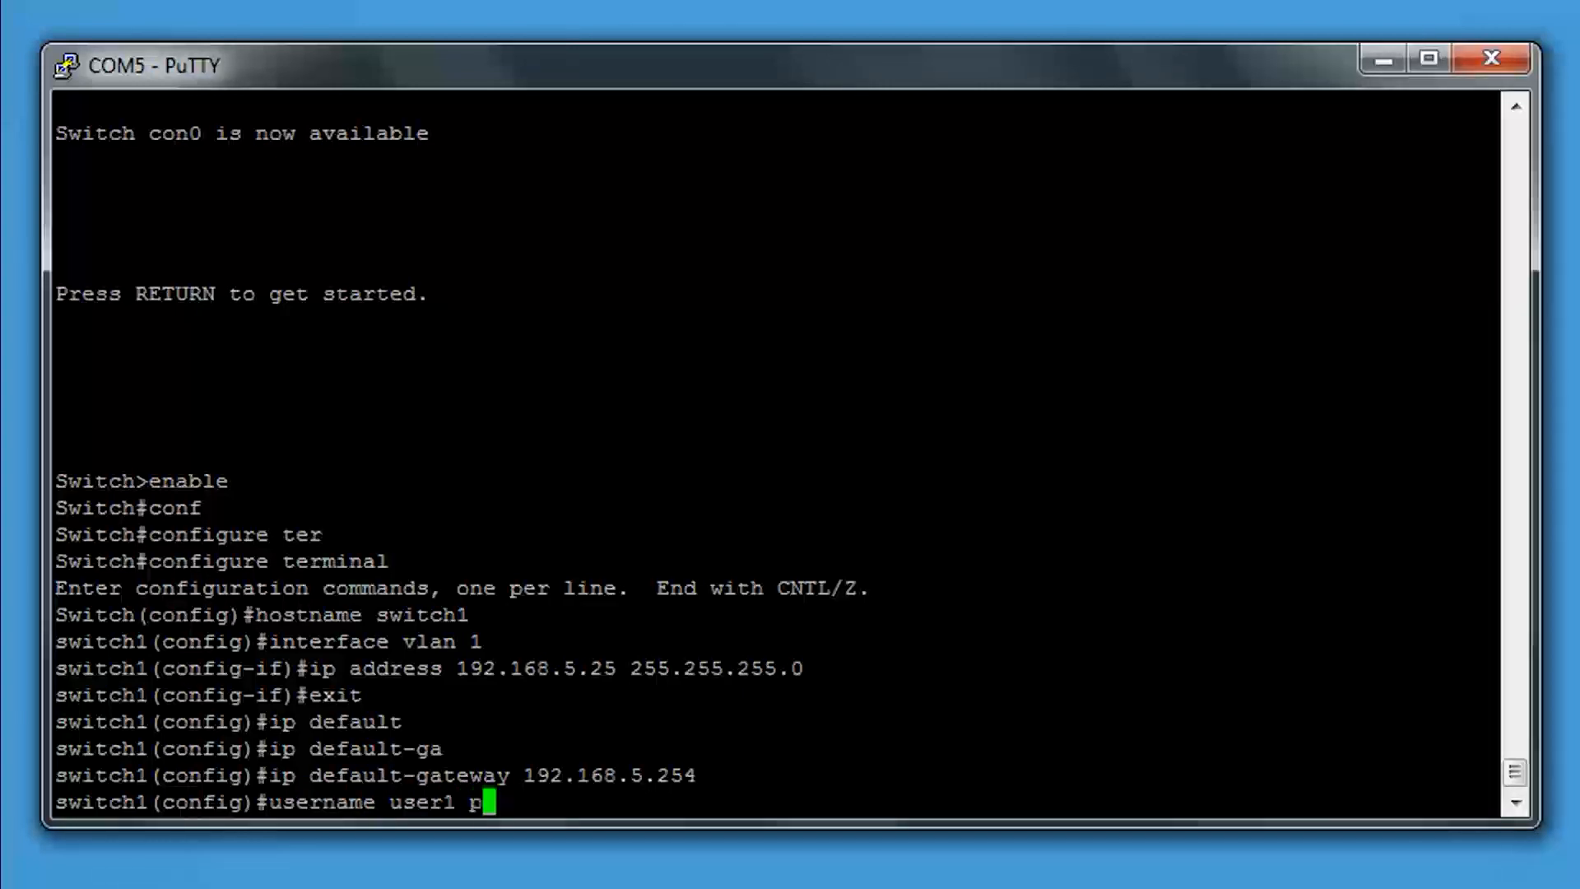
pyautogui.write('assword')
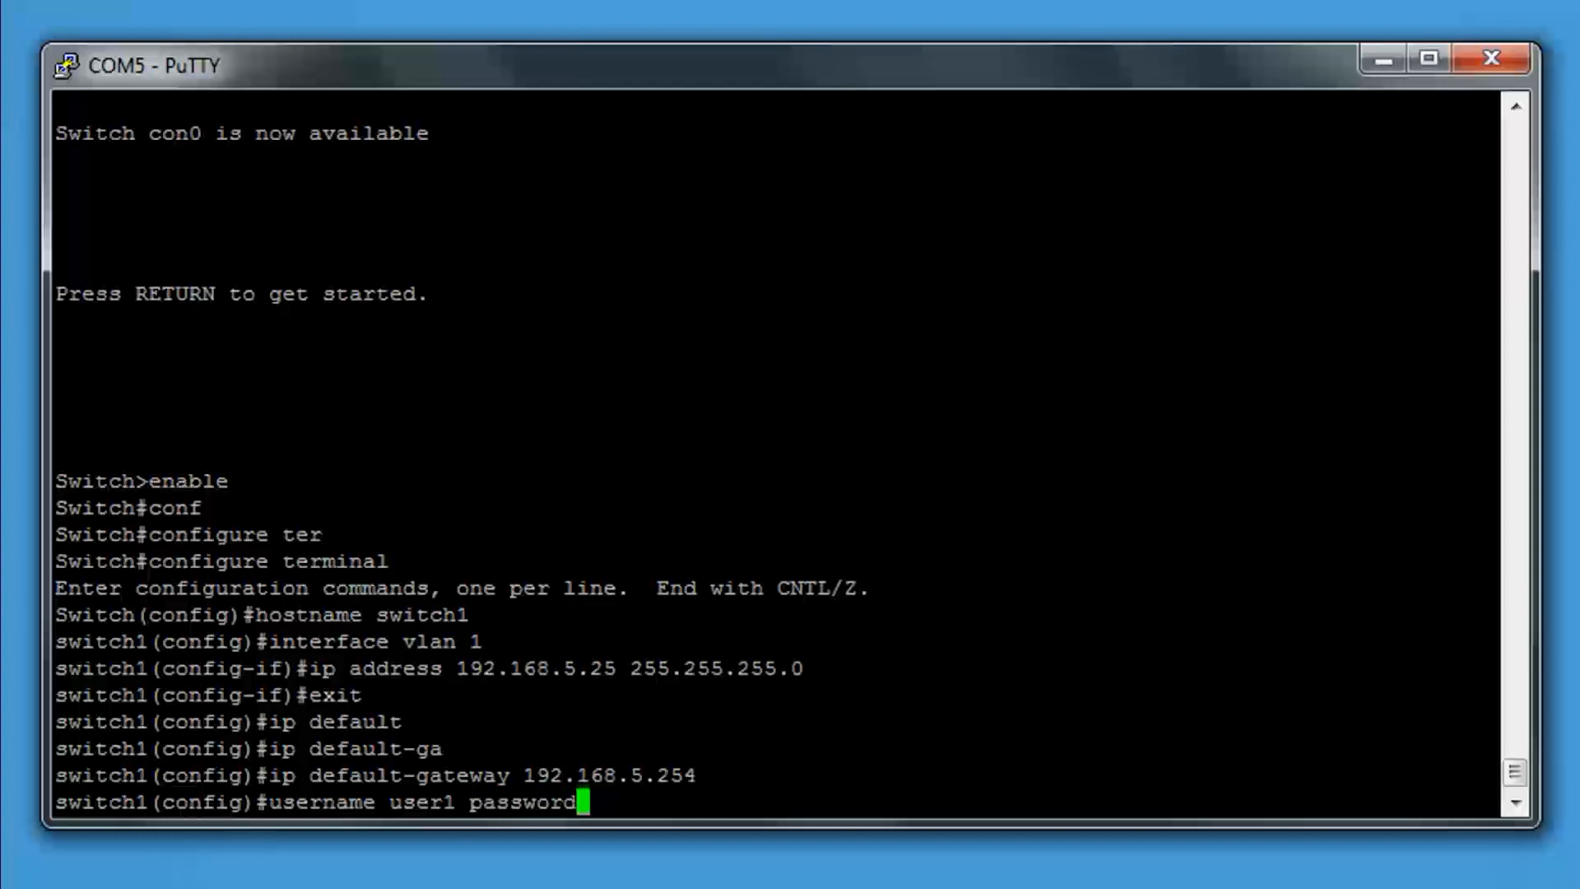
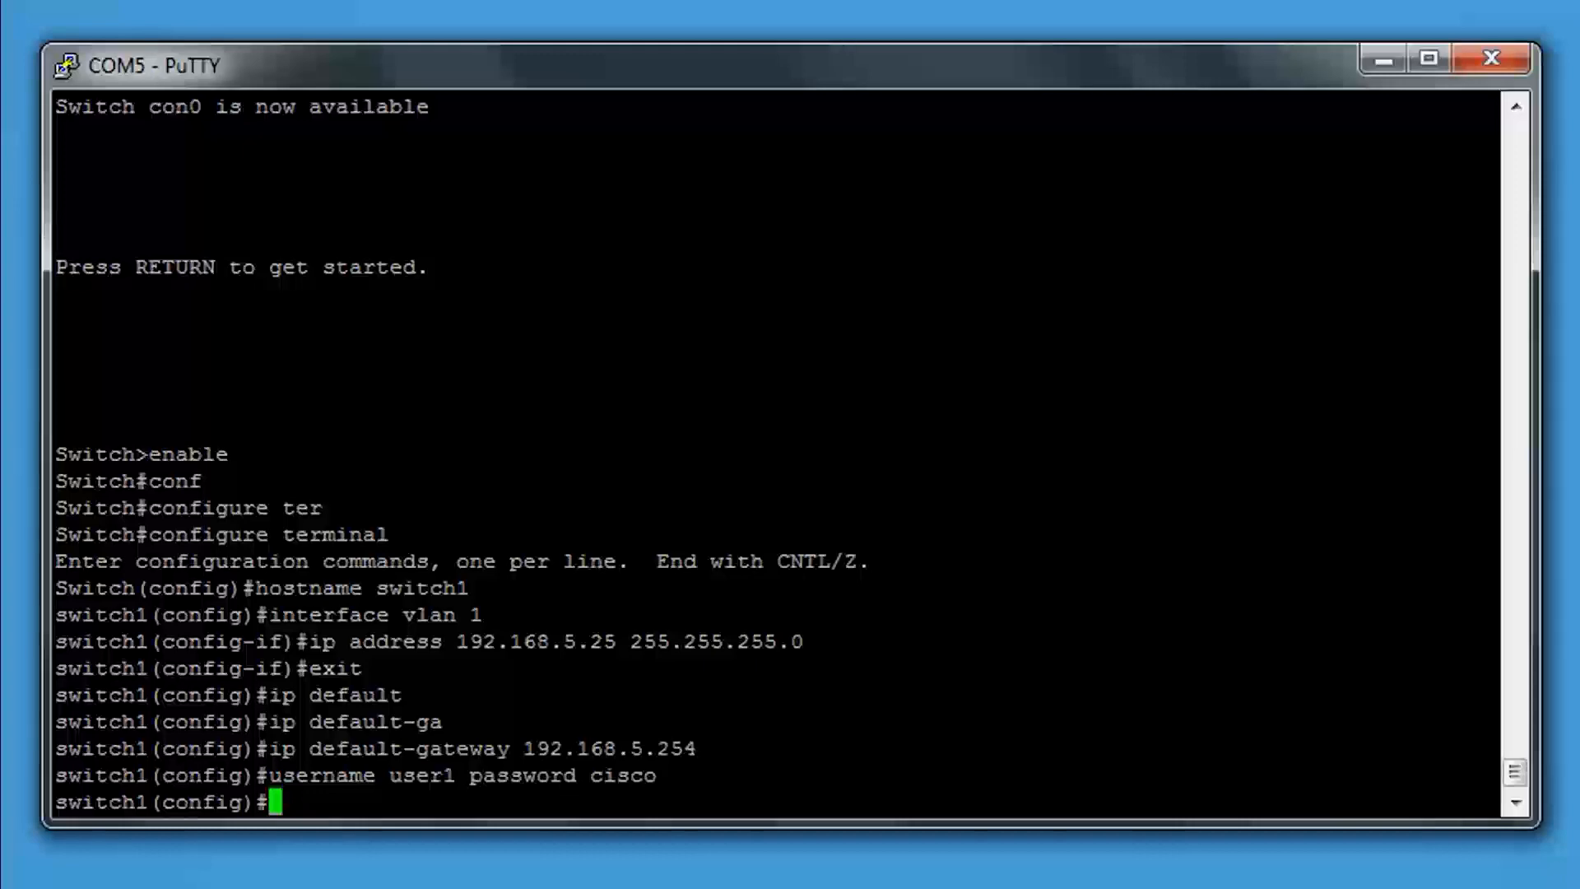
pyautogui.write('e')
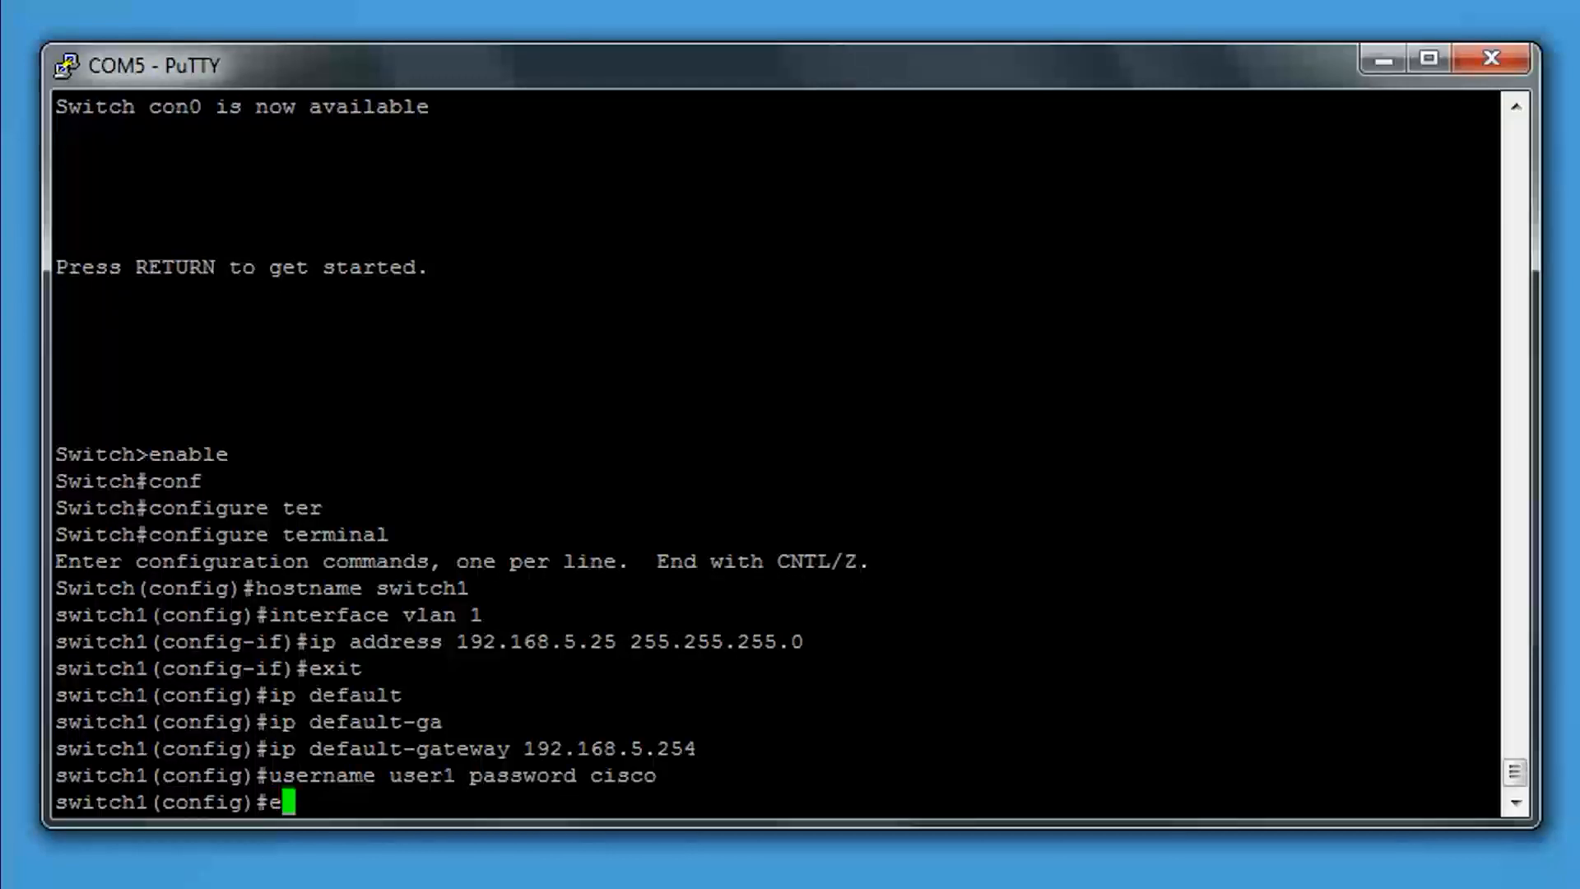
pyautogui.write('nable')
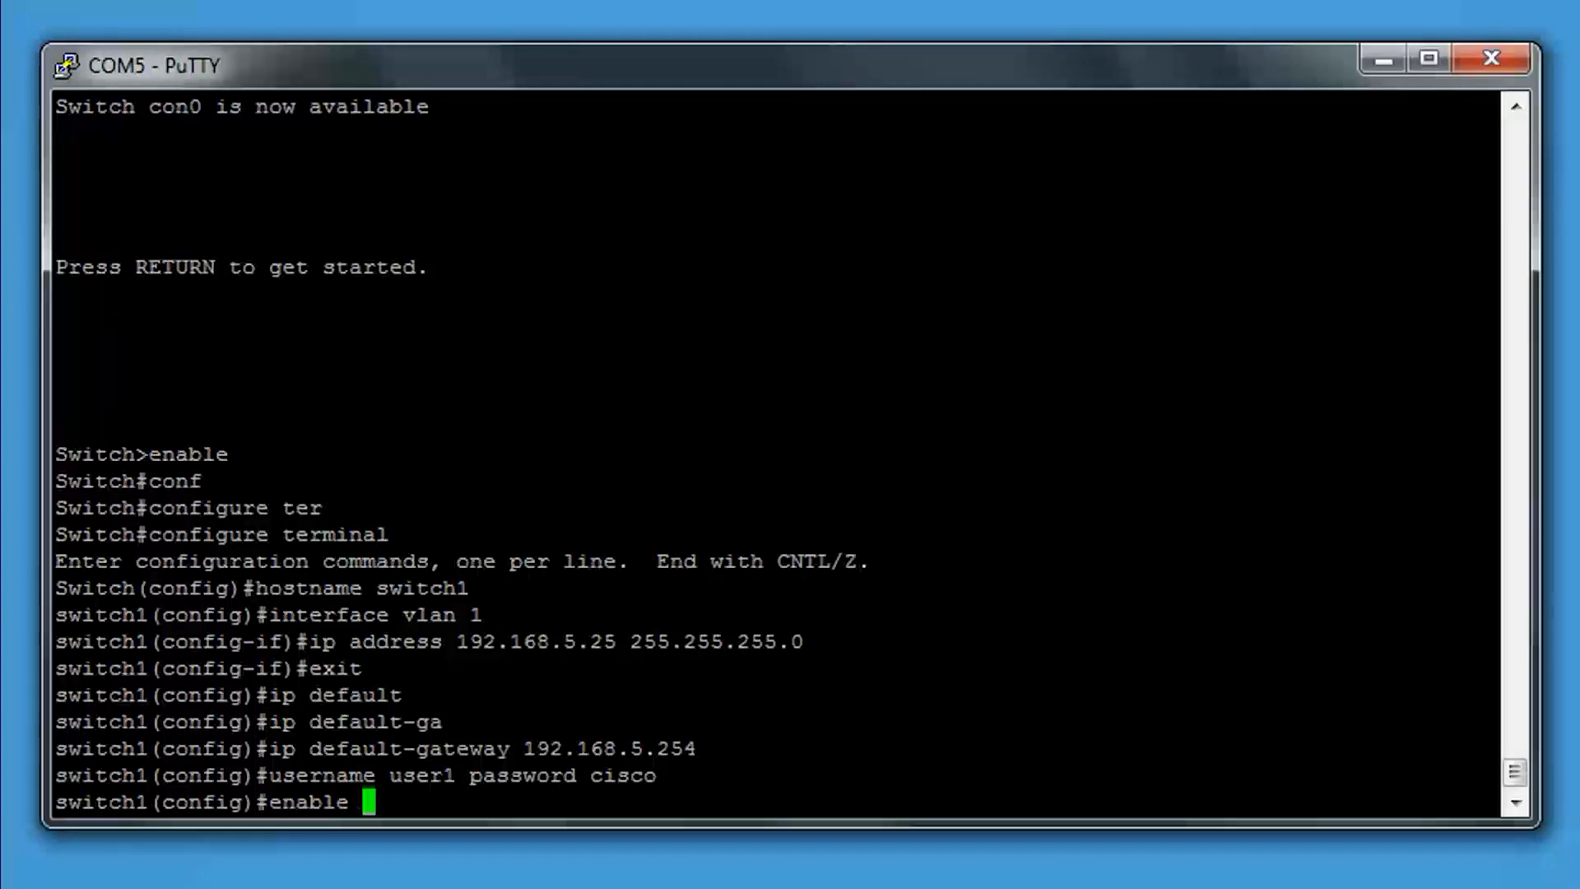
pyautogui.write('ecret')
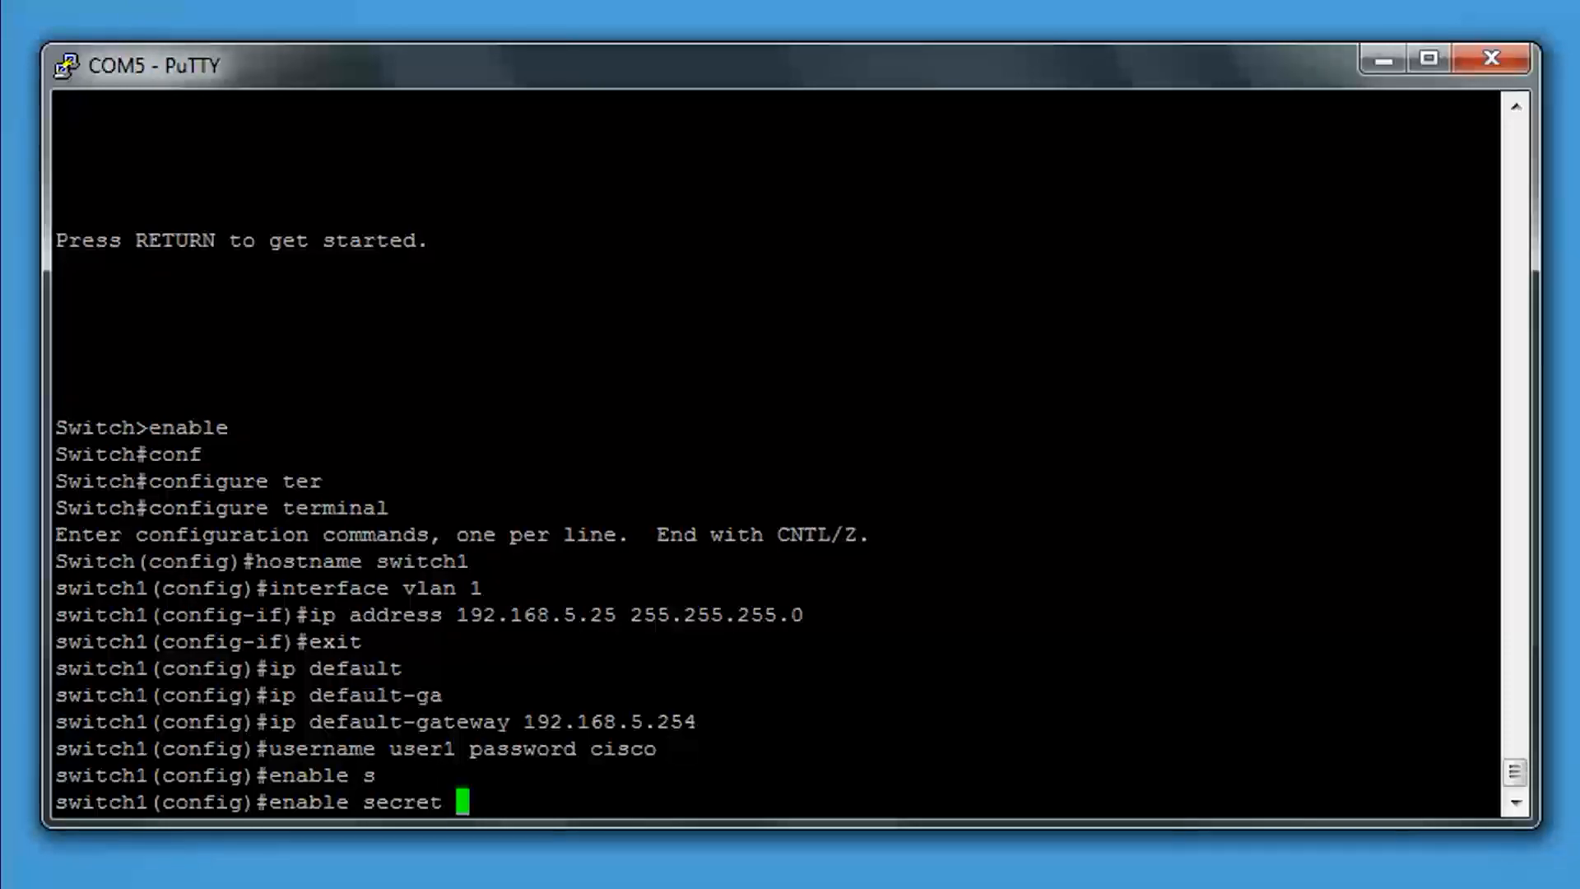
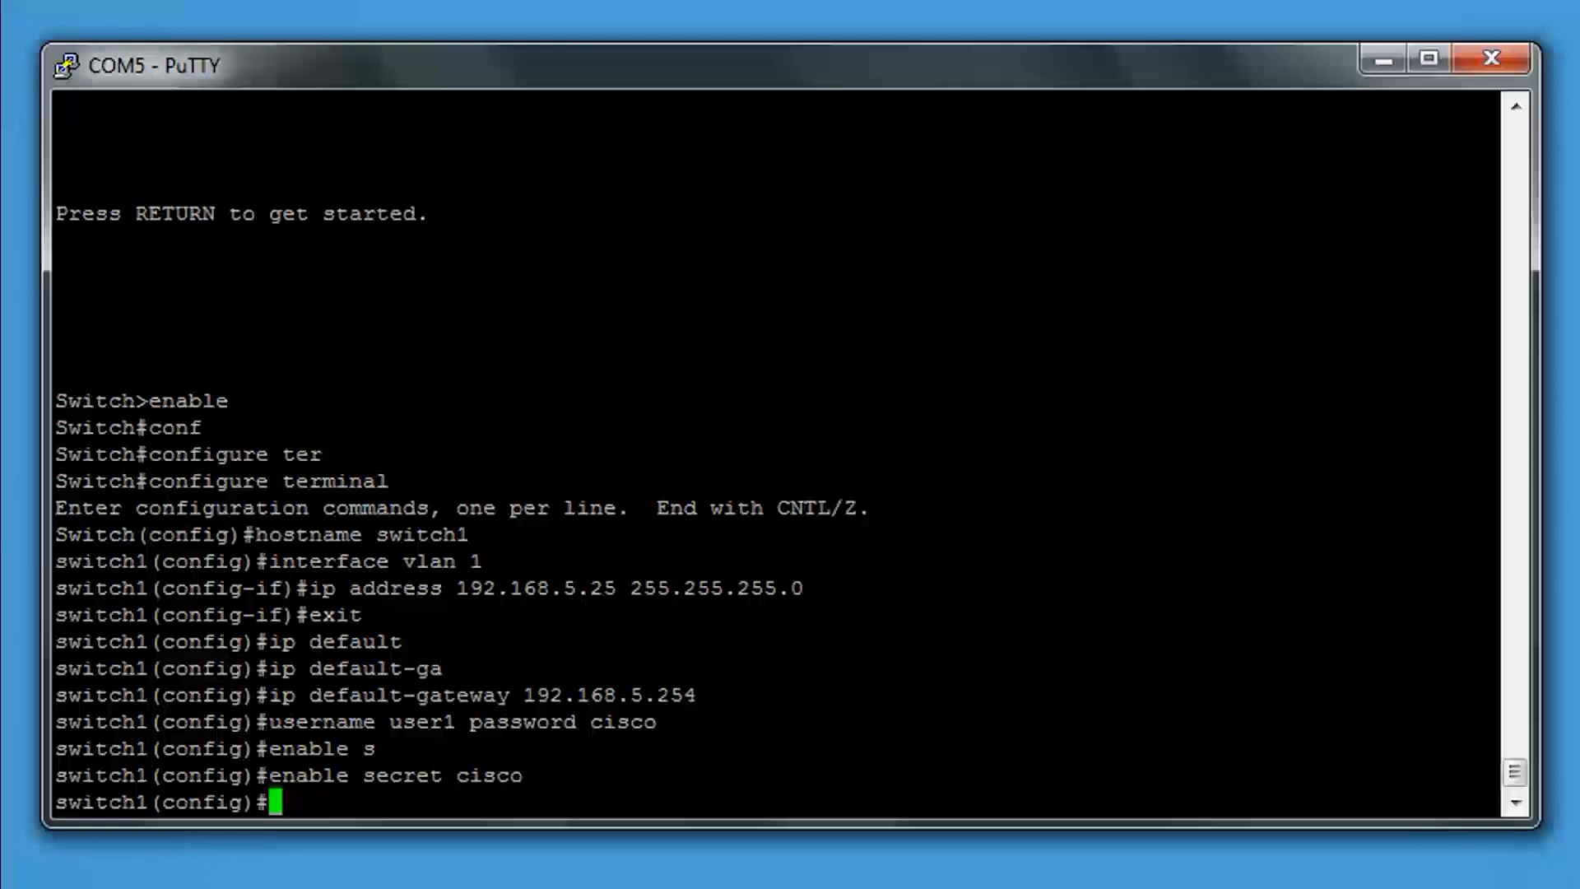
pyautogui.write('line cons')
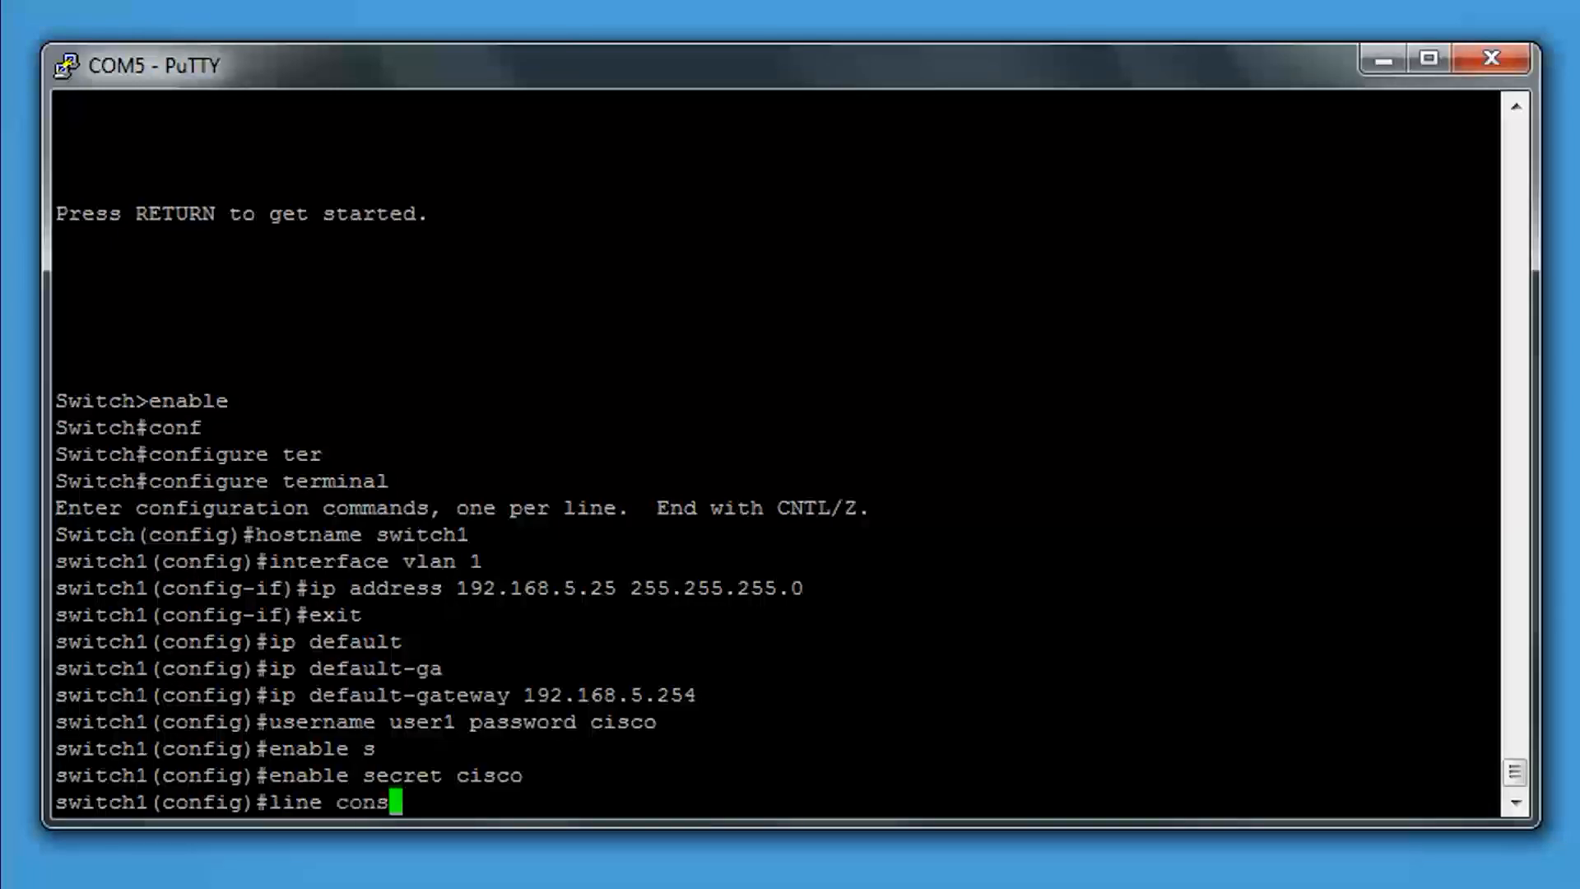
pyautogui.write('ole')
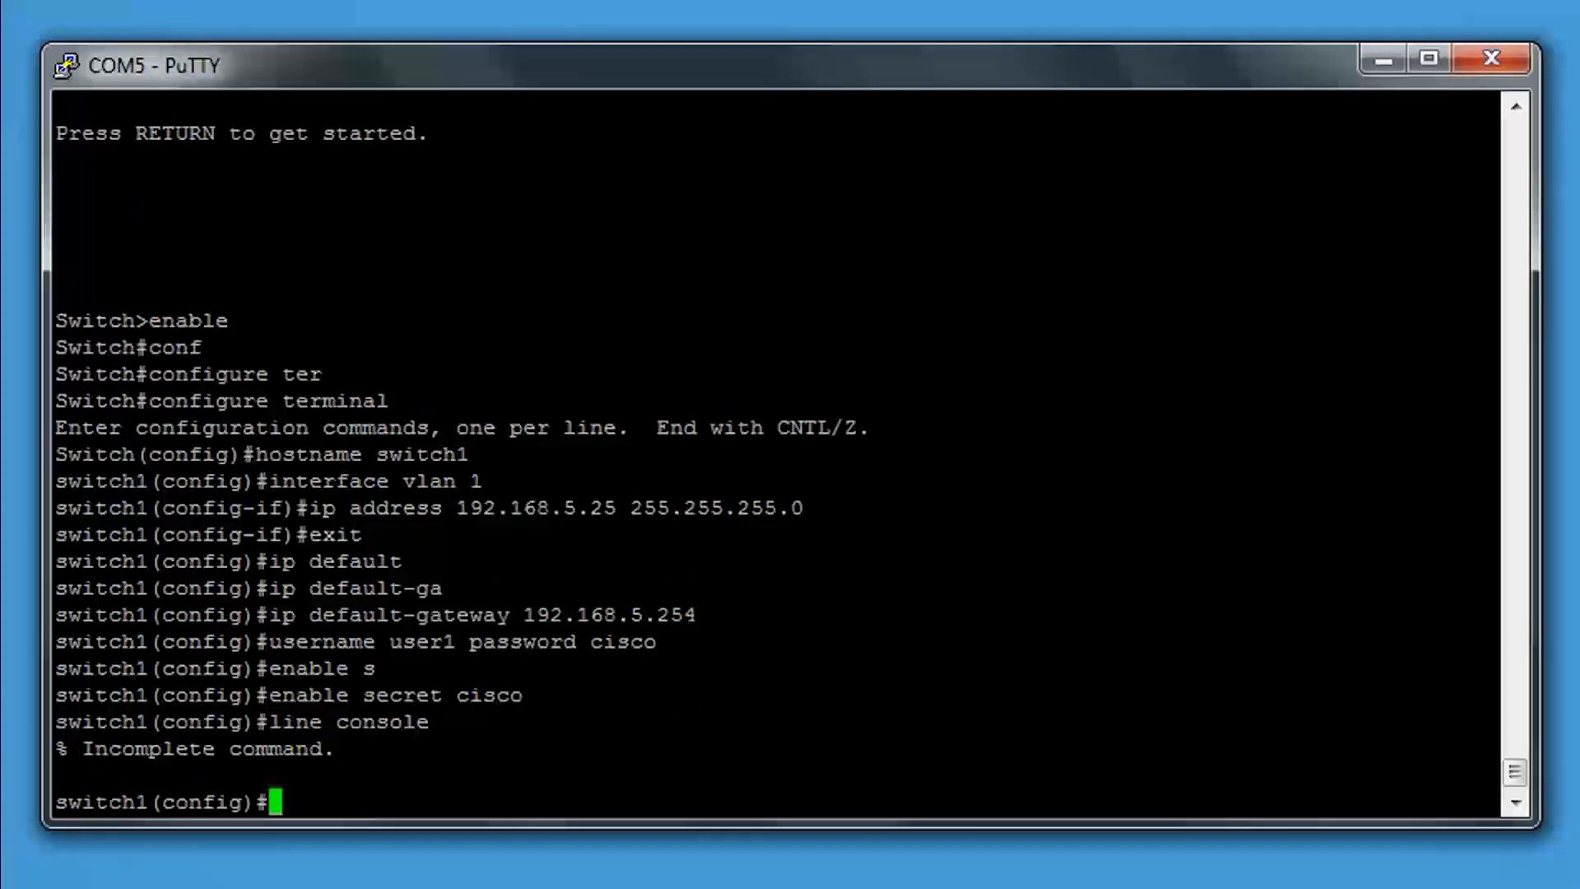
pyautogui.write('line console')
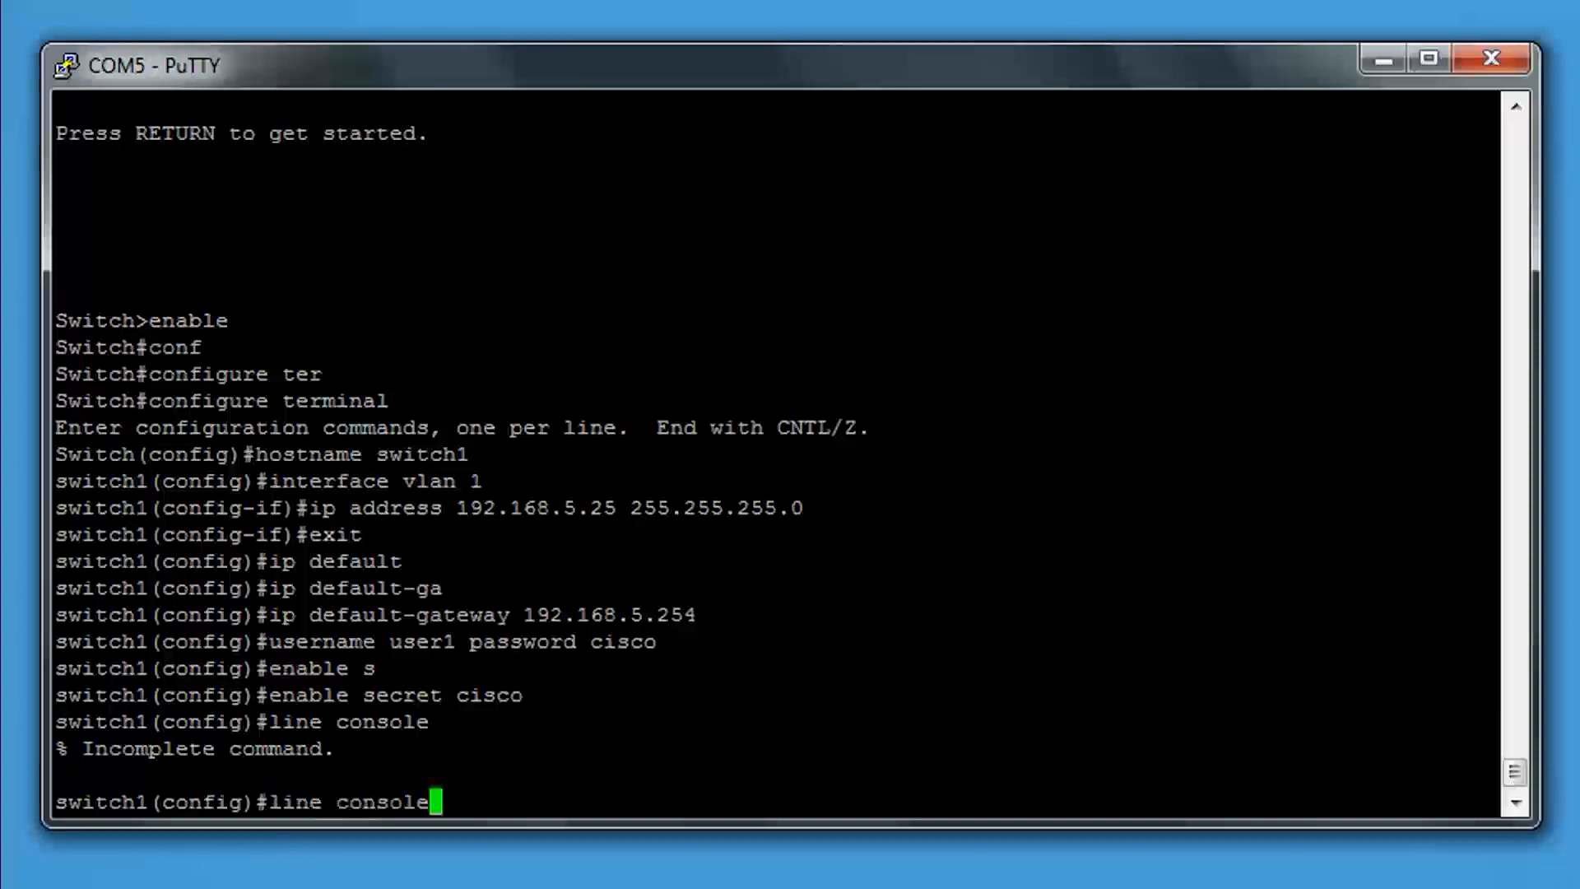
pyautogui.write('0')
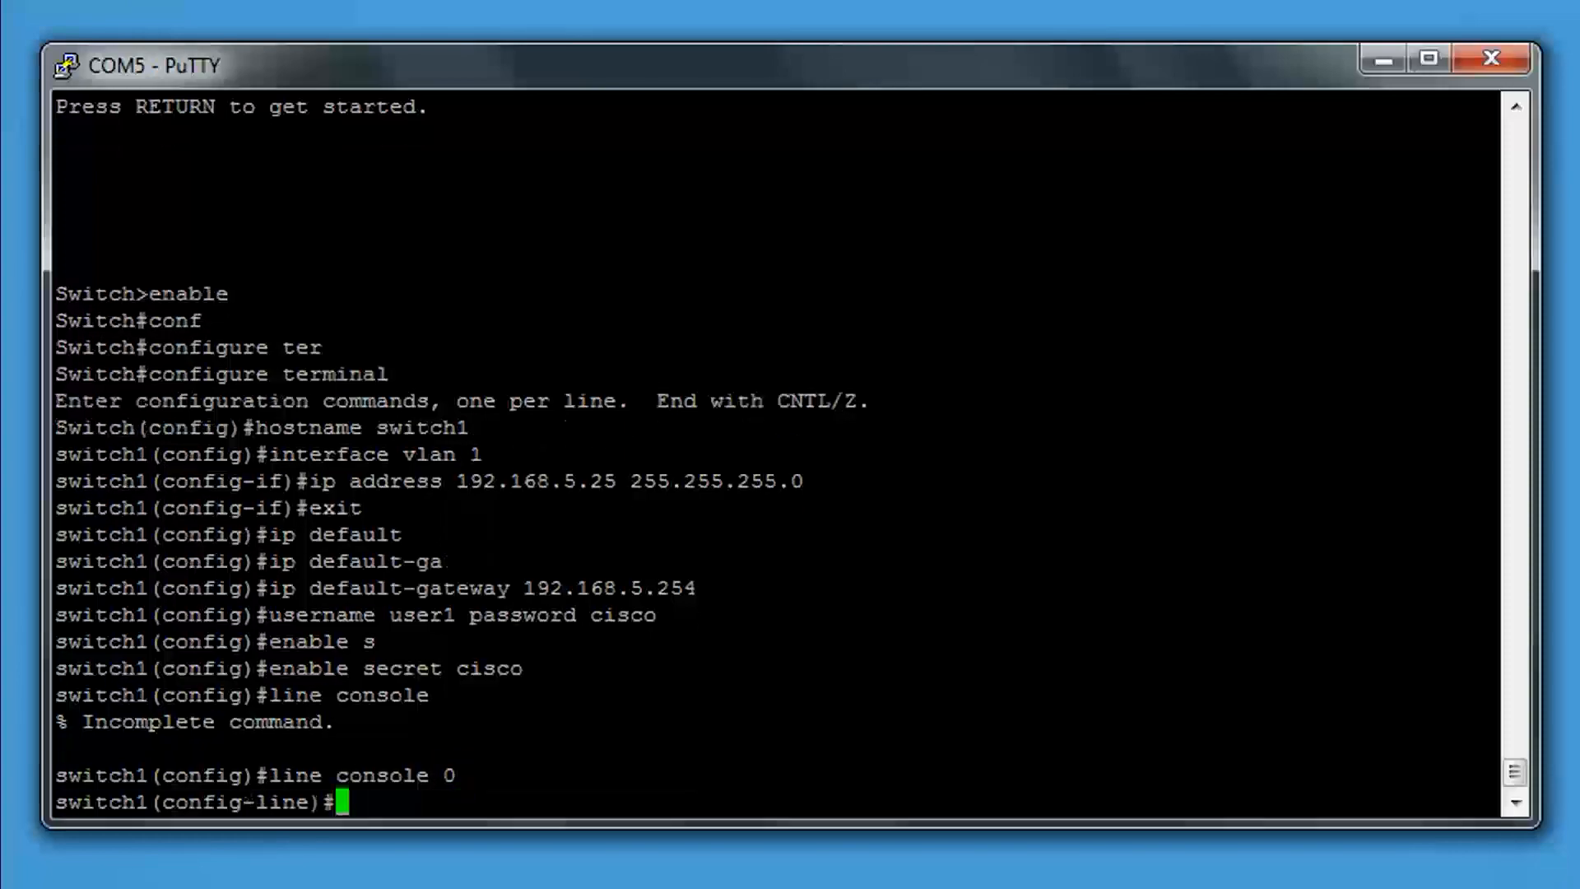
pyautogui.write('password')
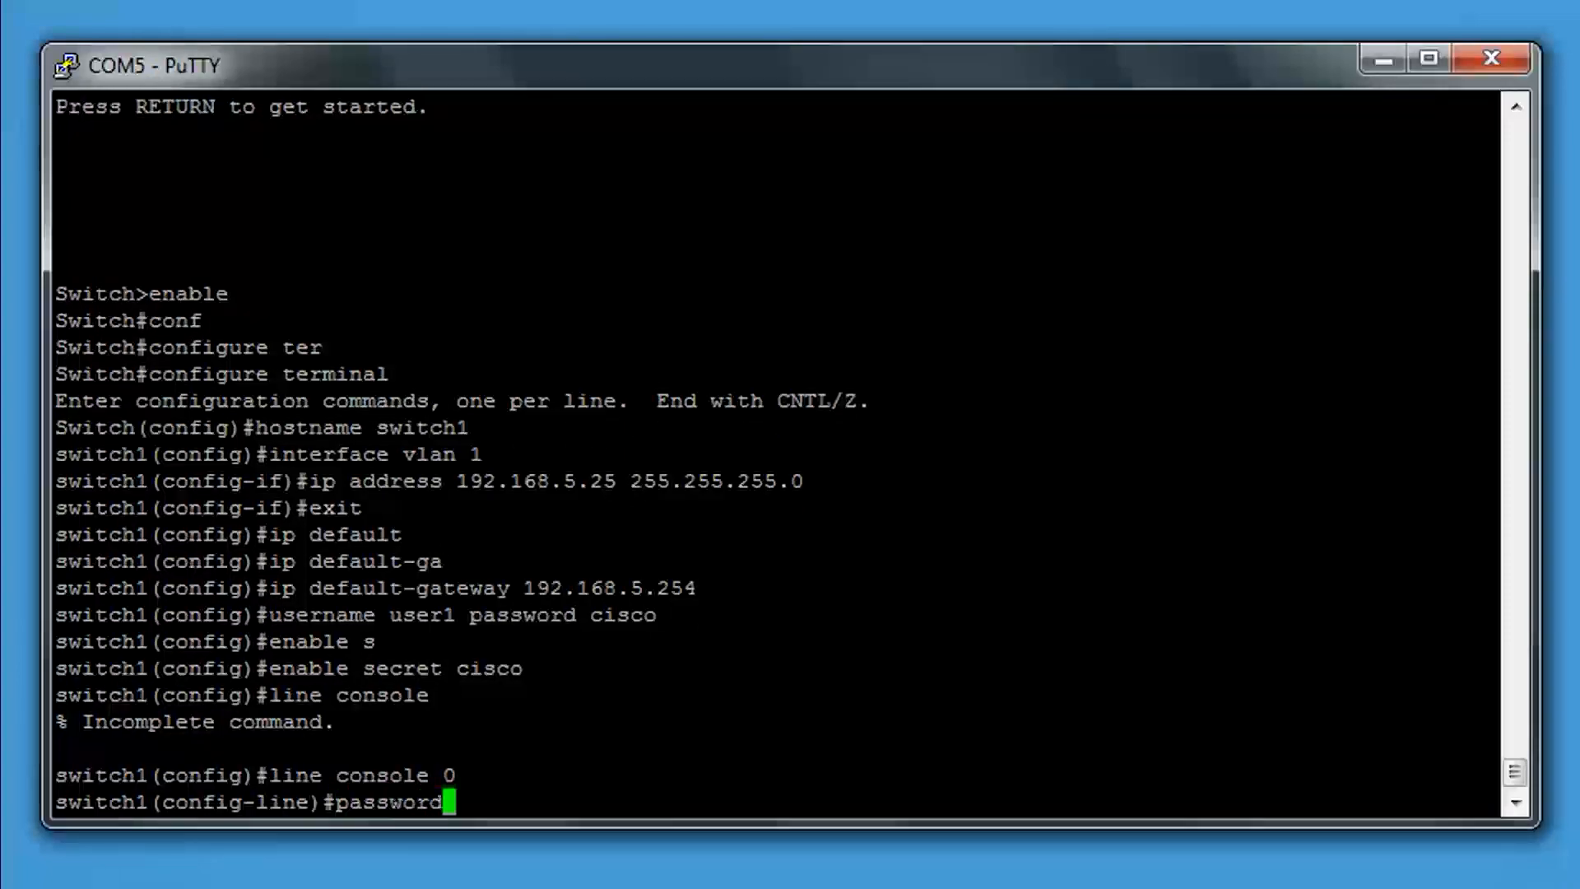
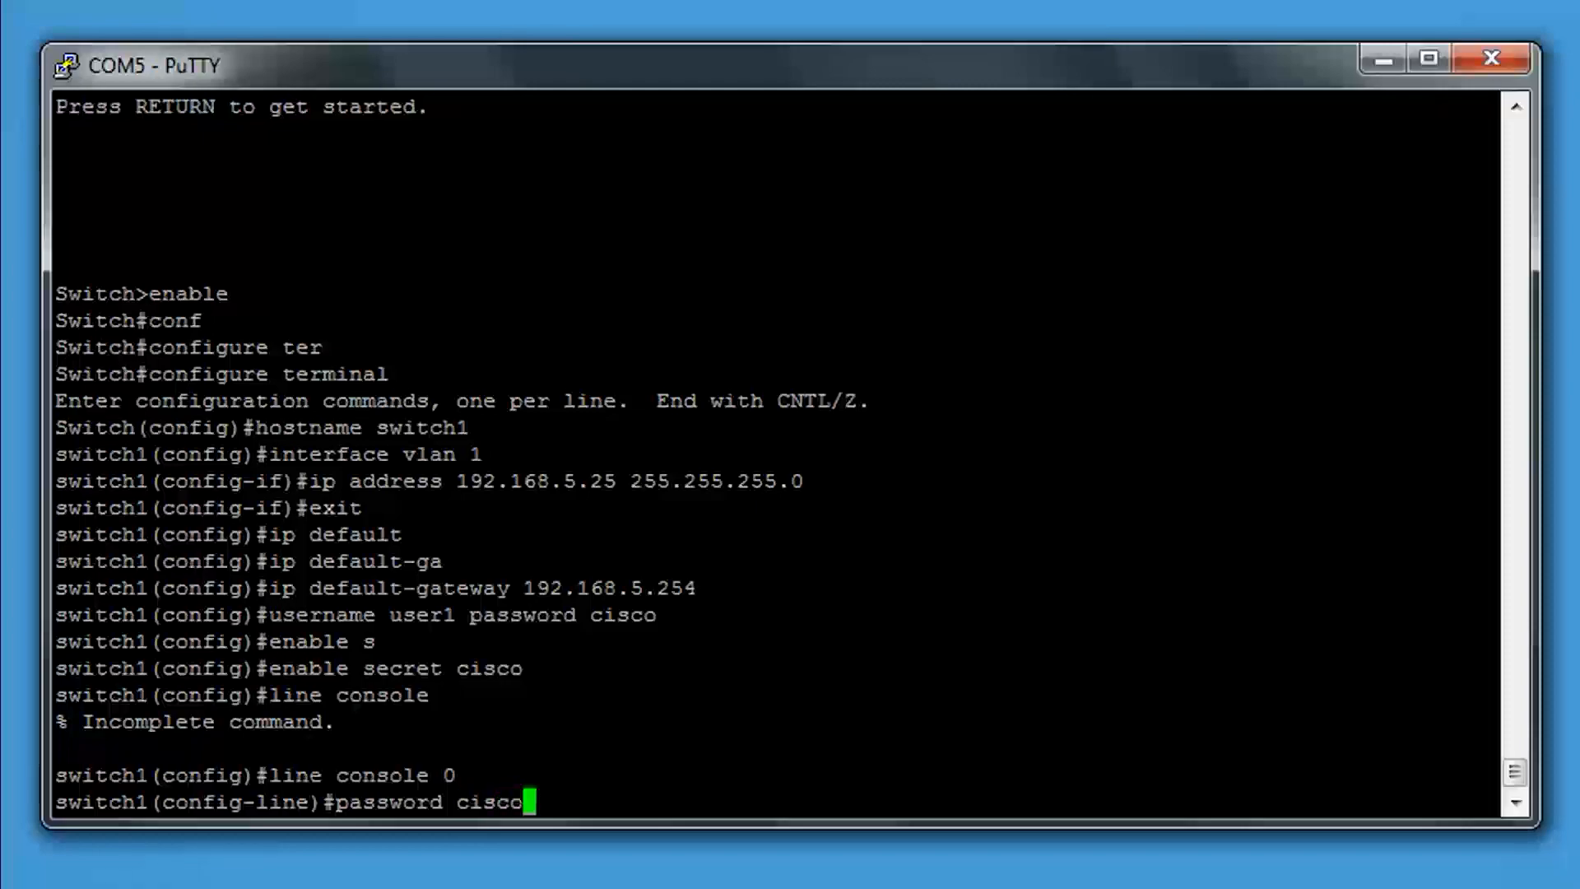
# - Require login on console line 0 and exit back to global configuration
pyautogui.write('line)#l')
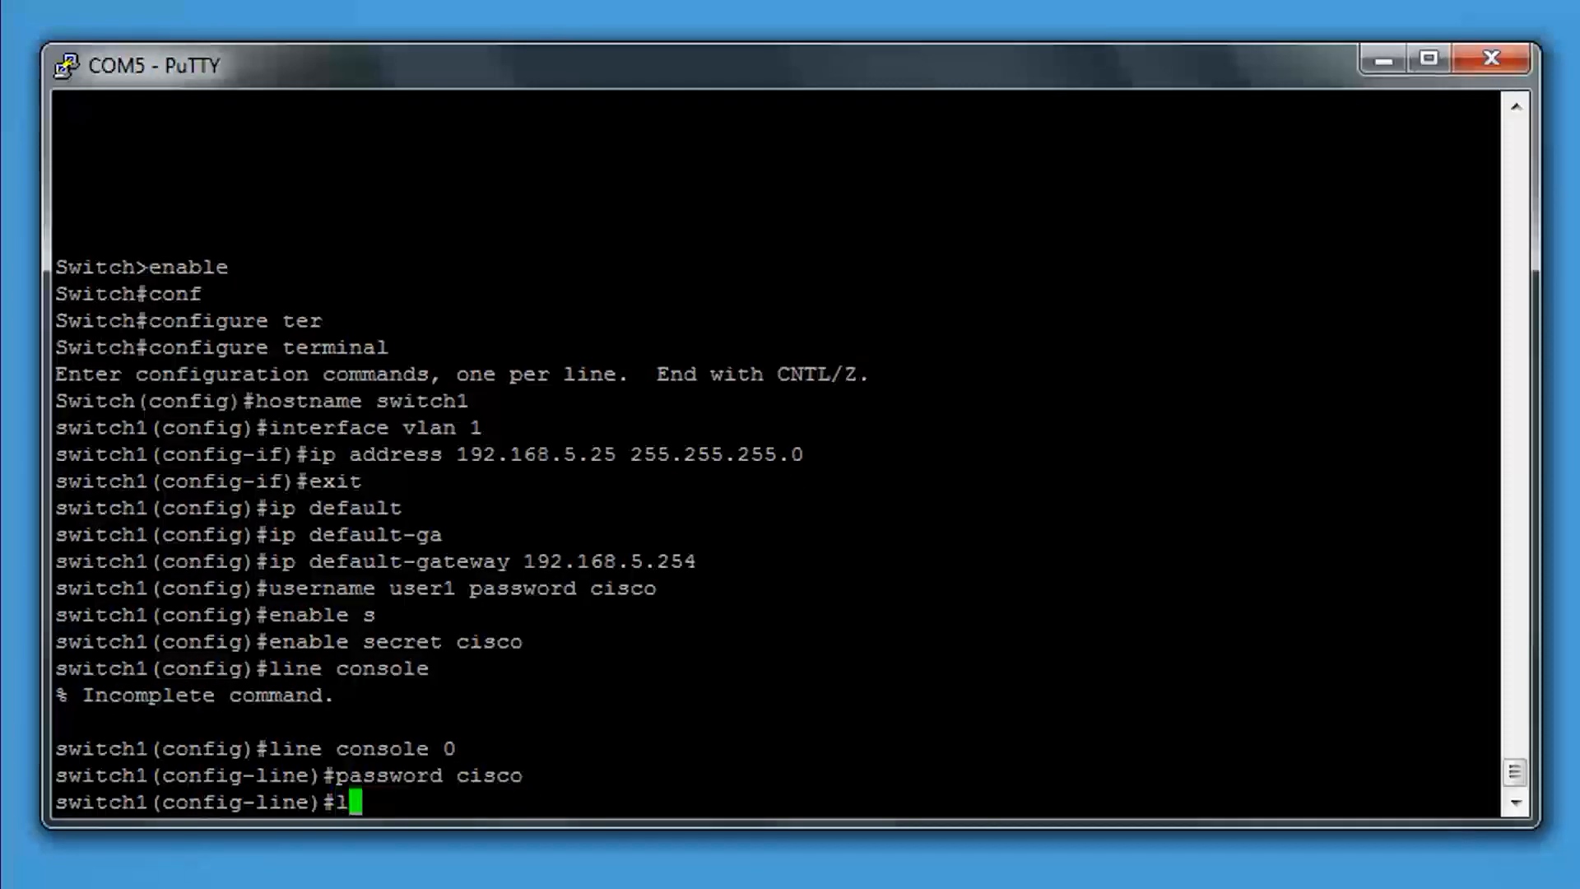
pyautogui.write('ogin')
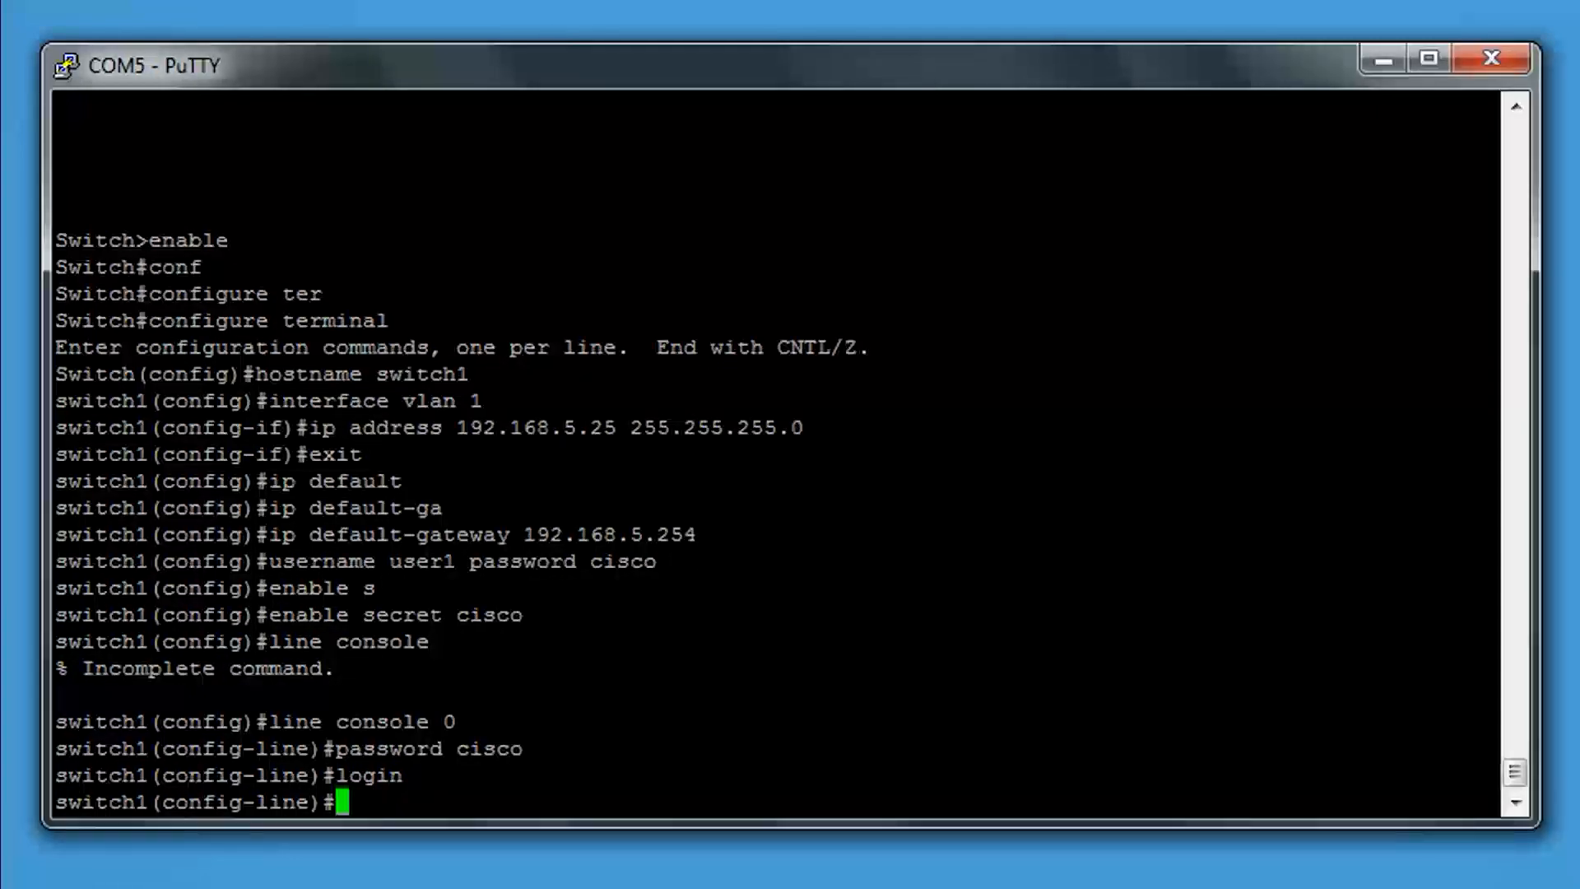
pyautogui.write('e')
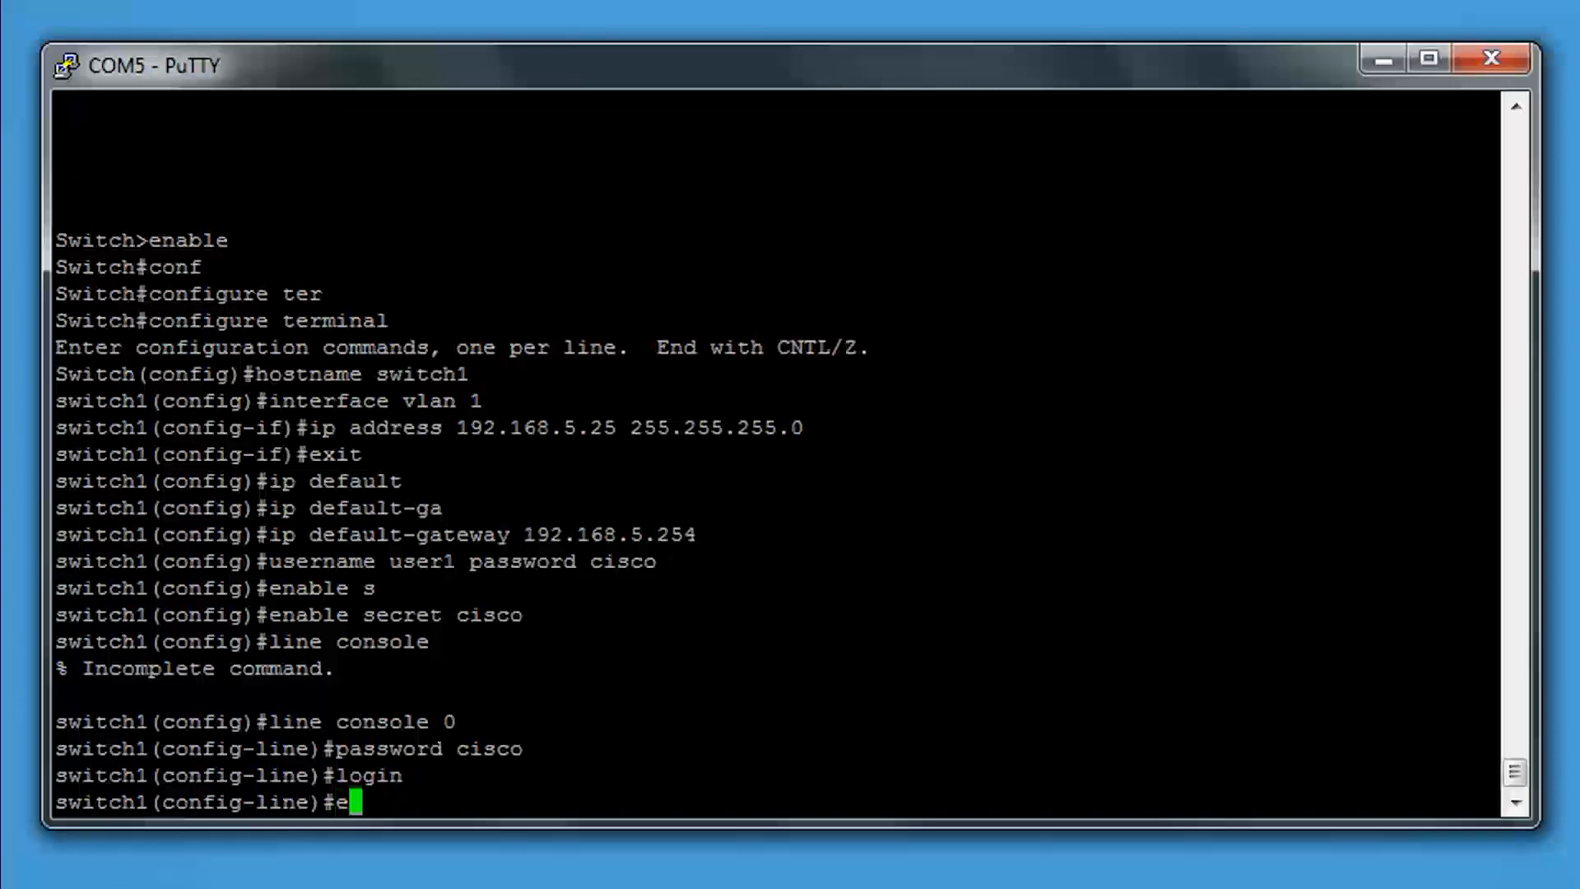
pyautogui.write('xit')
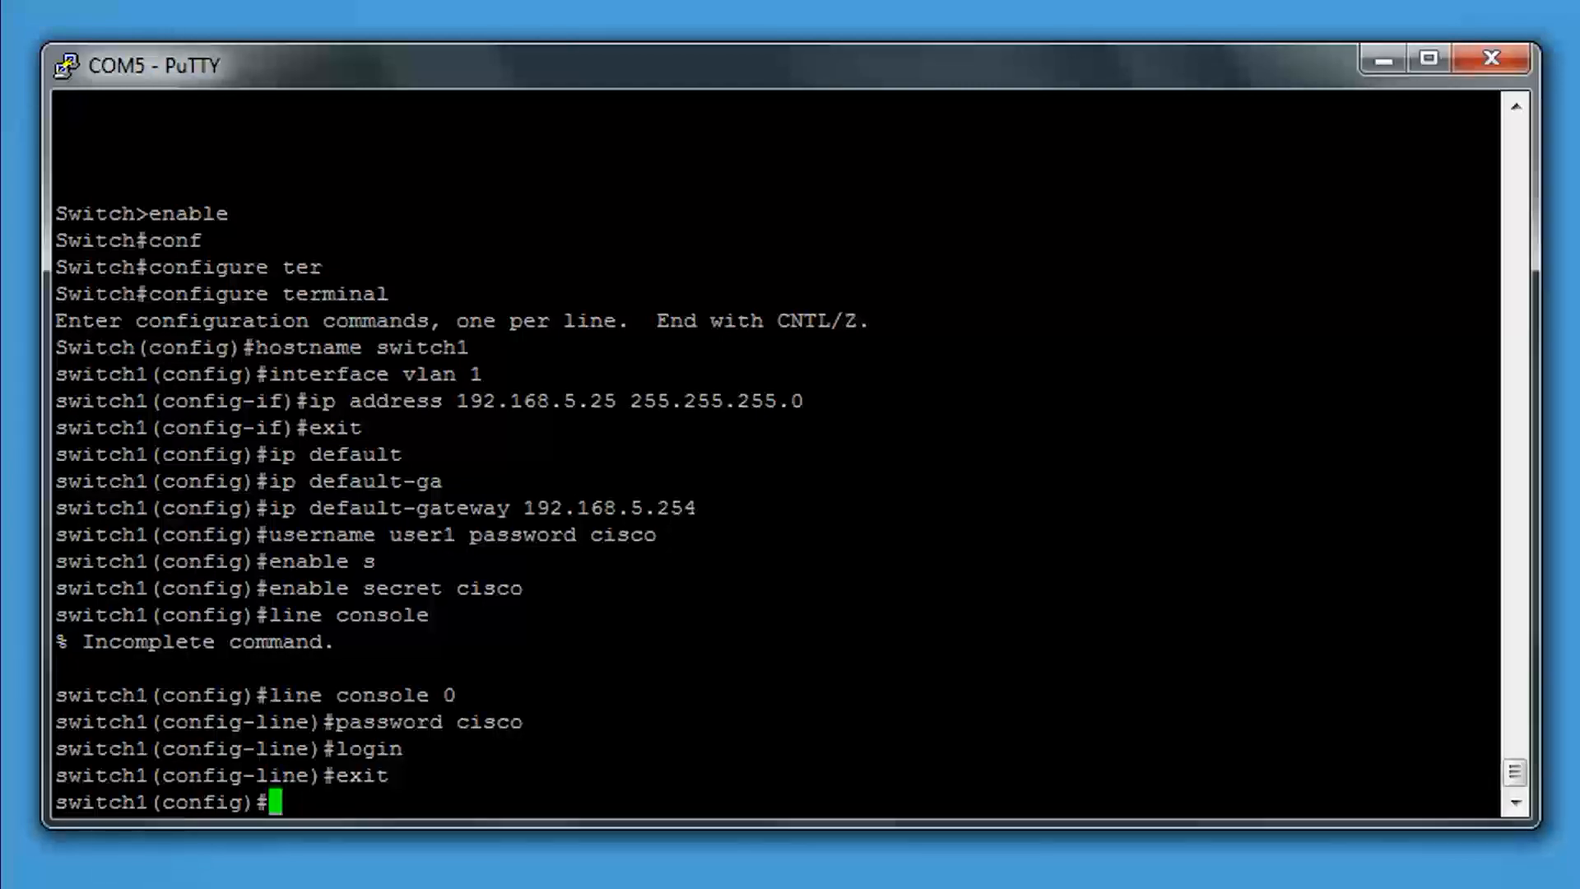
pyautogui.write('li')
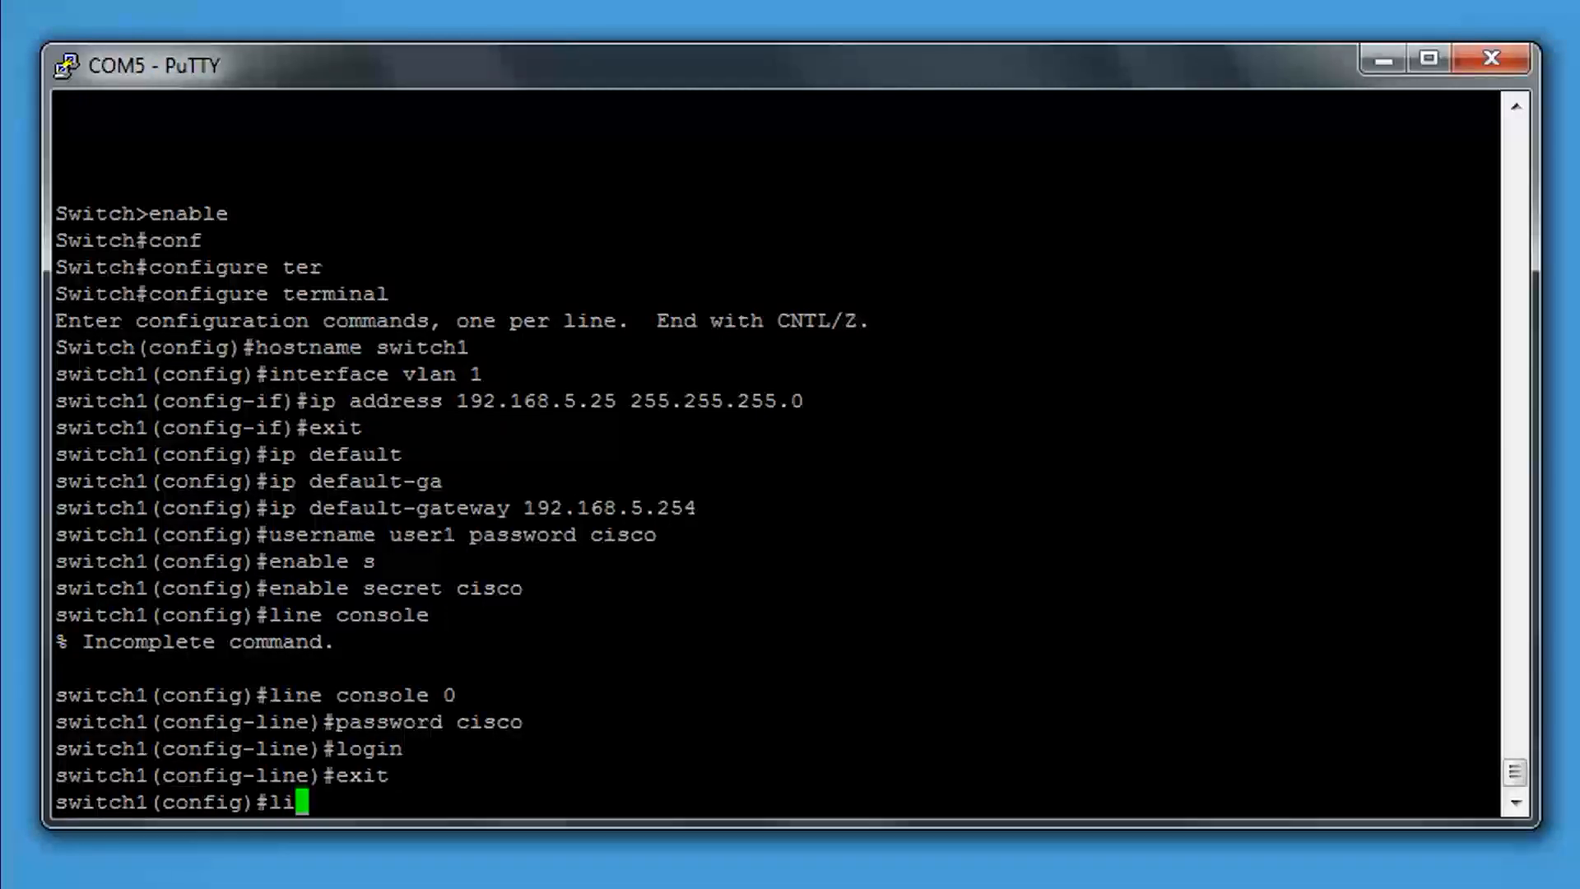
pyautogui.write('ne vty 0 15')
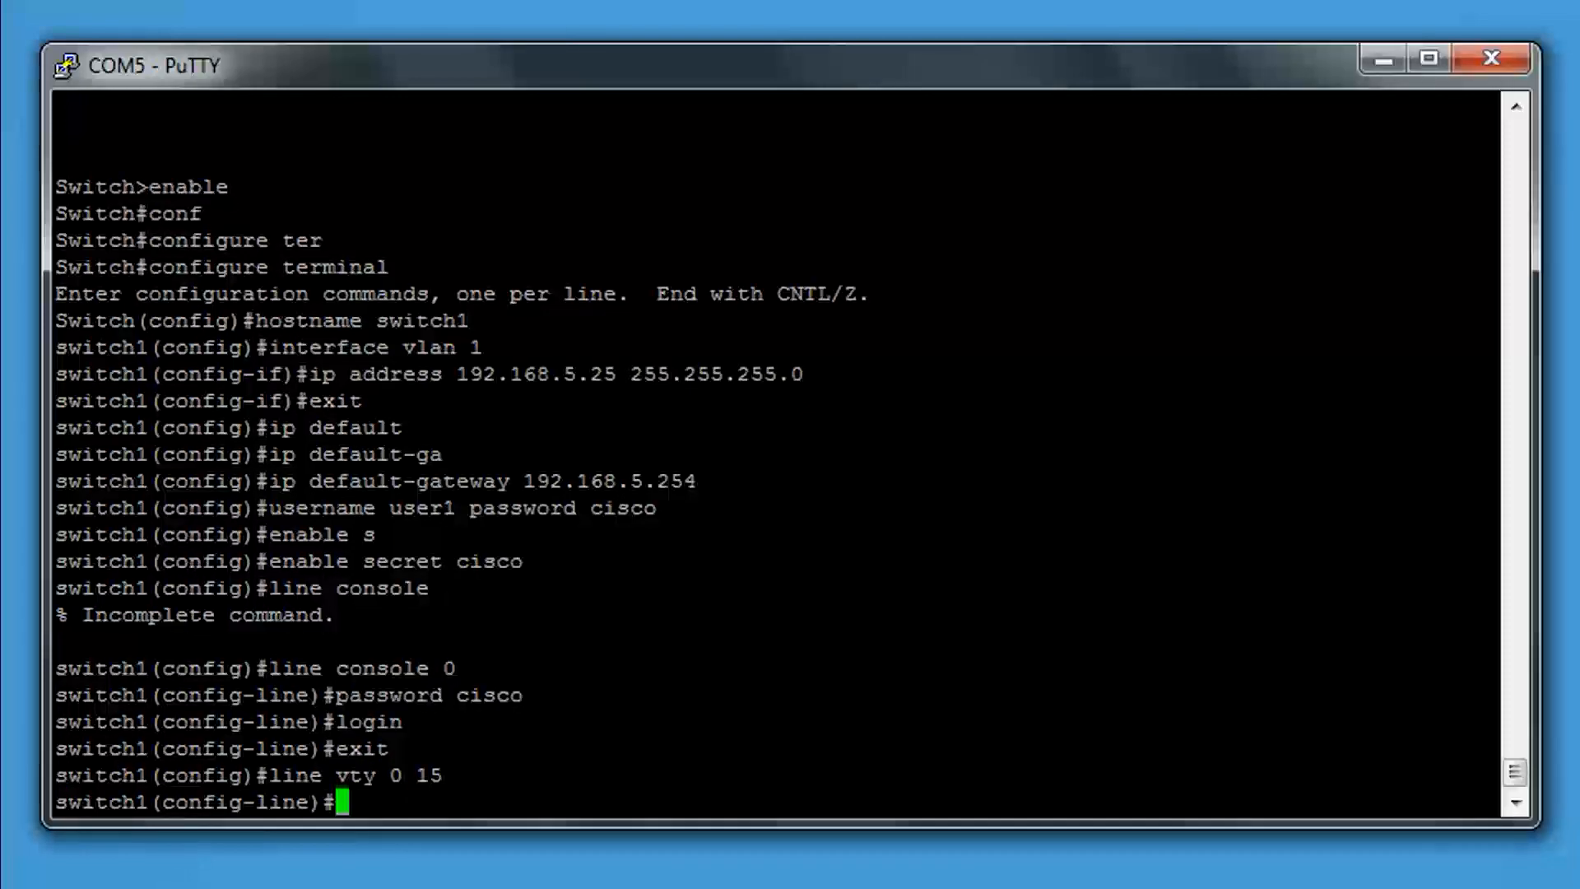
pyautogui.write('passwor')
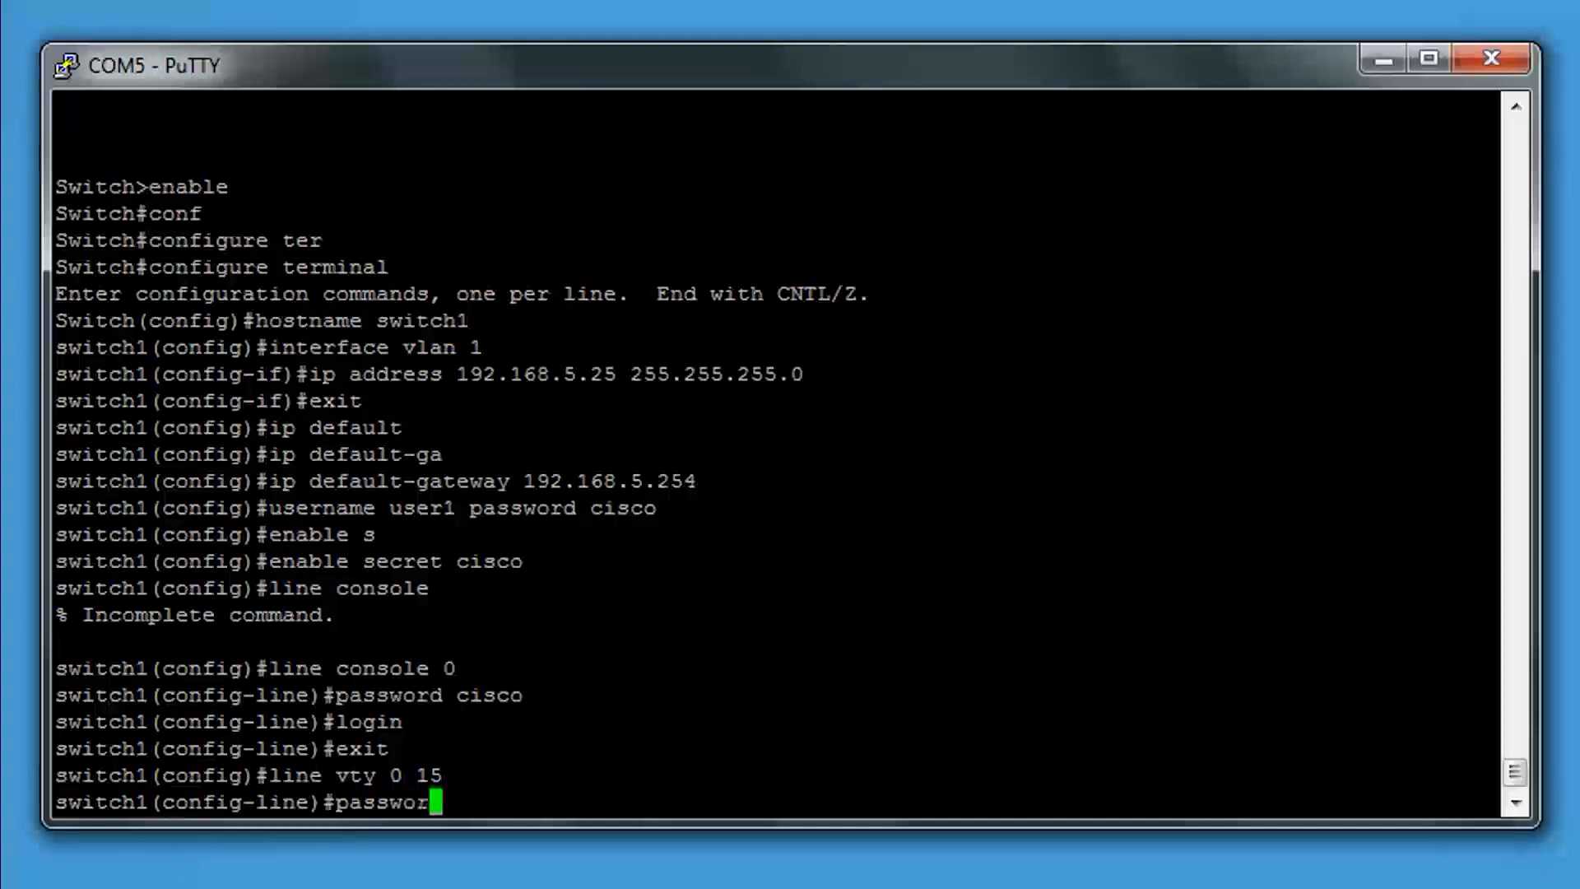
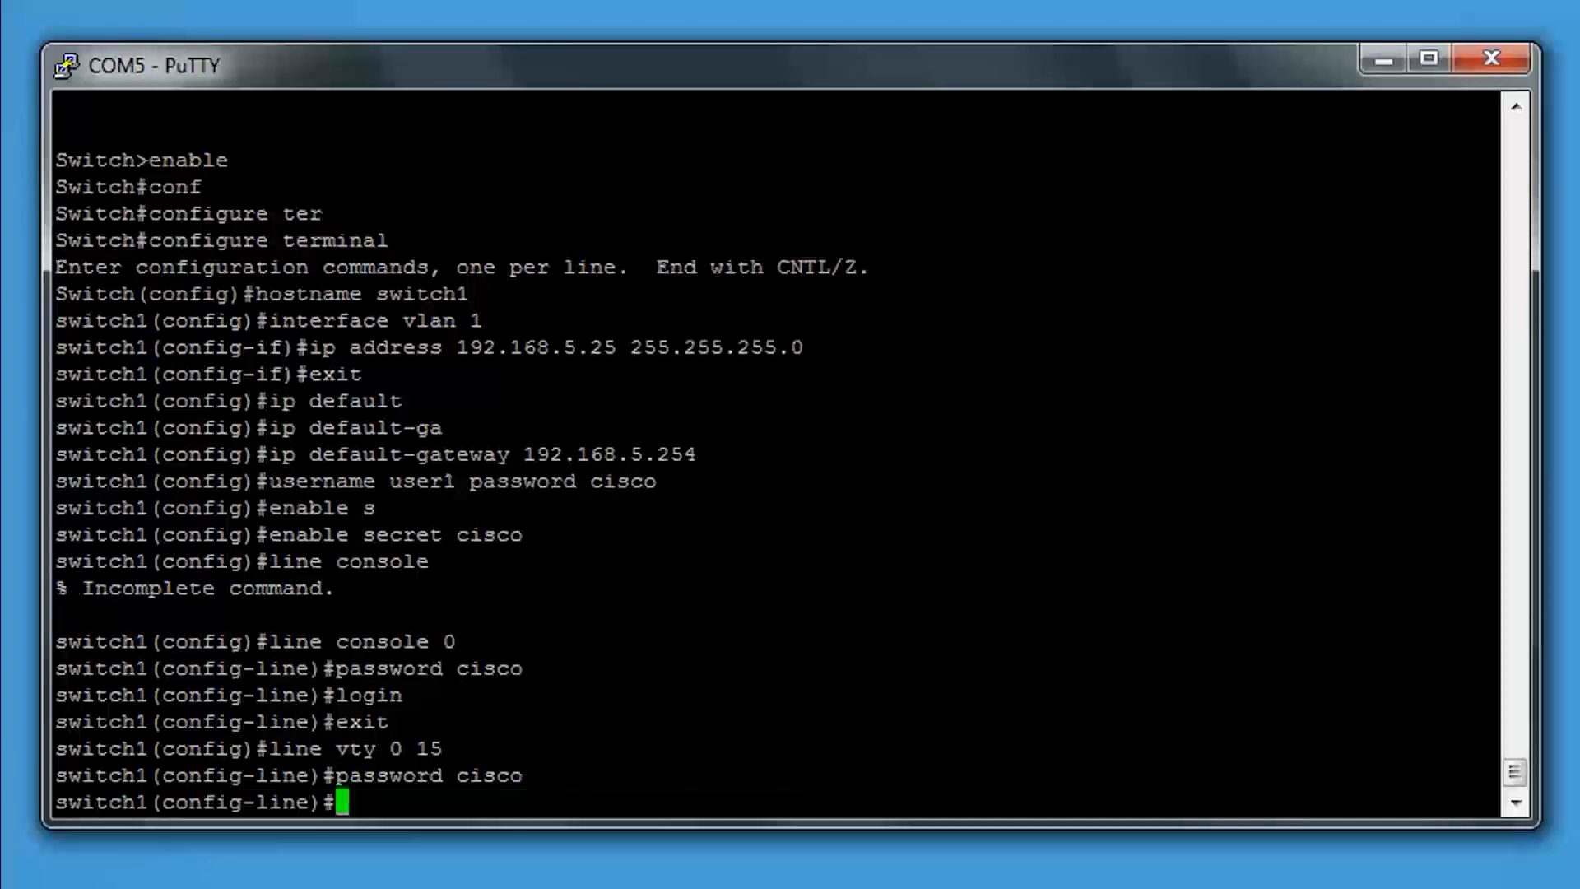
pyautogui.write('login')
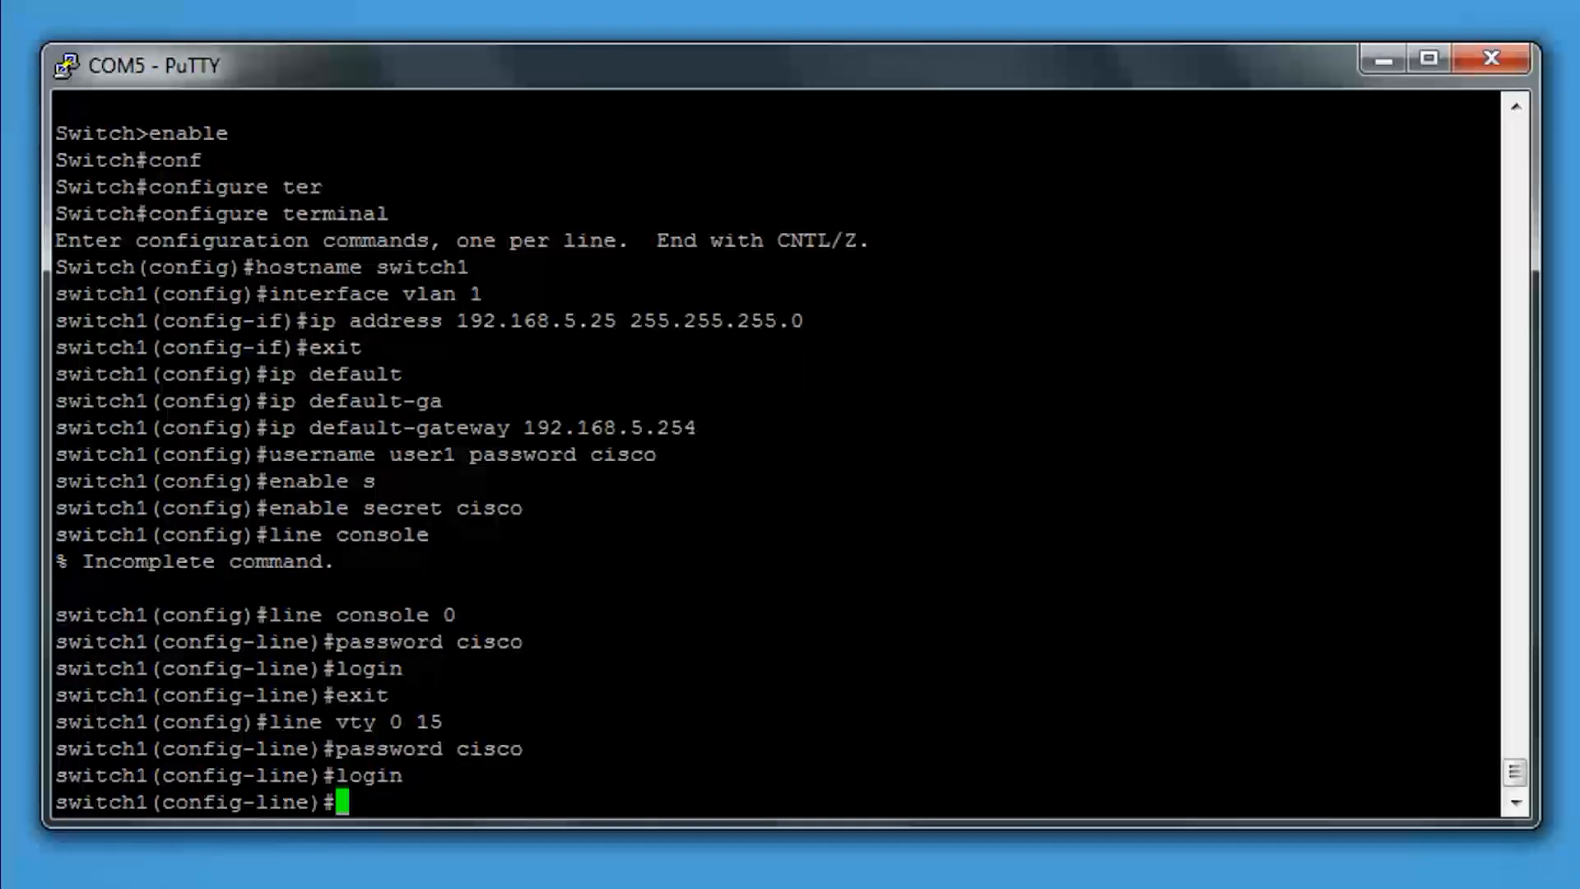
pyautogui.write('exit')
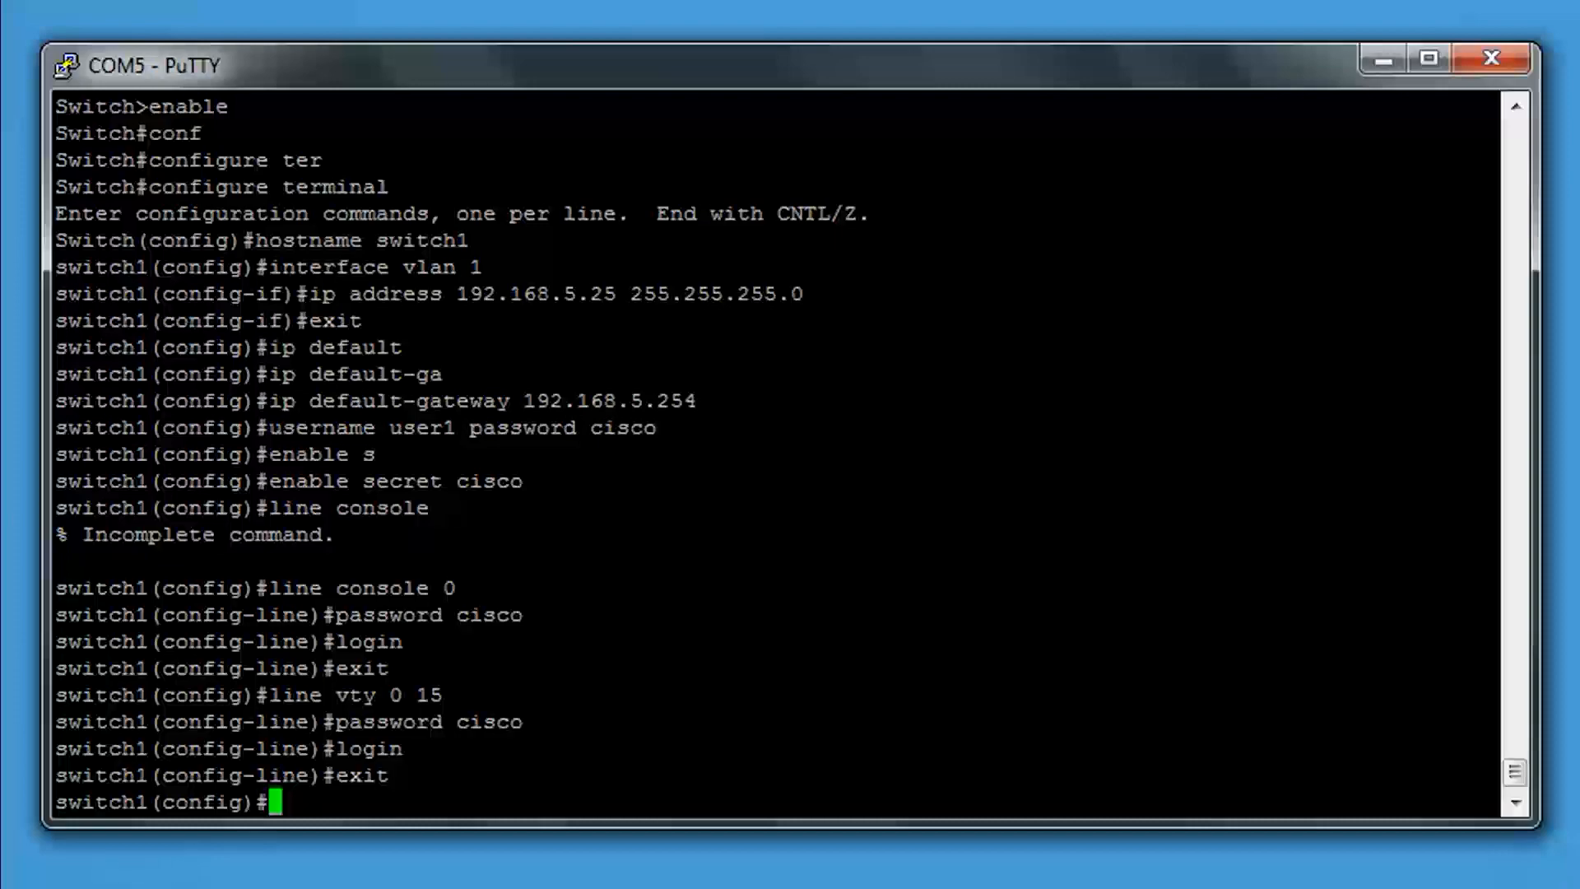
# - Set 'login local' on line console 0, then leave config and log out of the switch
pyautogui.write('line co')
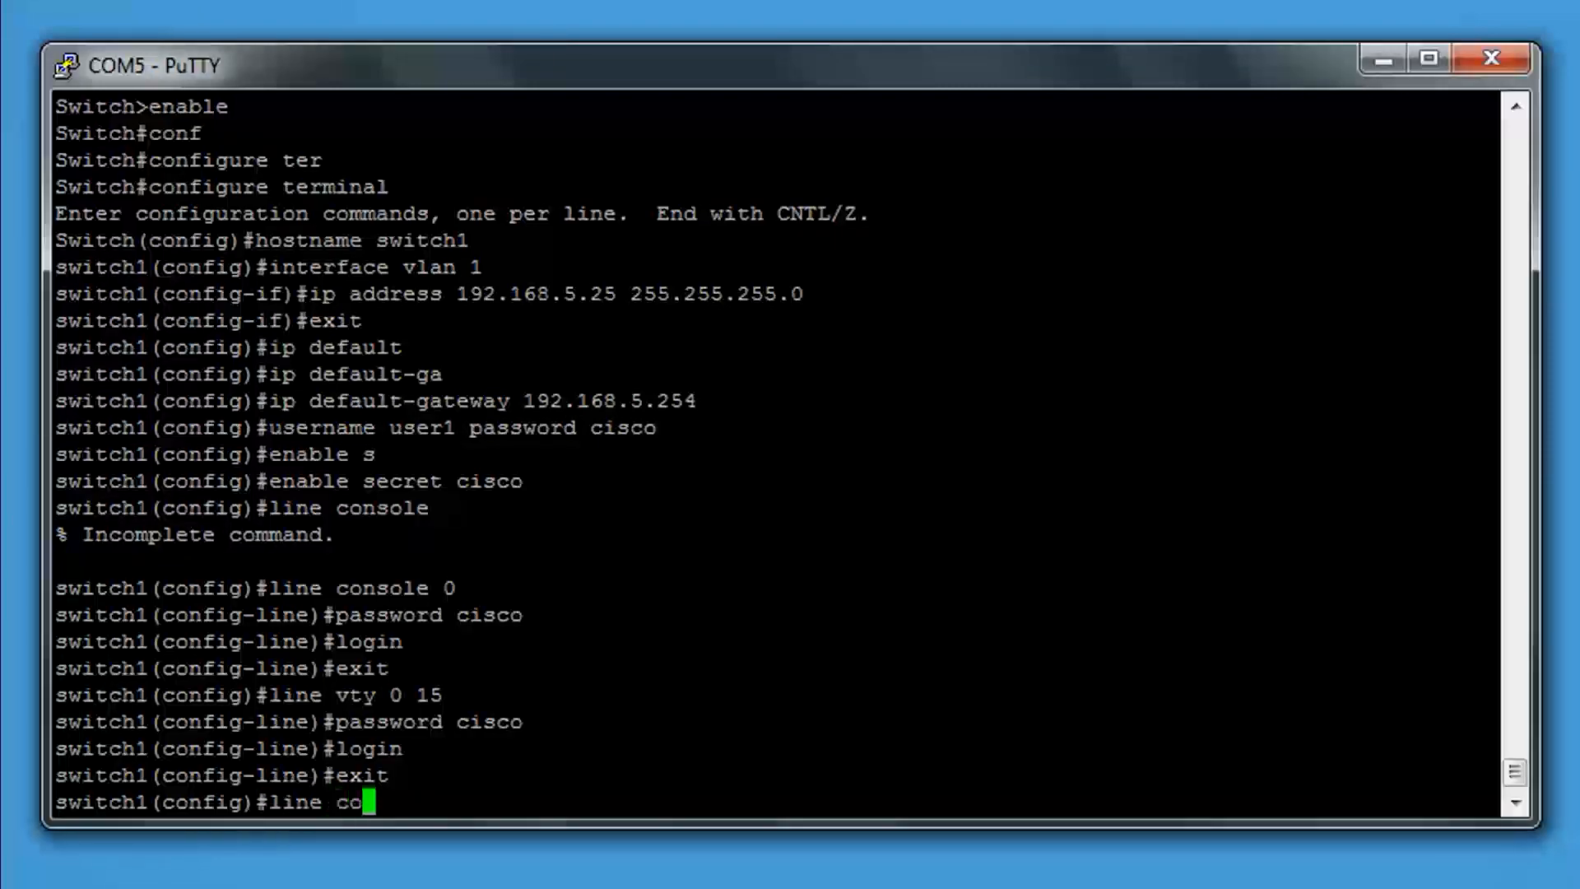
pyautogui.write('nsole 0')
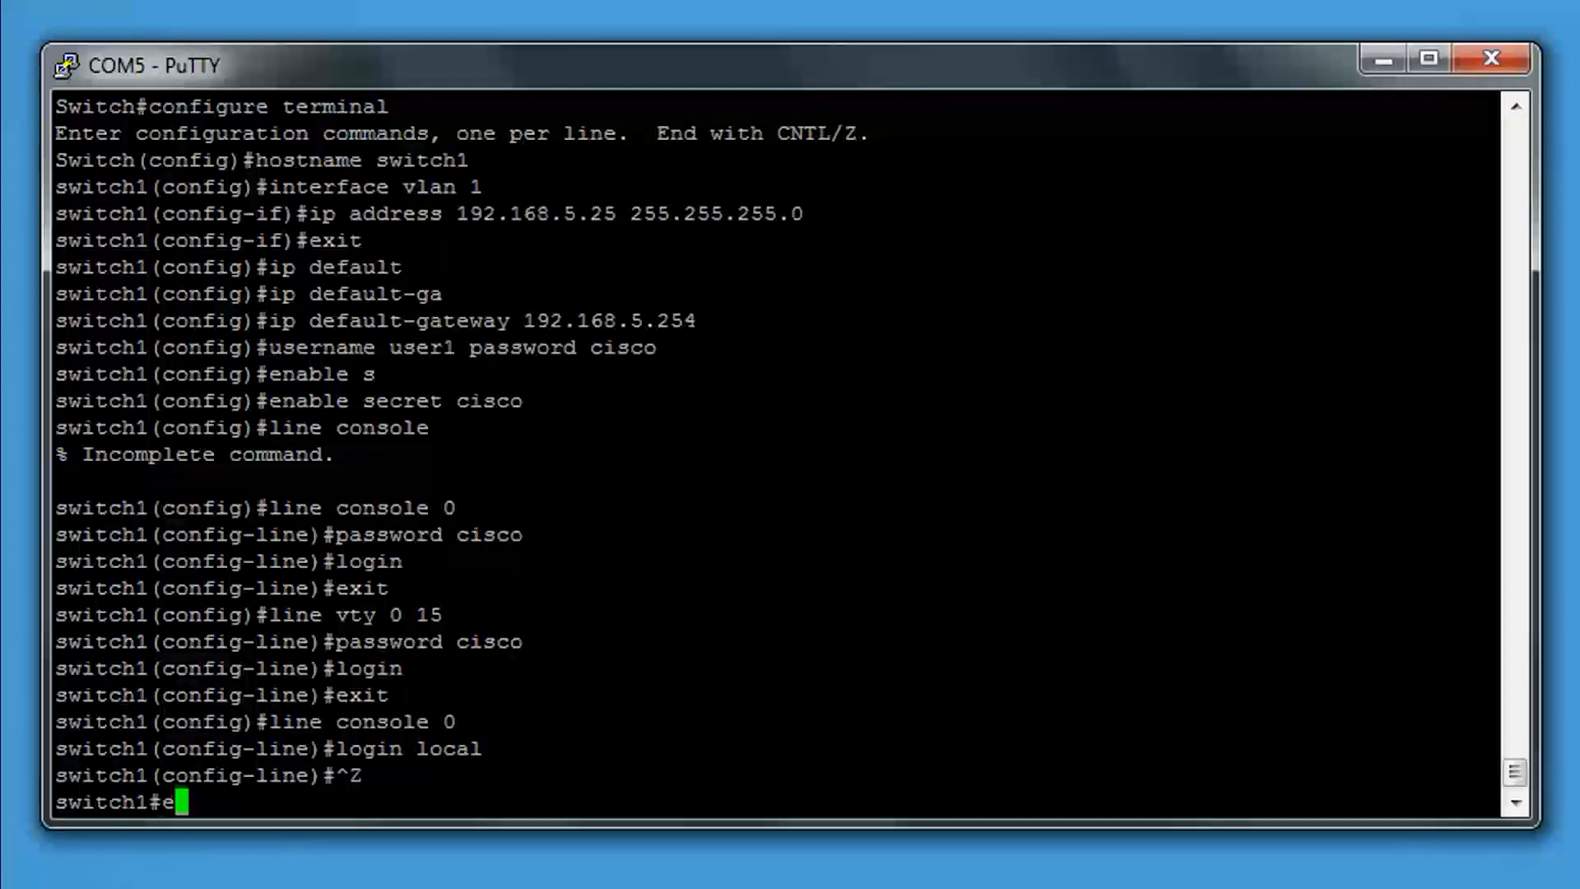
pyautogui.write('xit')
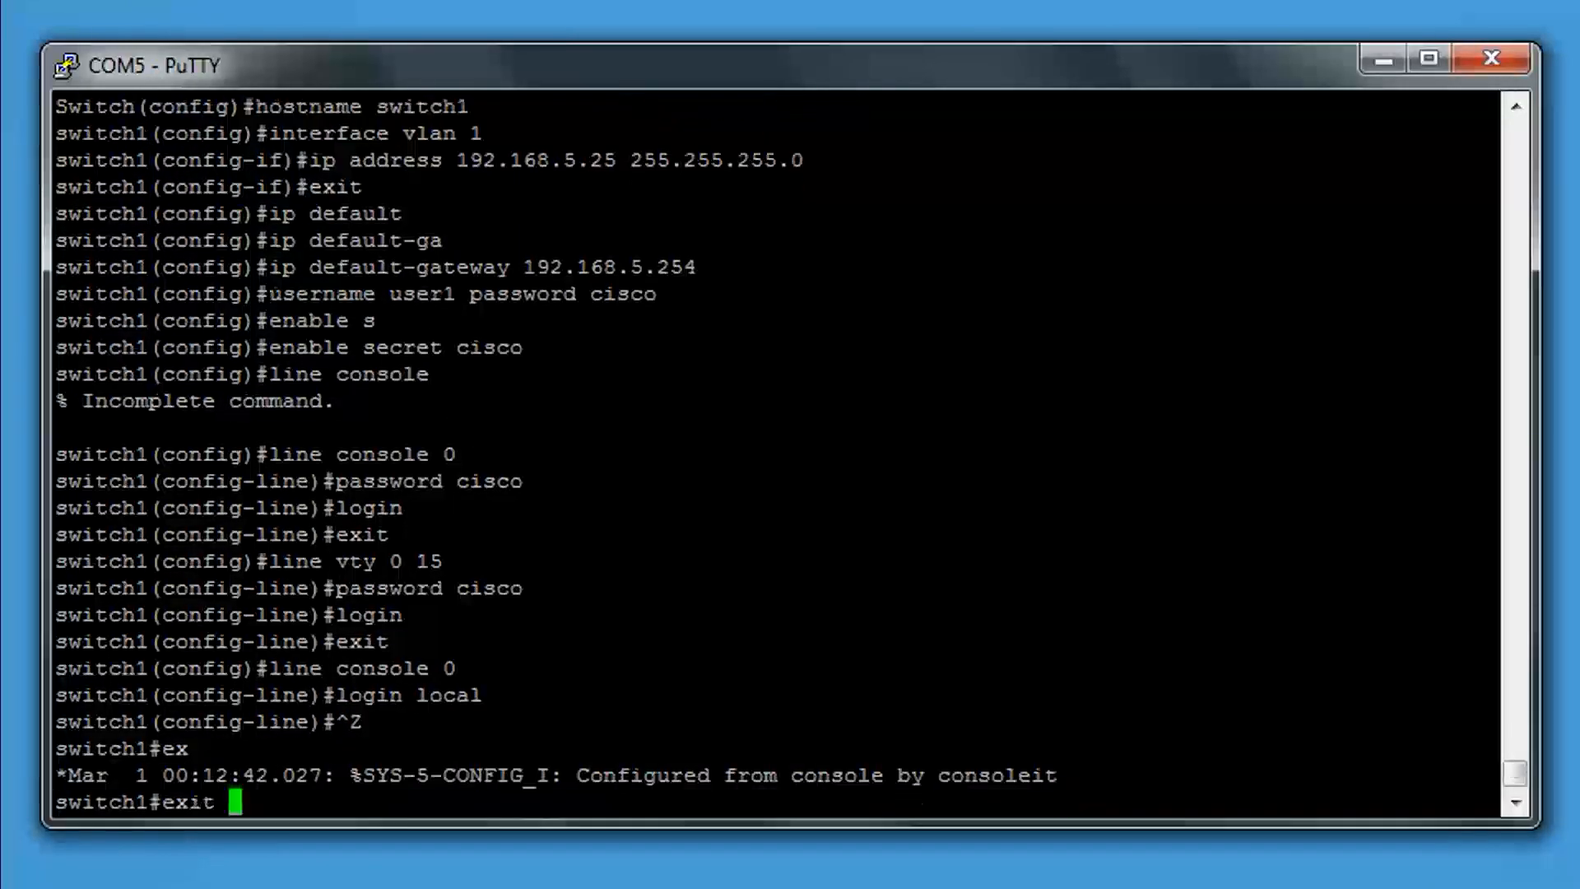
pyautogui.press('Return')
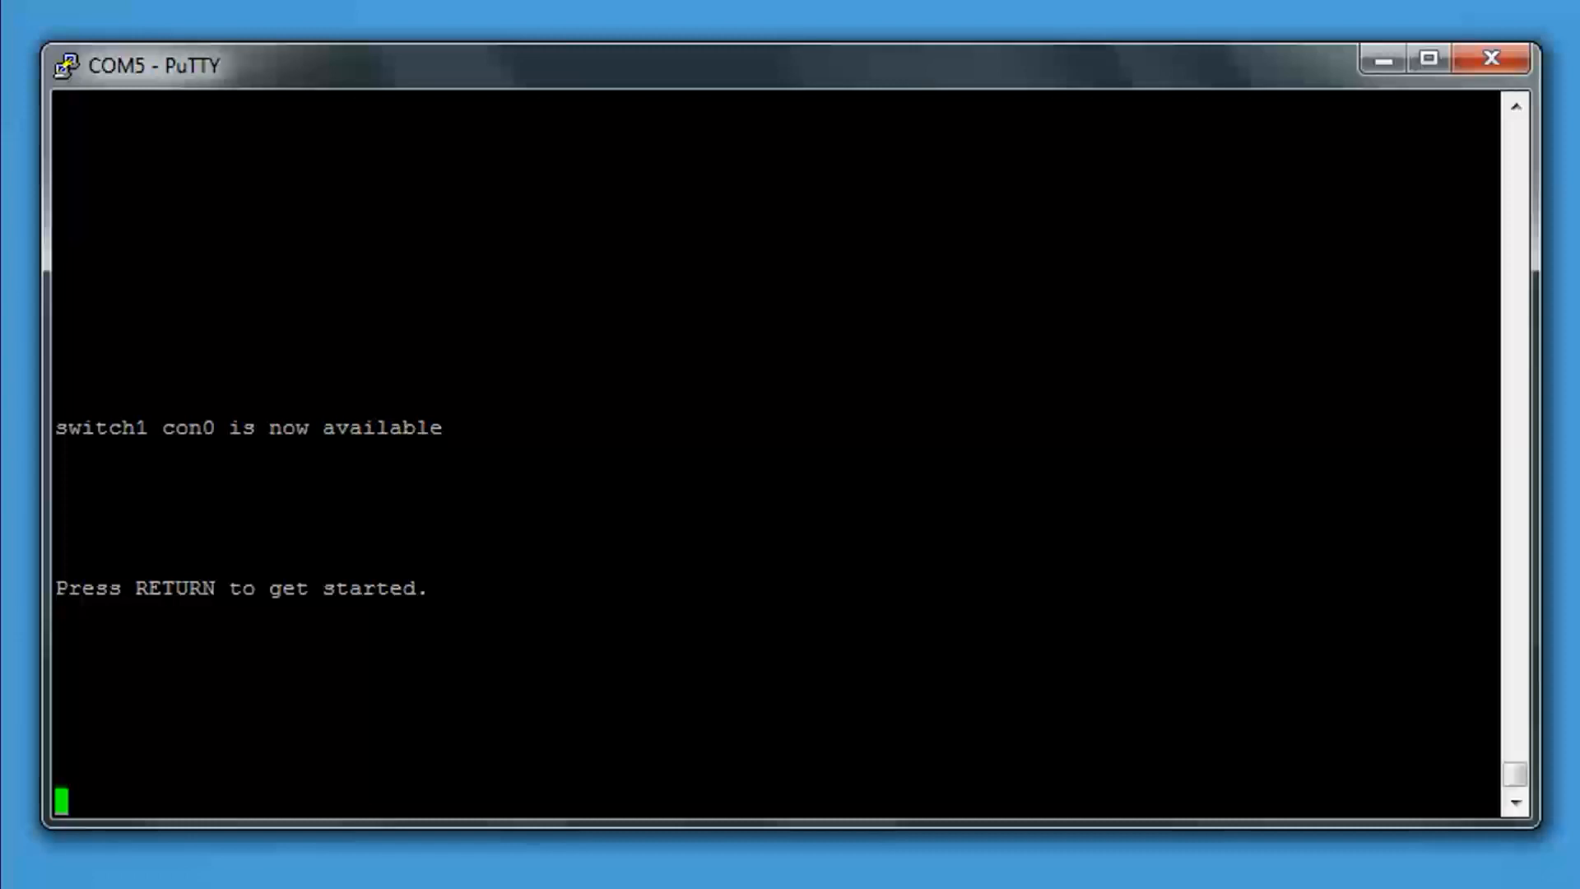
# - Log in as user1, enter enable with its secret and return to configure terminal
pyautogui.press('Return')
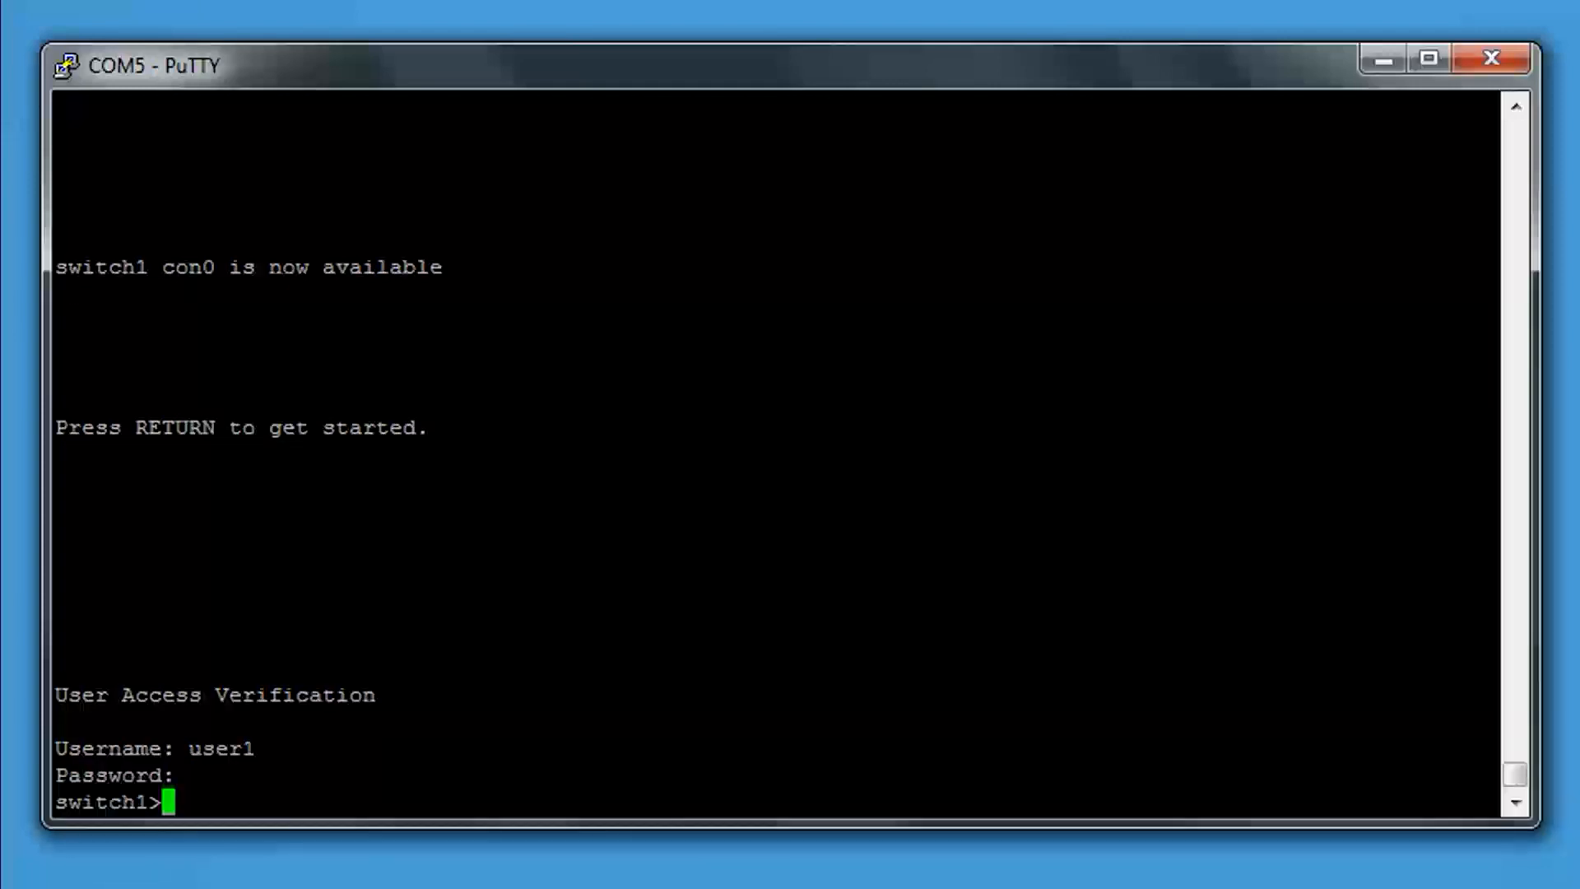
pyautogui.write('enable')
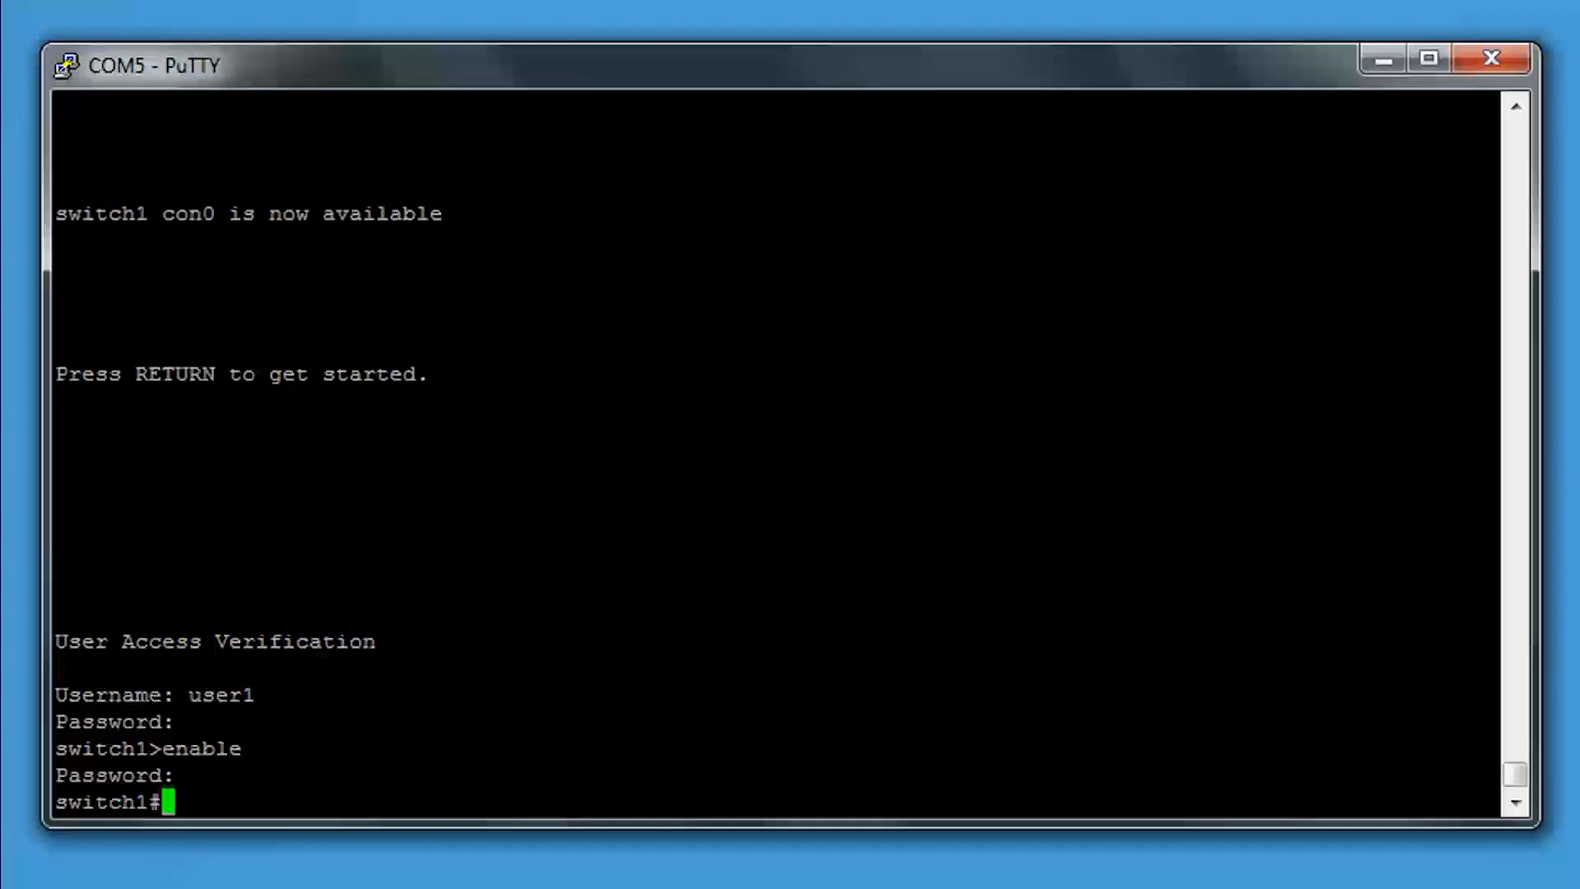
pyautogui.write('configure termina')
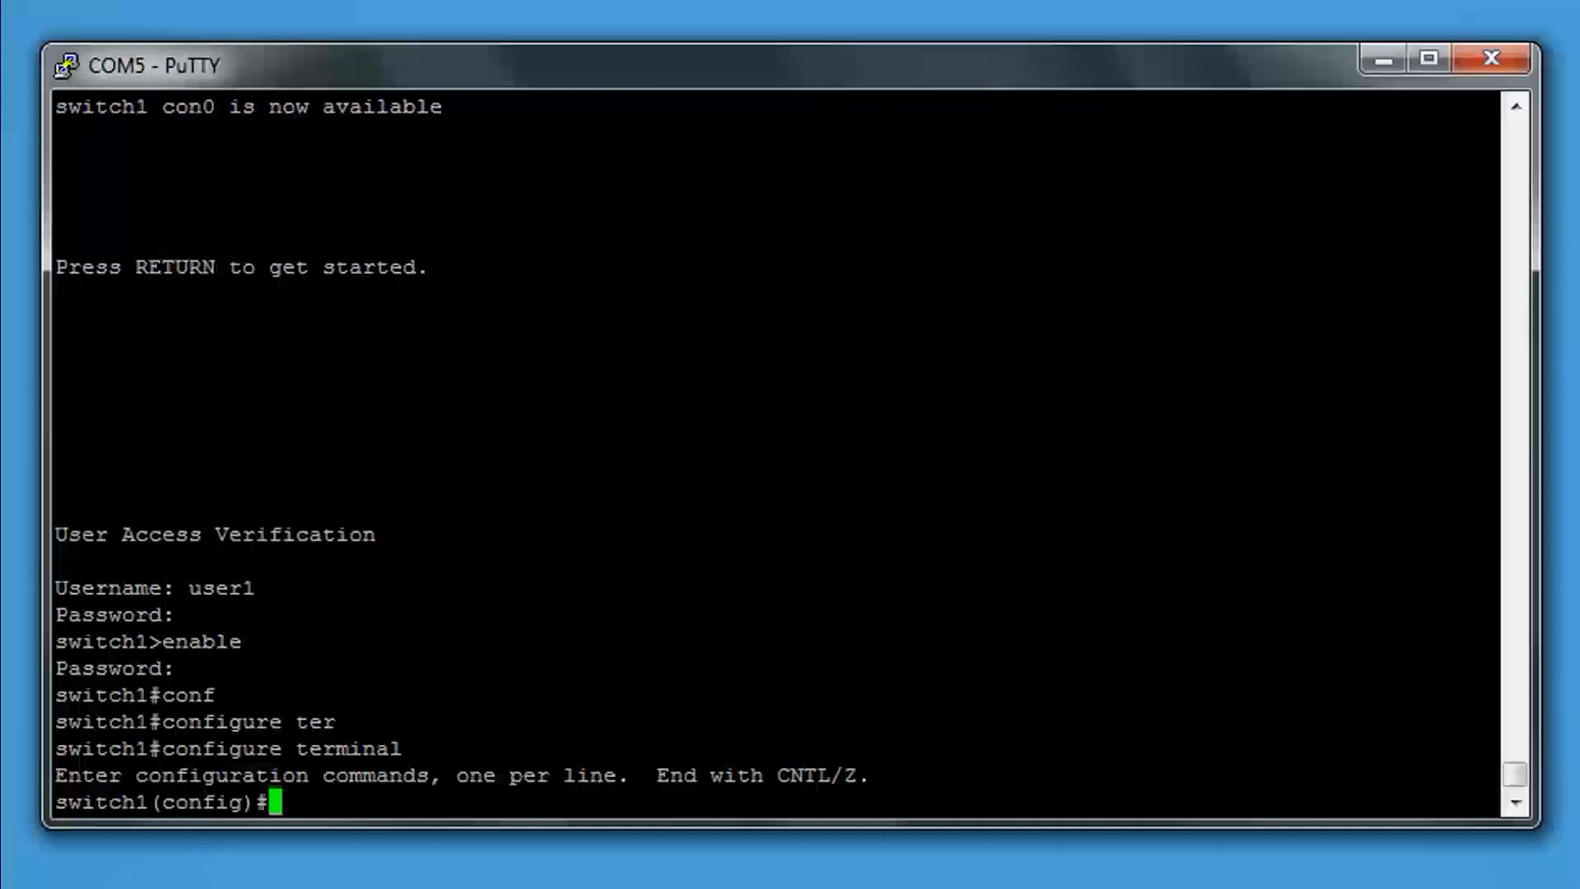
# - Set exec-timeout 0 0 on line vty 0 15 and exit to global configuration
pyautogui.write('line vty 0 15')
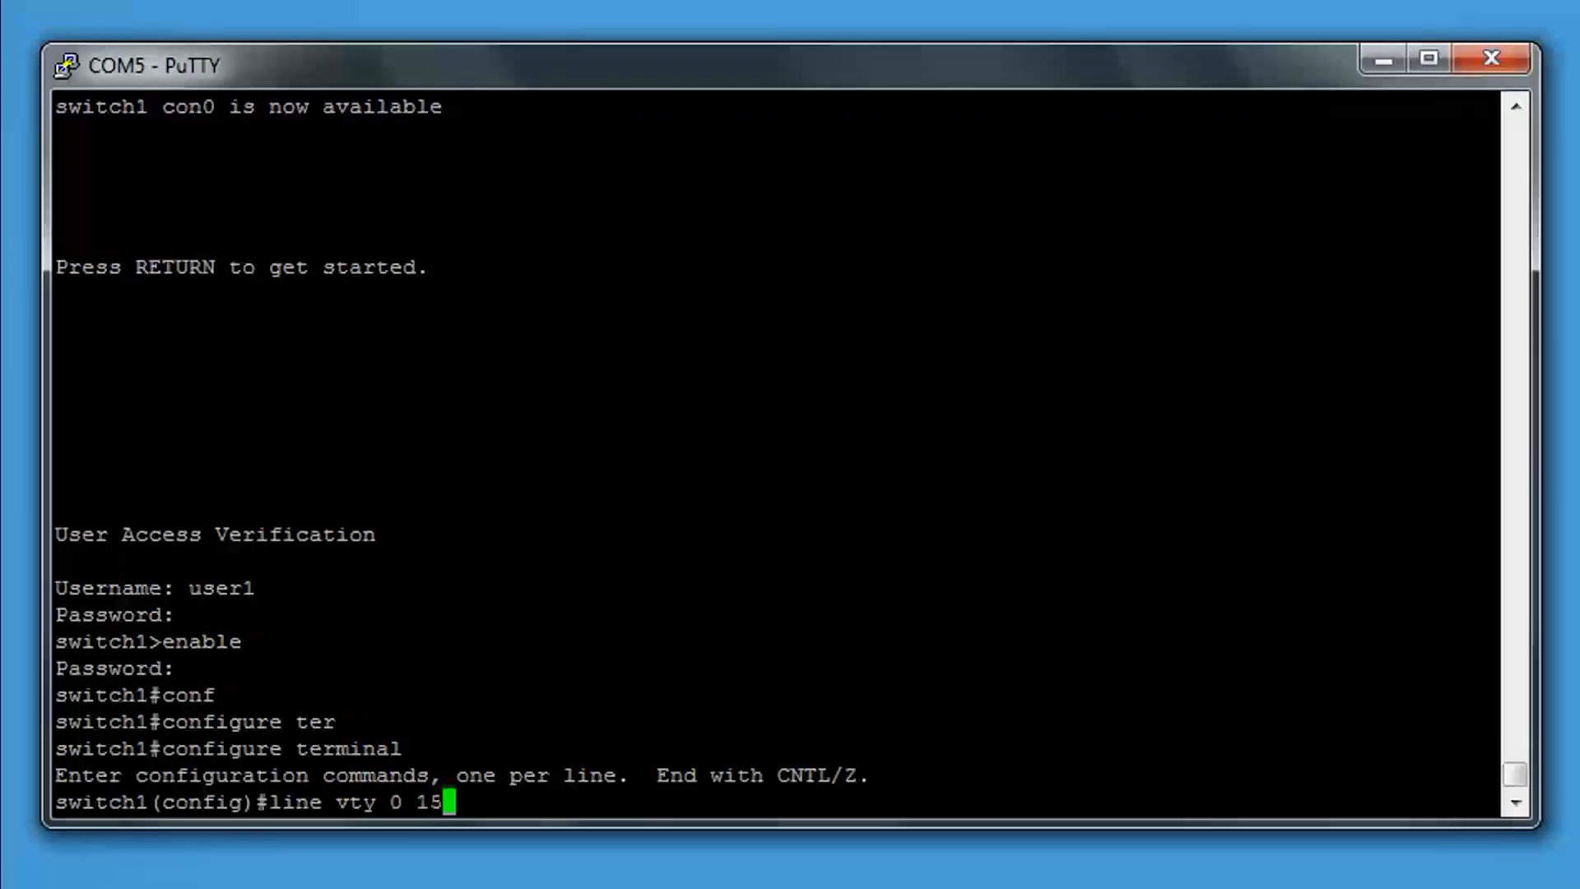
pyautogui.write('e')
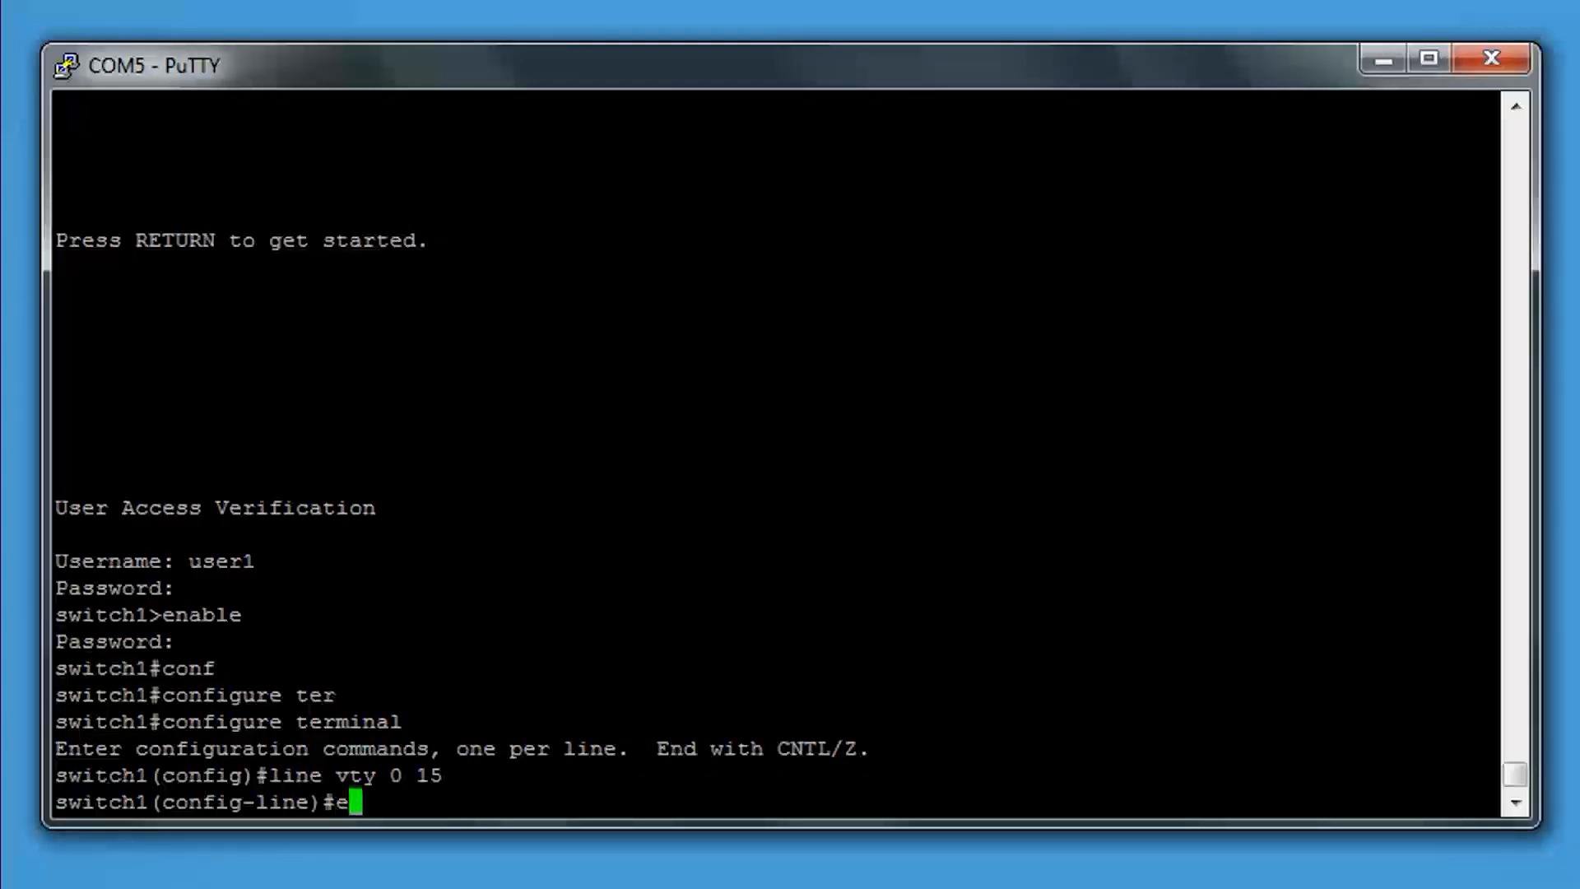
pyautogui.write('xec')
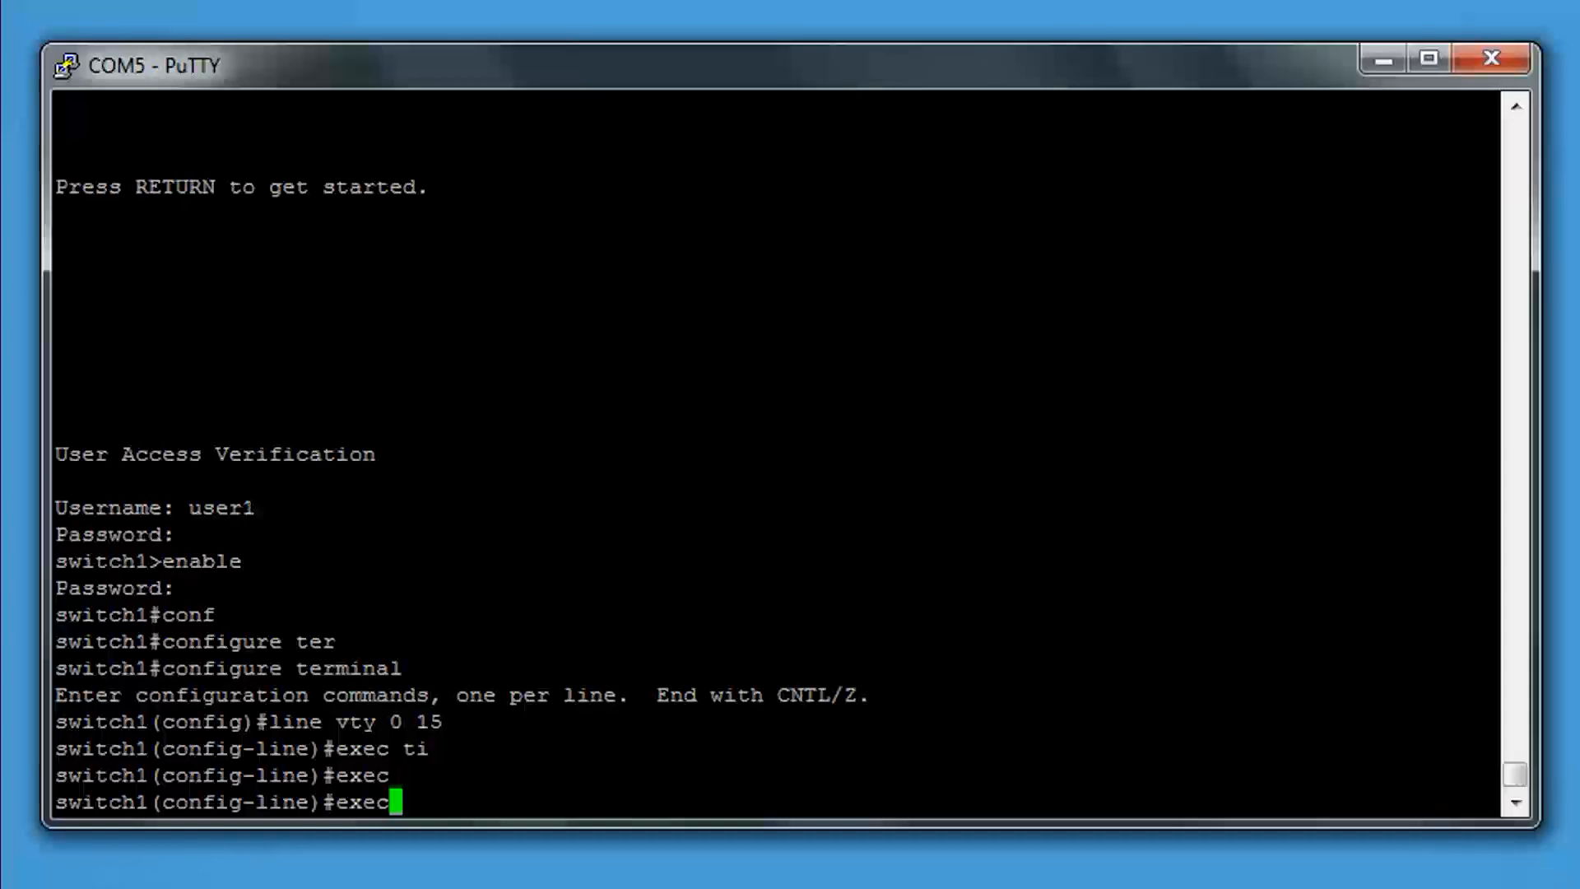
pyautogui.write('-timeout')
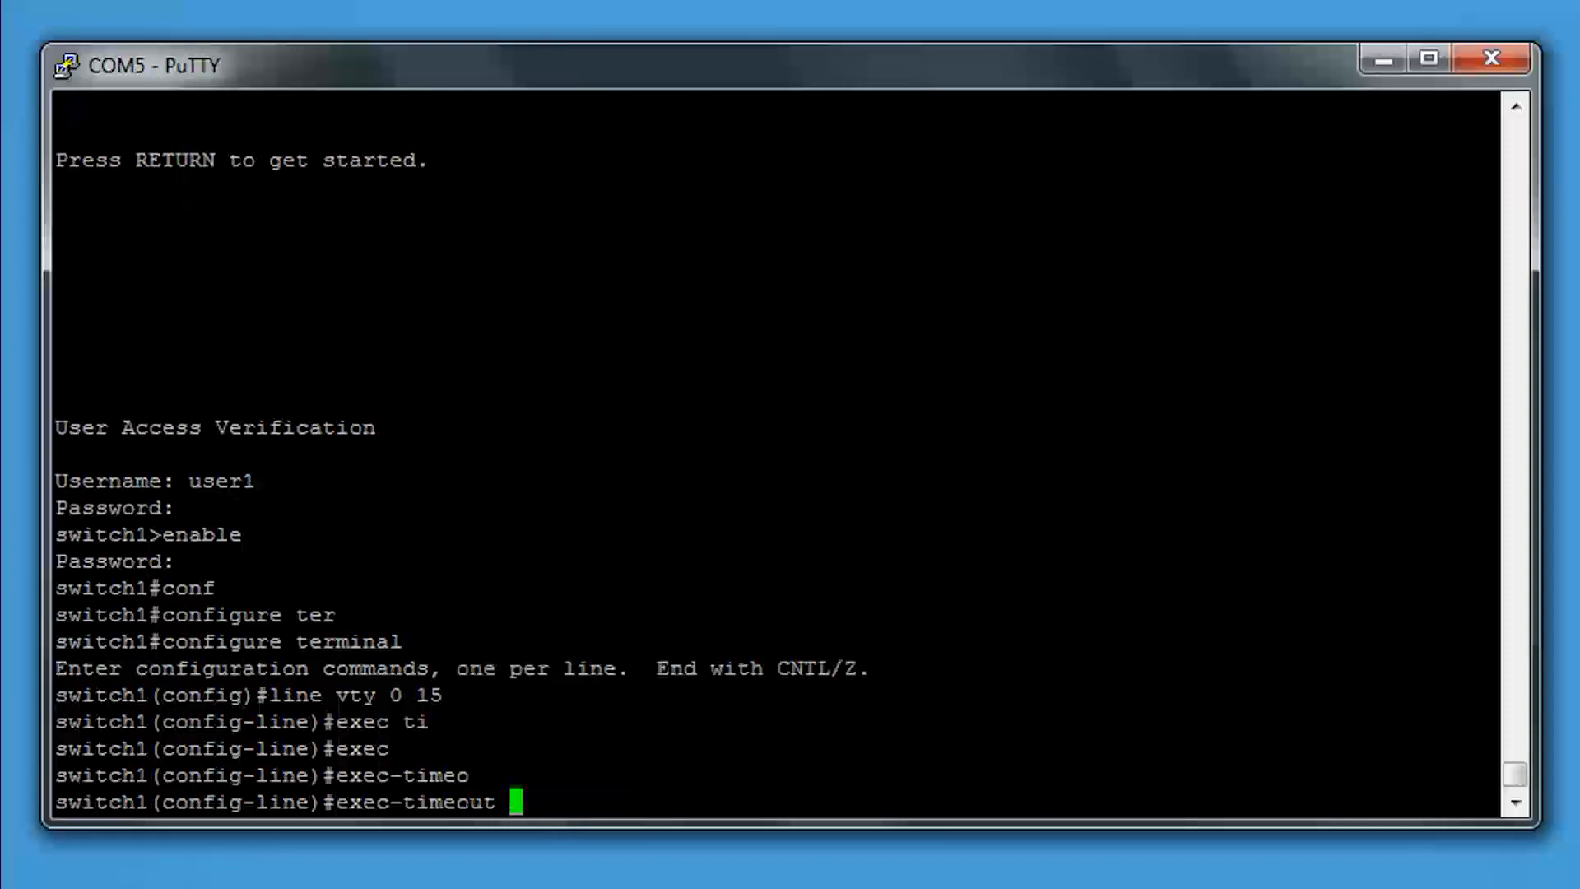
pyautogui.write('0')
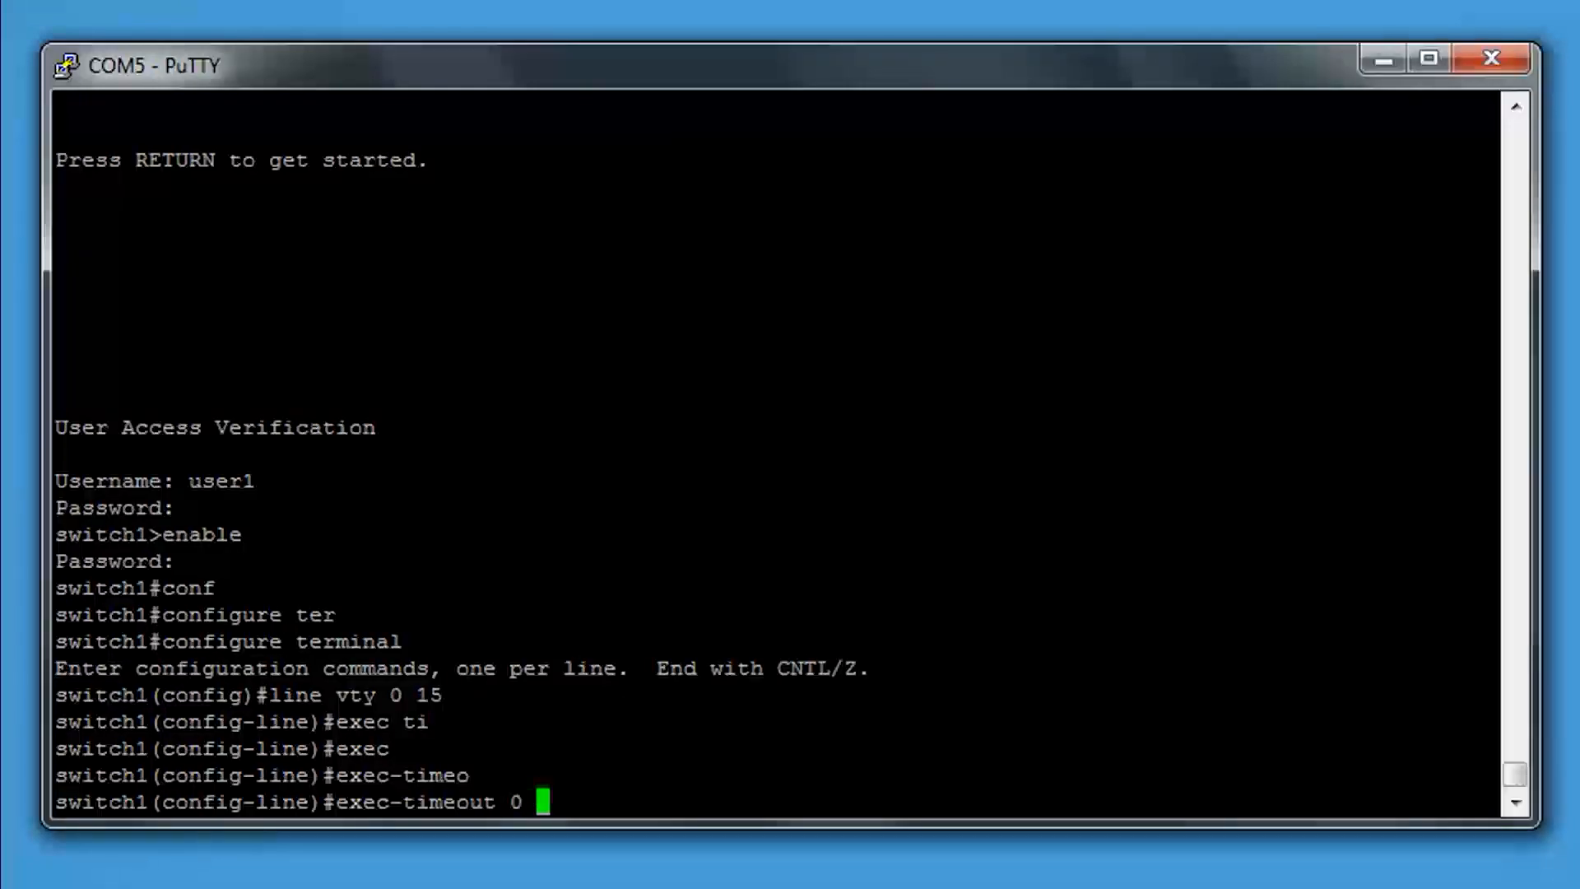
pyautogui.write('0')
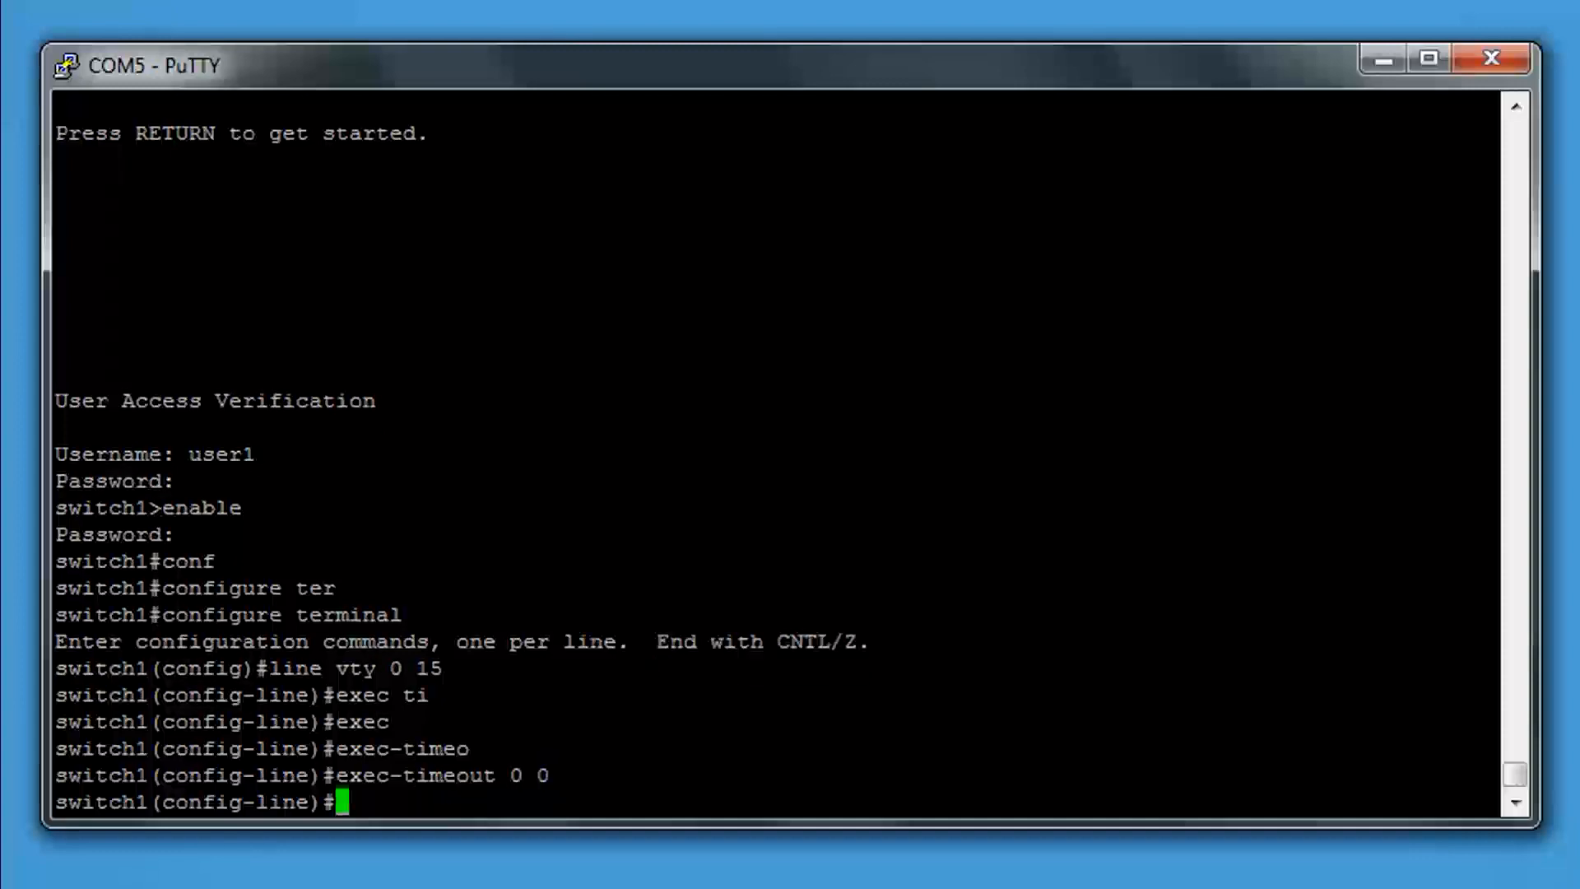
pyautogui.write('exit')
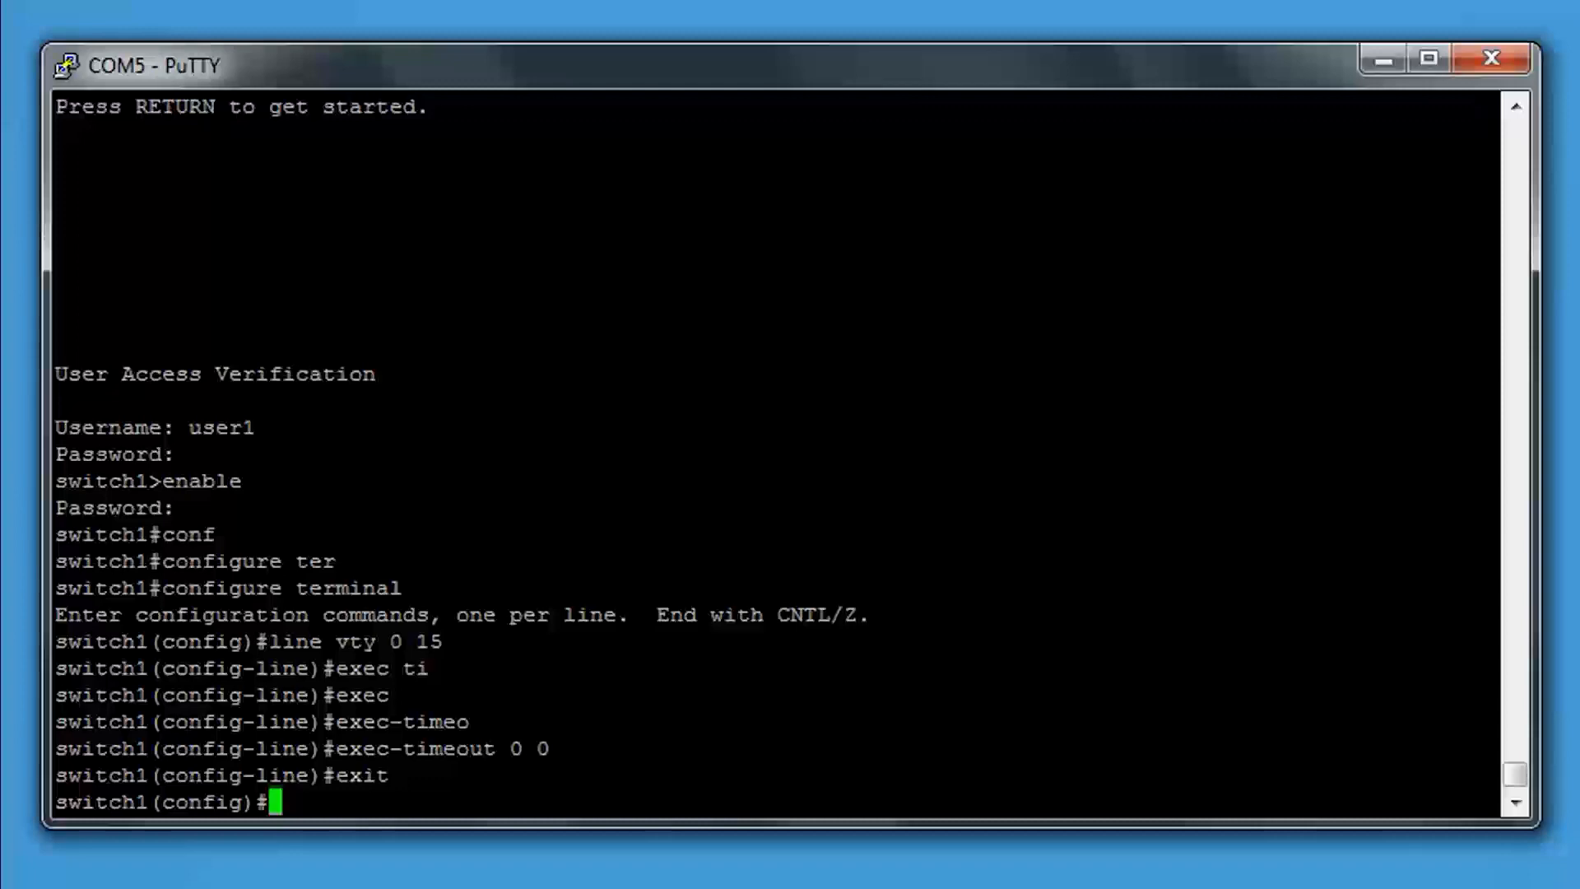
pyautogui.write('se')
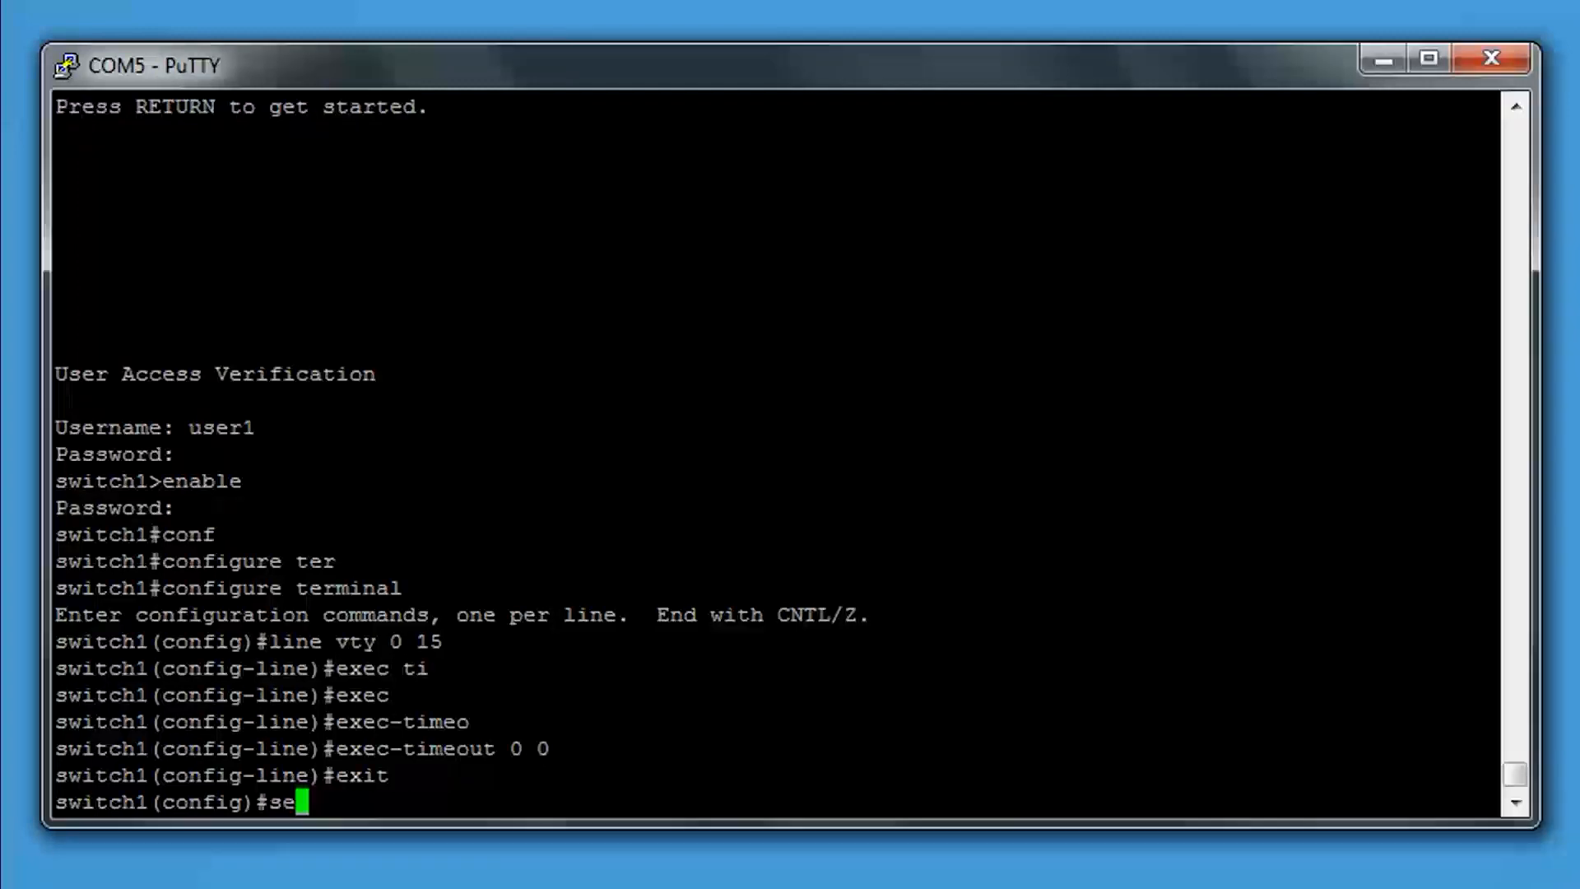
# - Enable service password-encryption, then exit to log out to the login prompt
pyautogui.write('rvice password-')
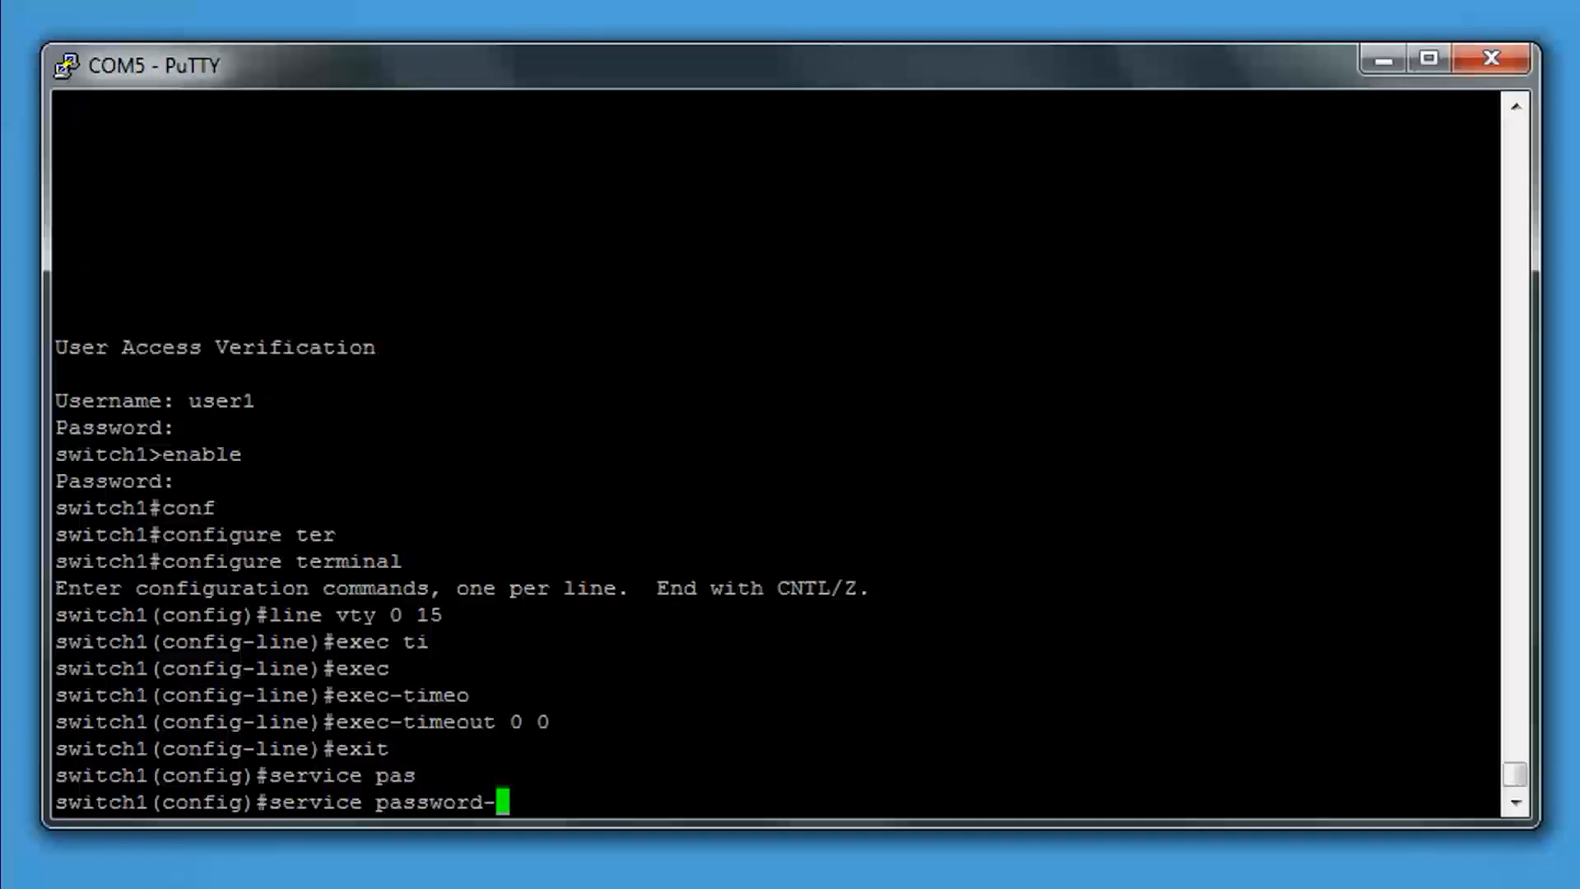
pyautogui.write('ncryption')
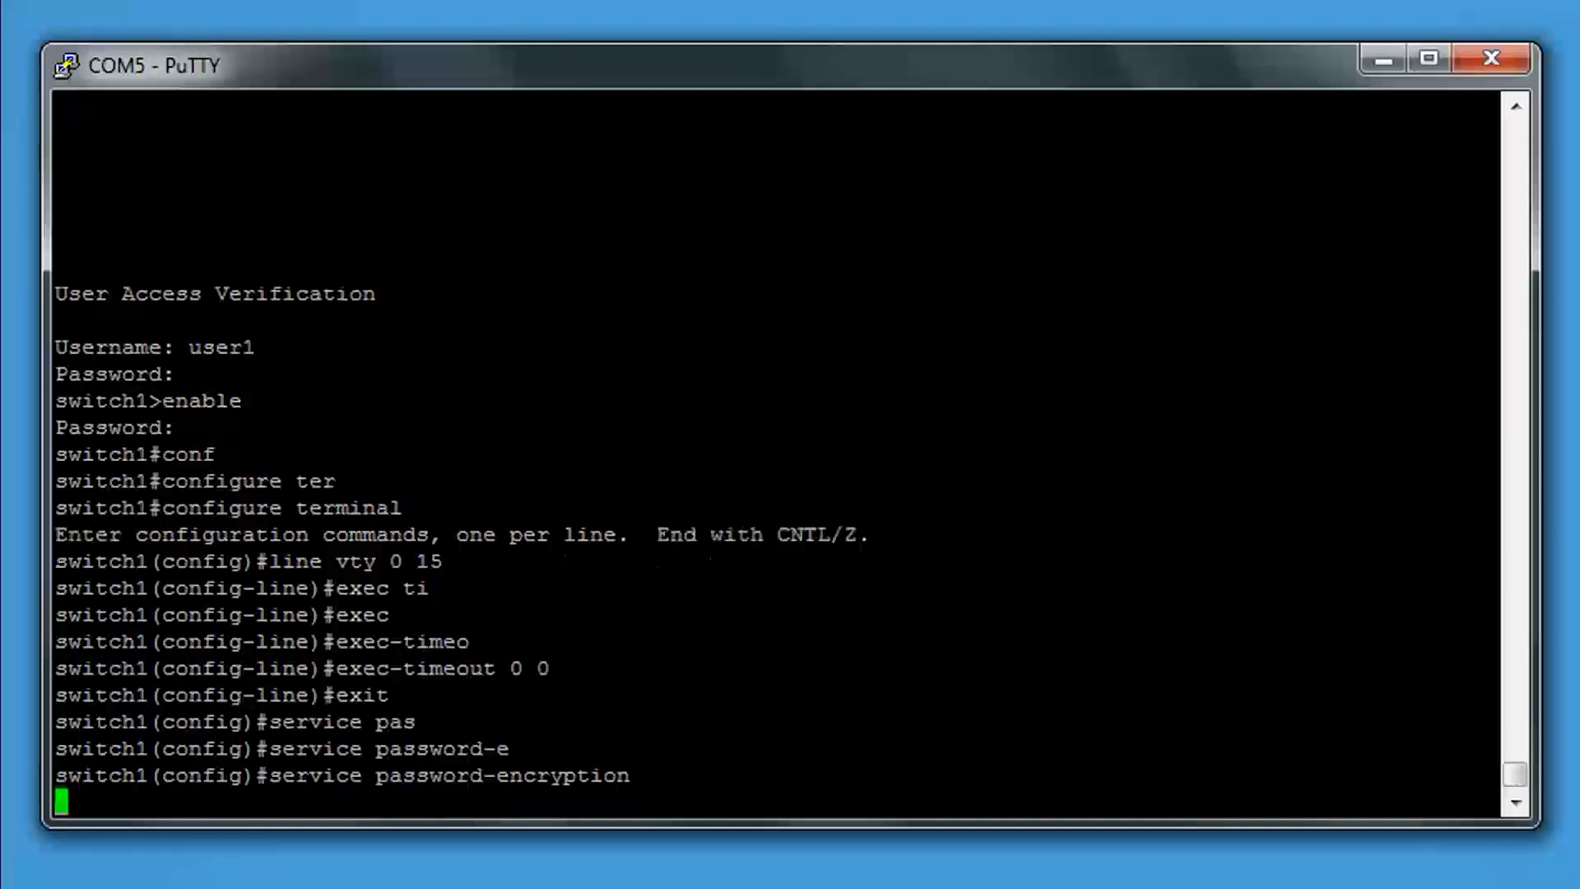
pyautogui.write('exit')
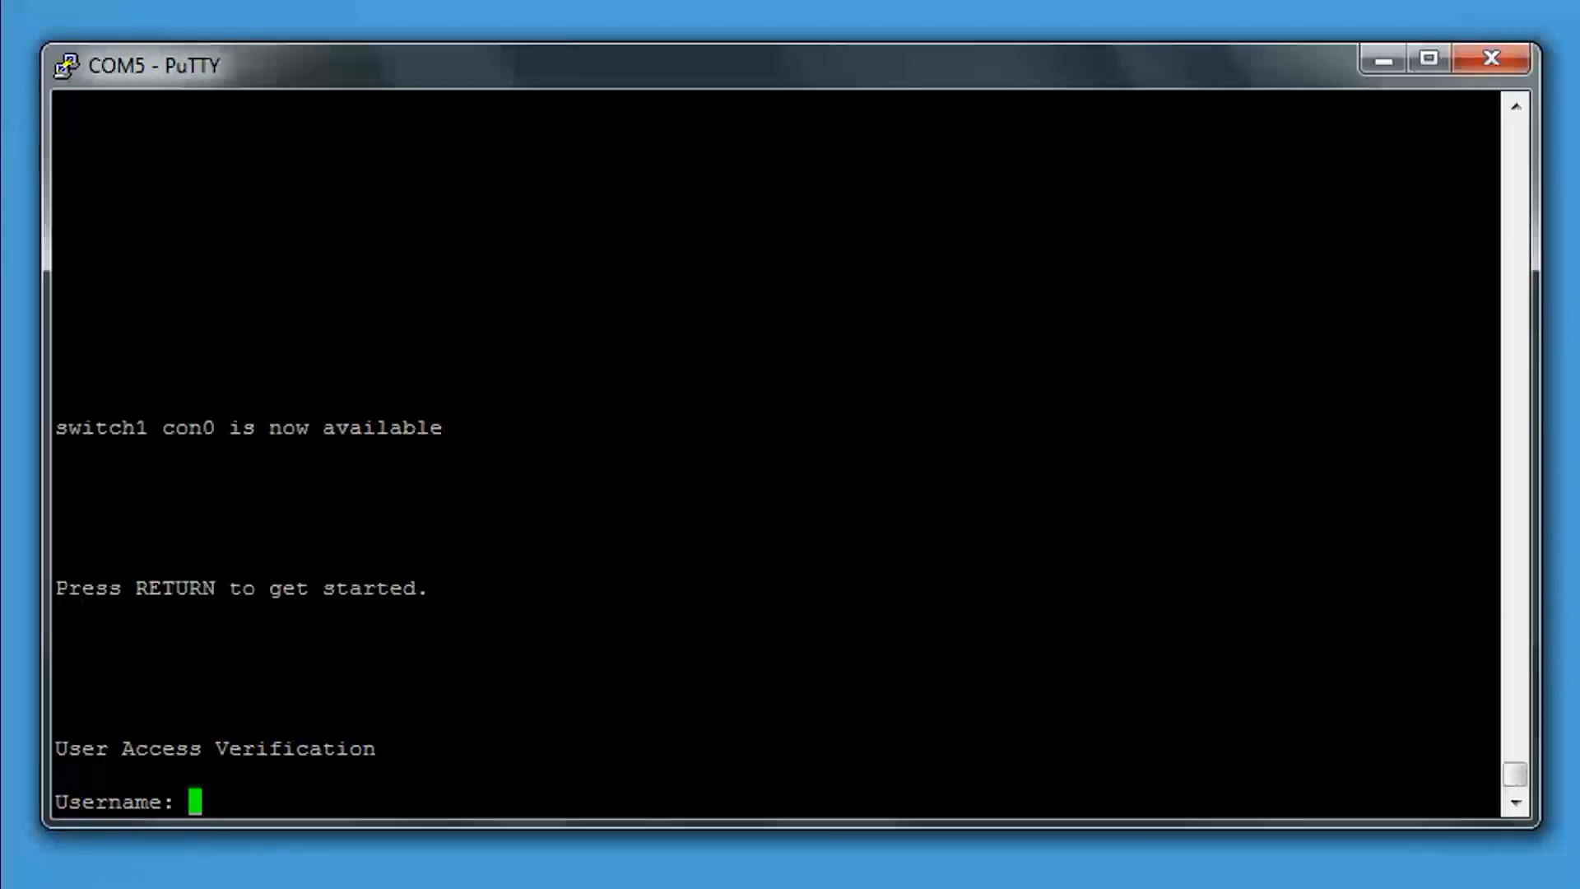
# - Log in as user1, enter privileged mode with enable, and show the running configuration
pyautogui.write('user1')
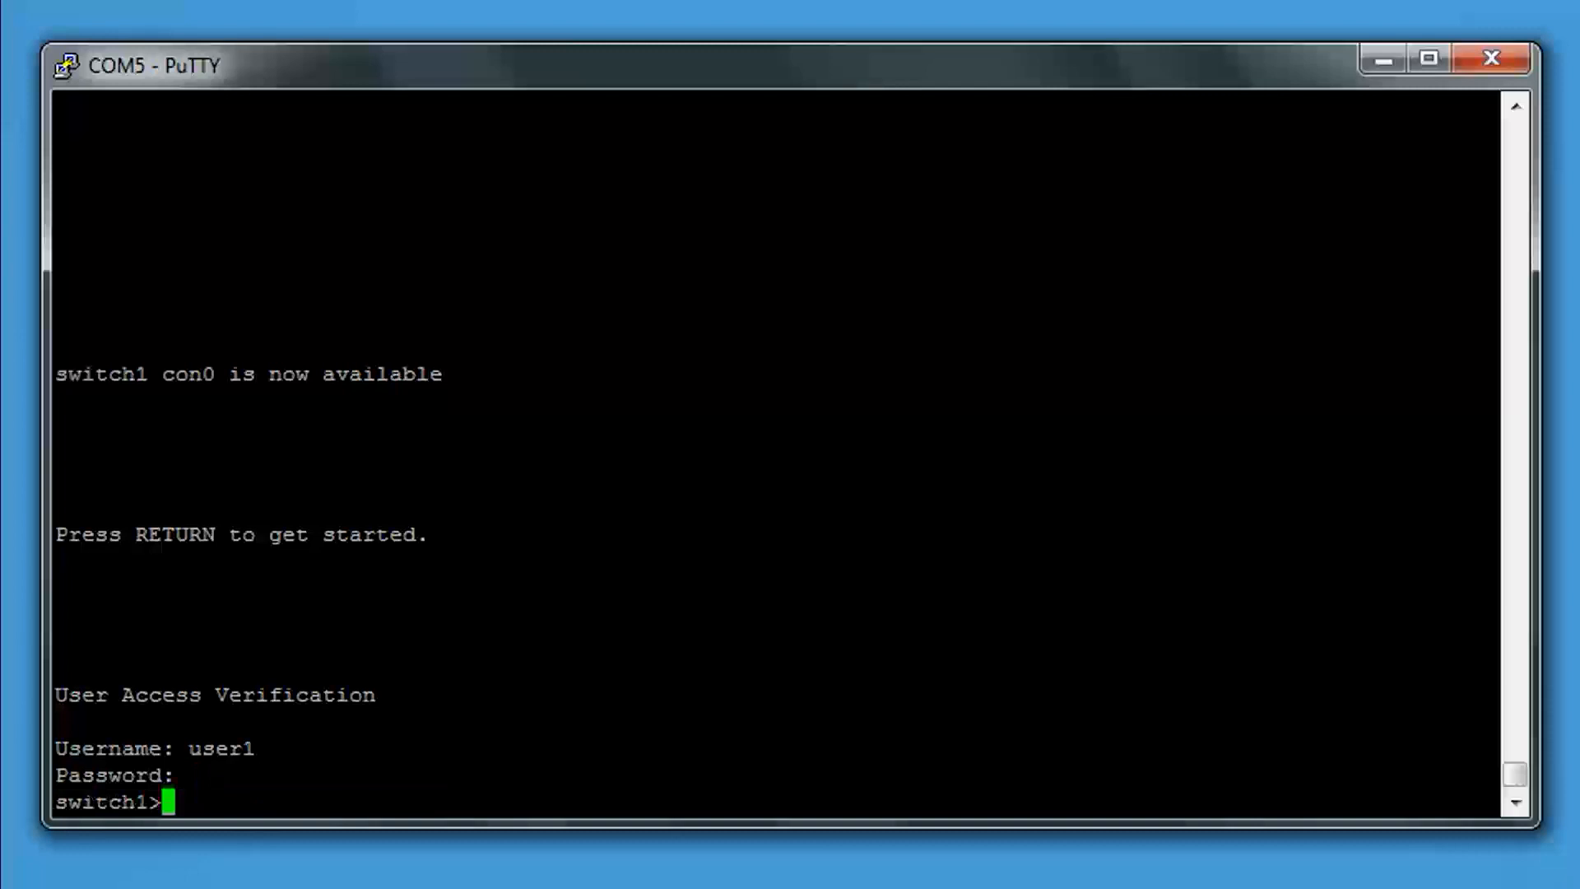
pyautogui.write('enable')
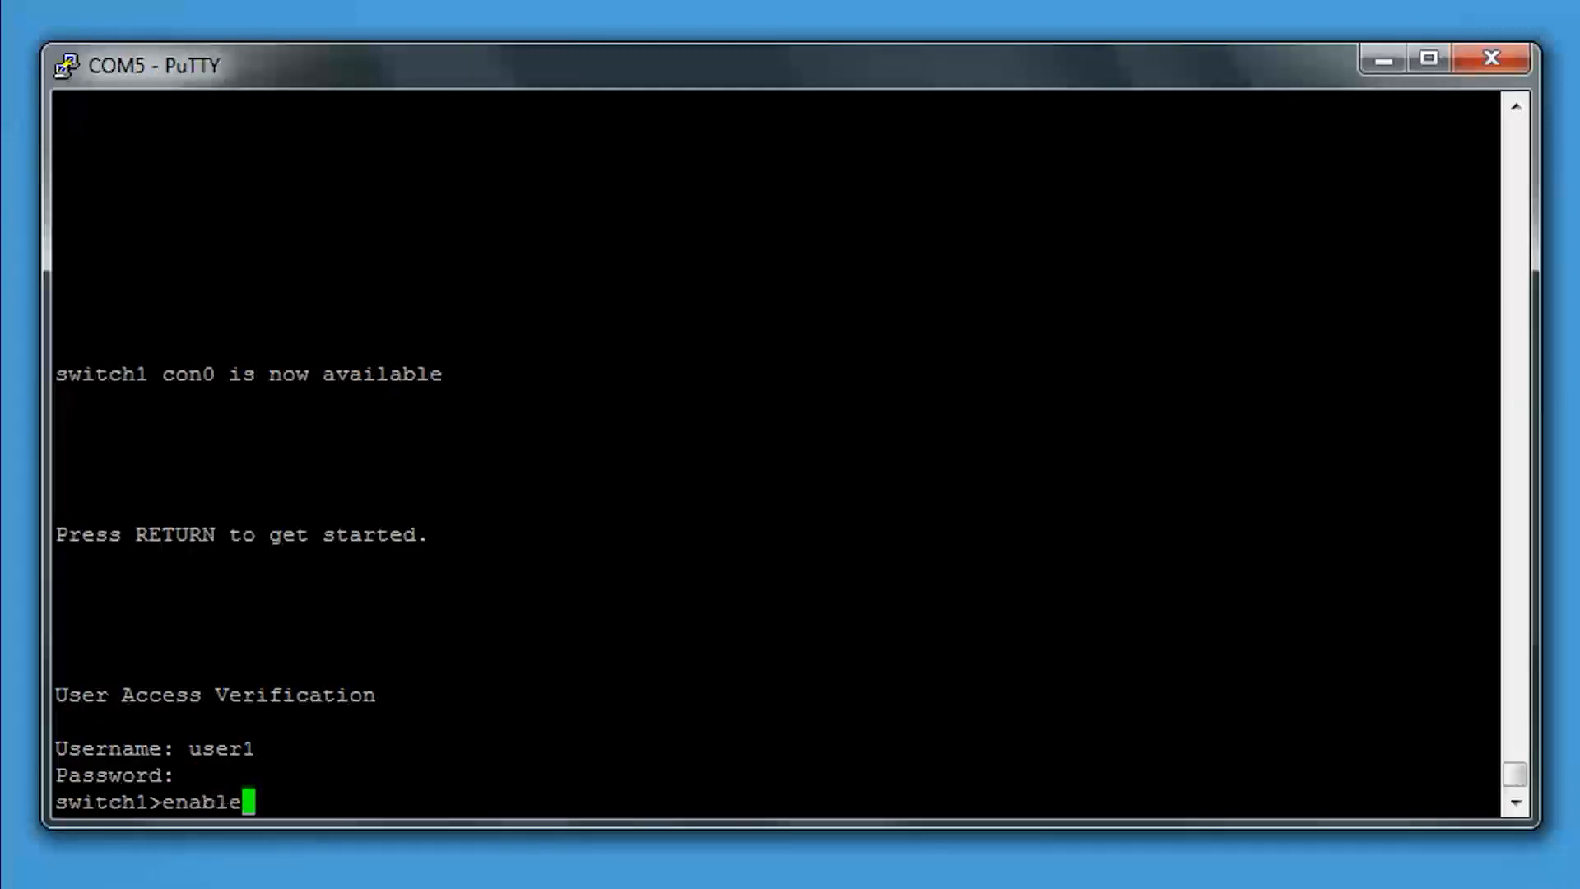
pyautogui.press('Return')
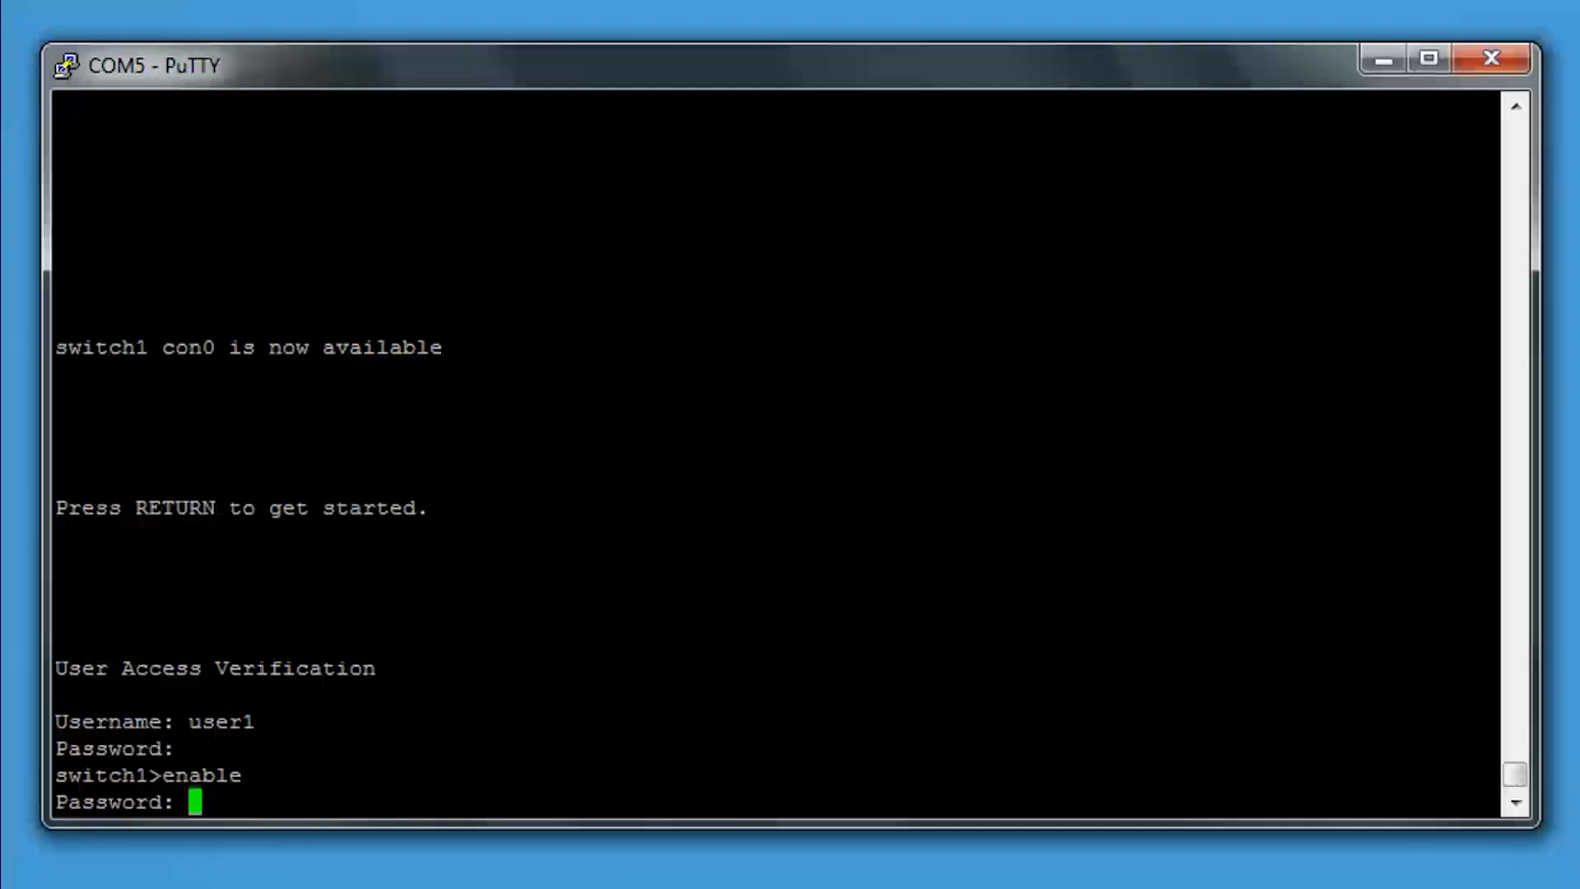
pyautogui.write('show')
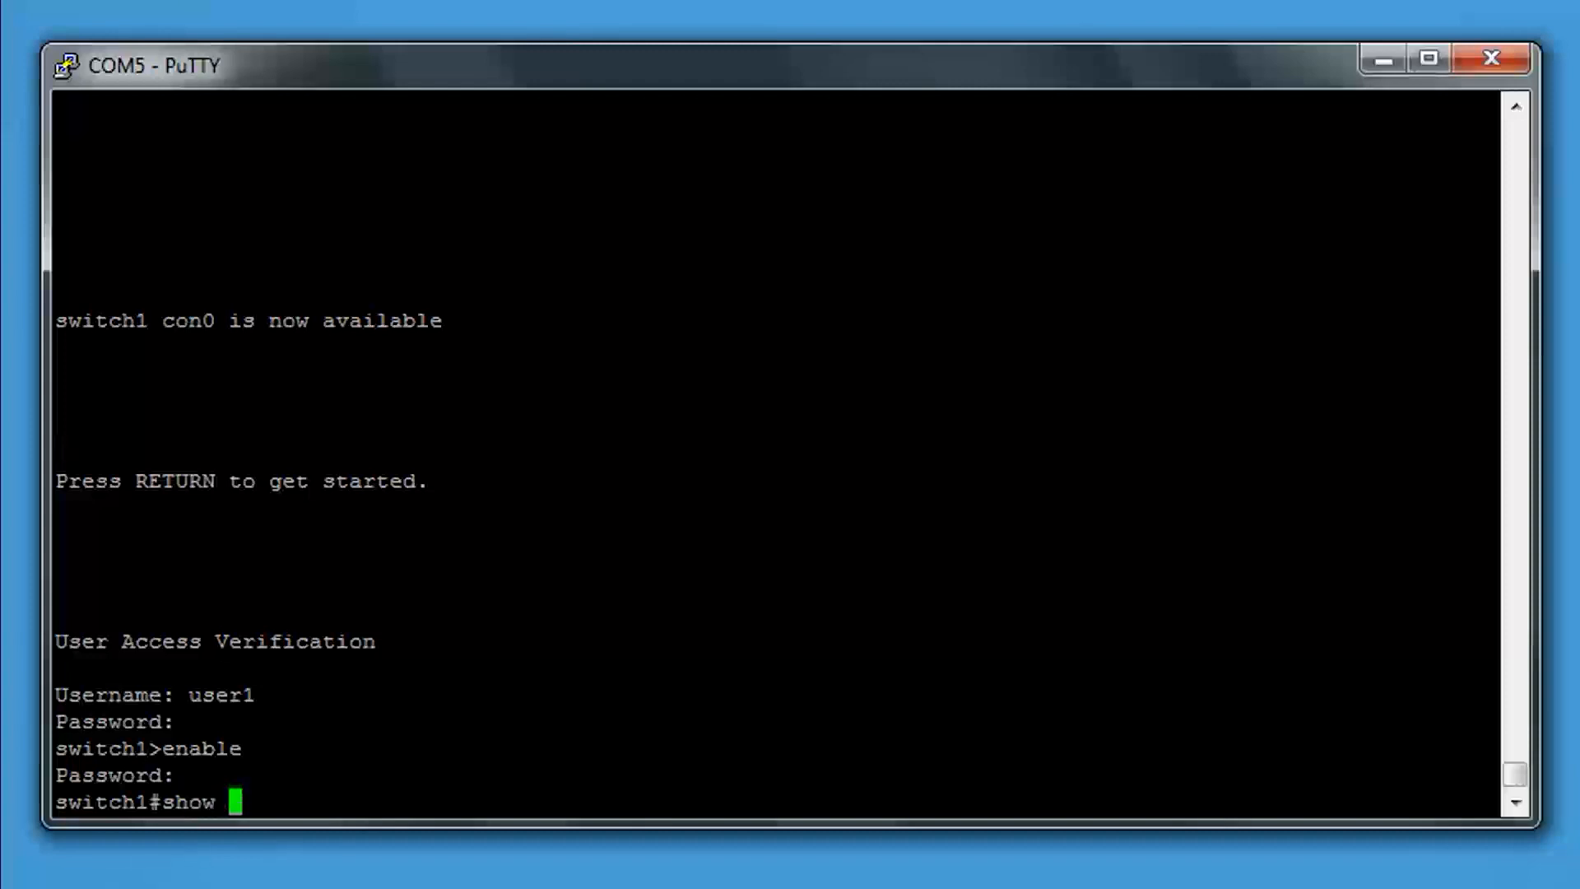
pyautogui.write('running-config')
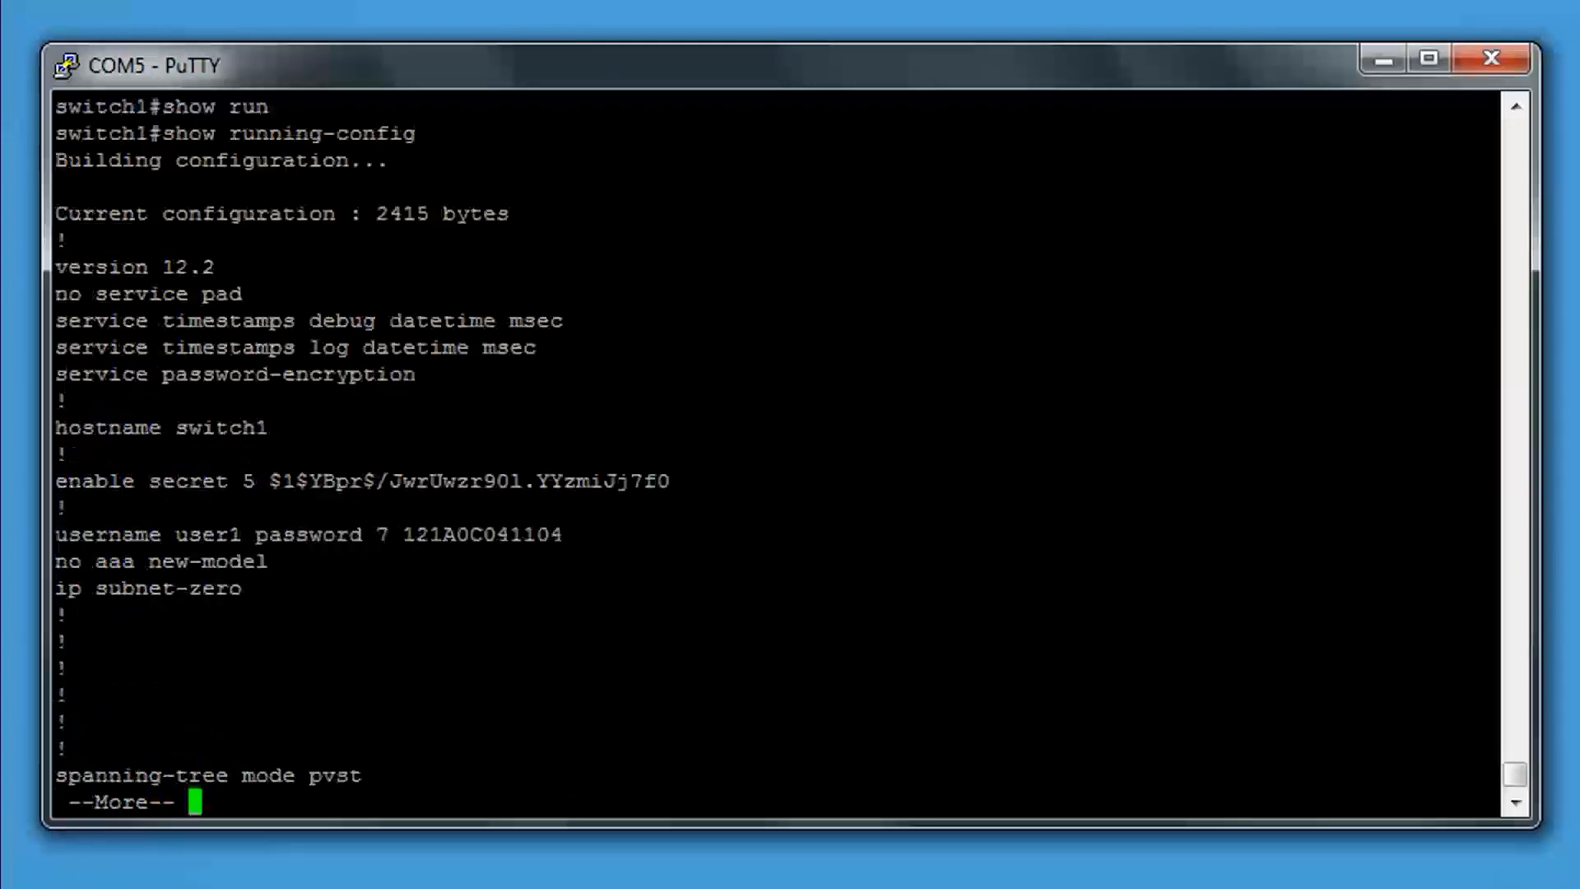
pyautogui.moveTo(574, 532)
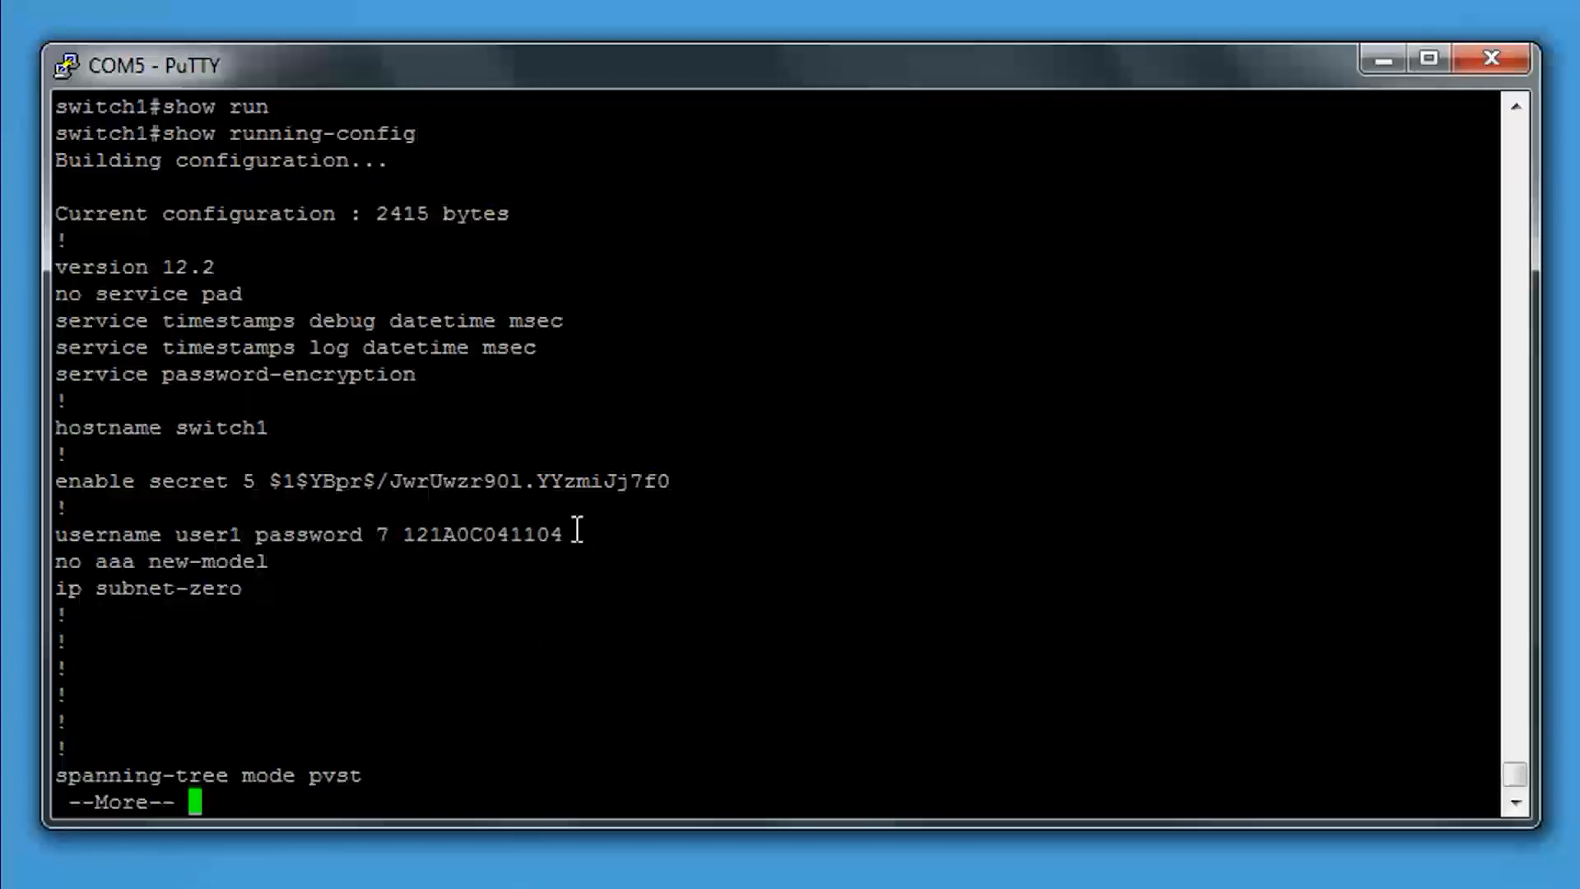
# - Highlight the encrypted user1 password and page through the rest of the running config
pyautogui.doubleClick(481, 533)
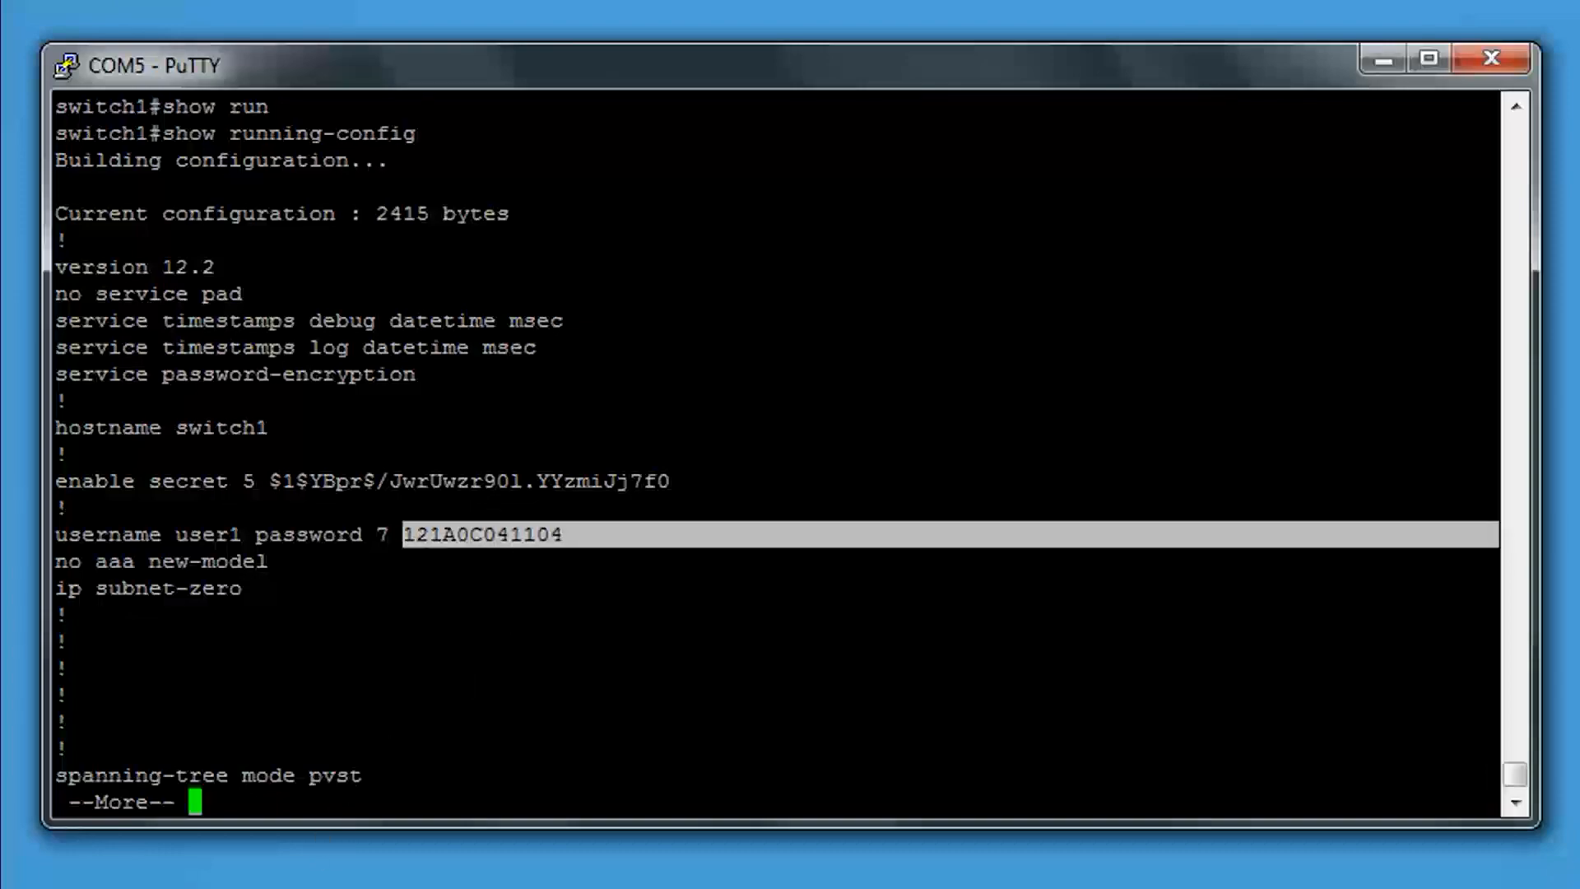
pyautogui.press('space')
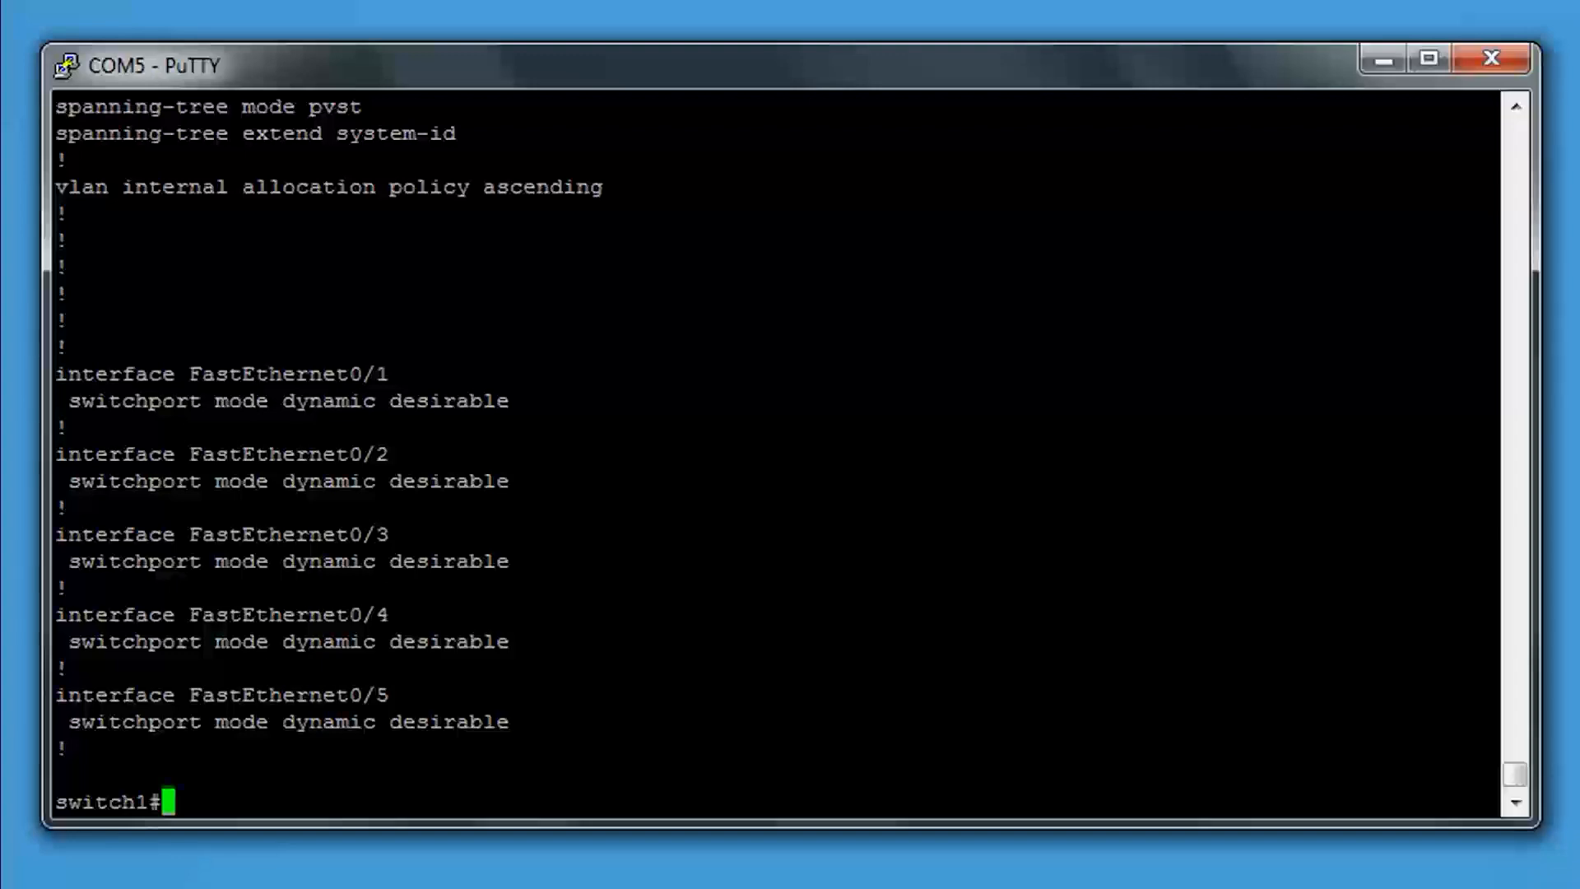
# - Begin entering 'copy running-config startup-config' at the privileged prompt
pyautogui.write('copy ru')
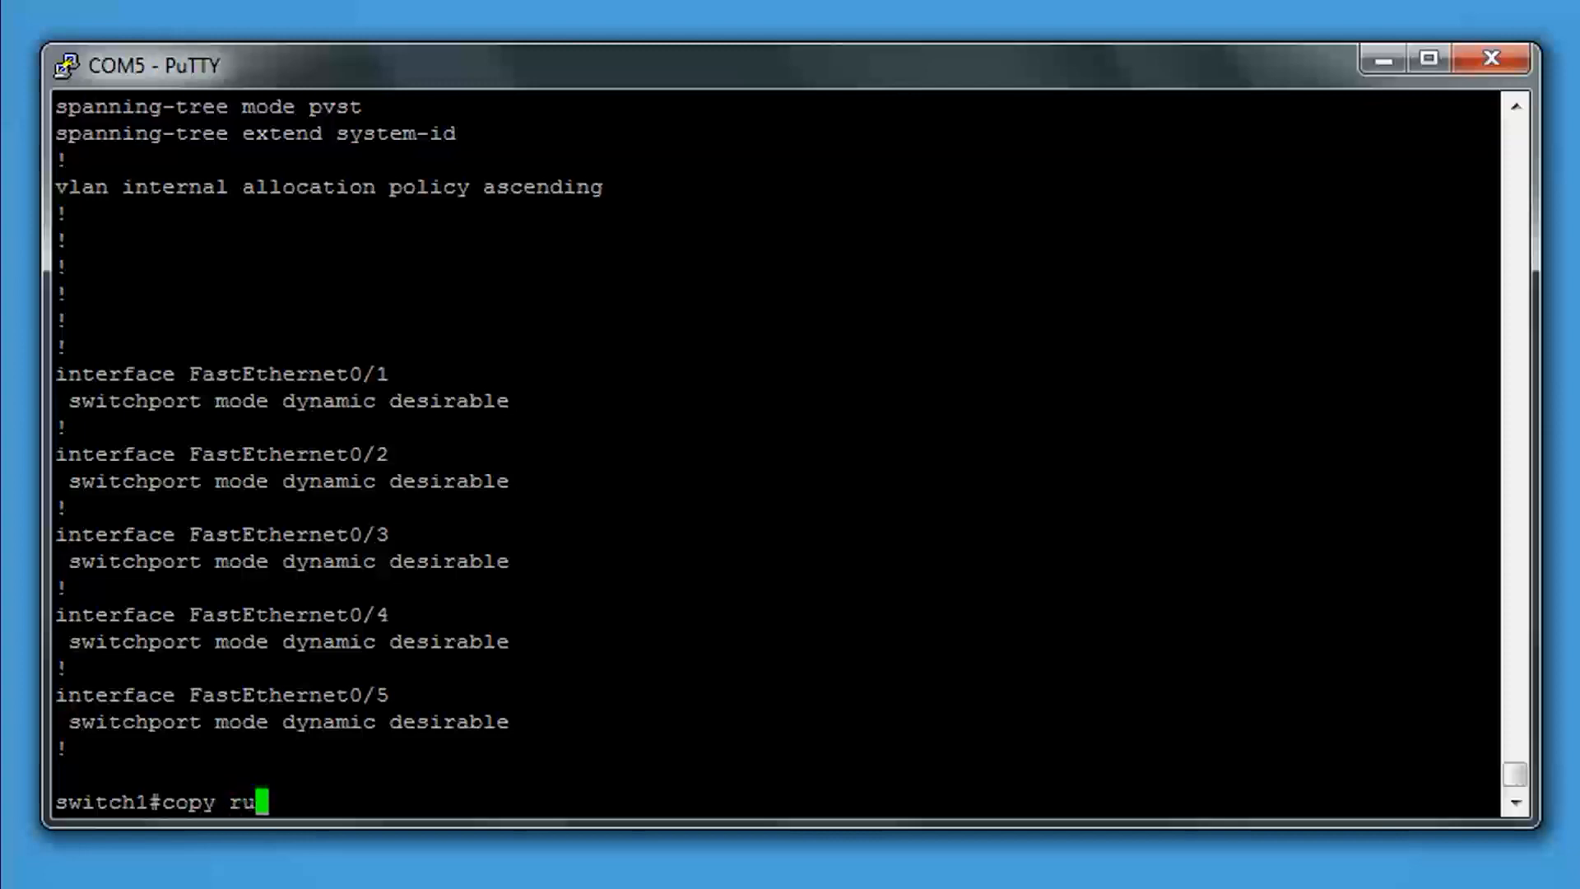
pyautogui.write('running-config s')
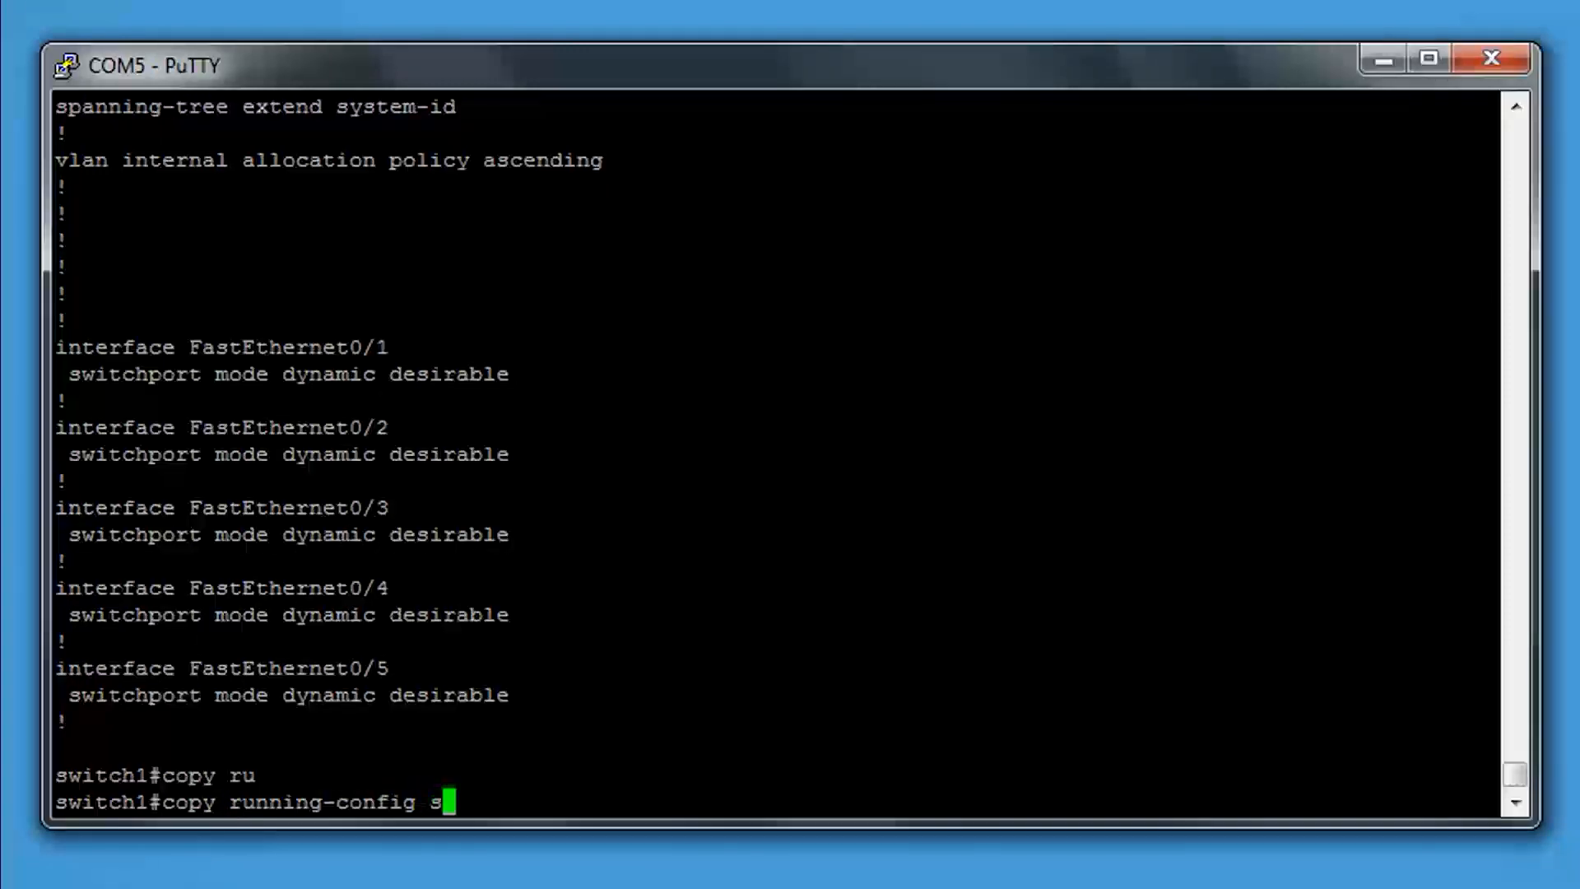